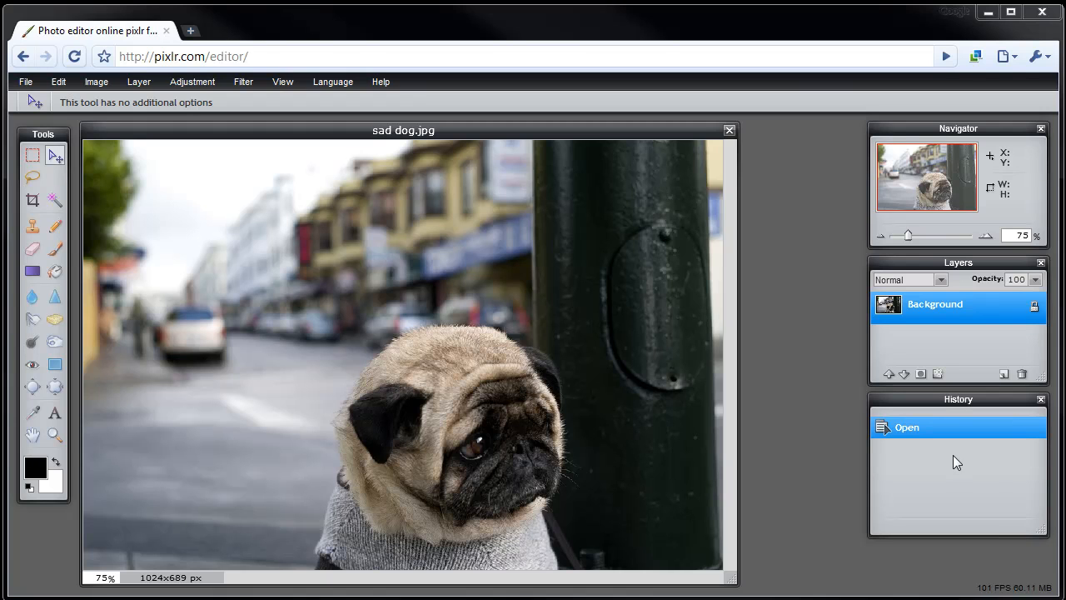
{"action": "mouse_move", "coordinate": [946, 436]}
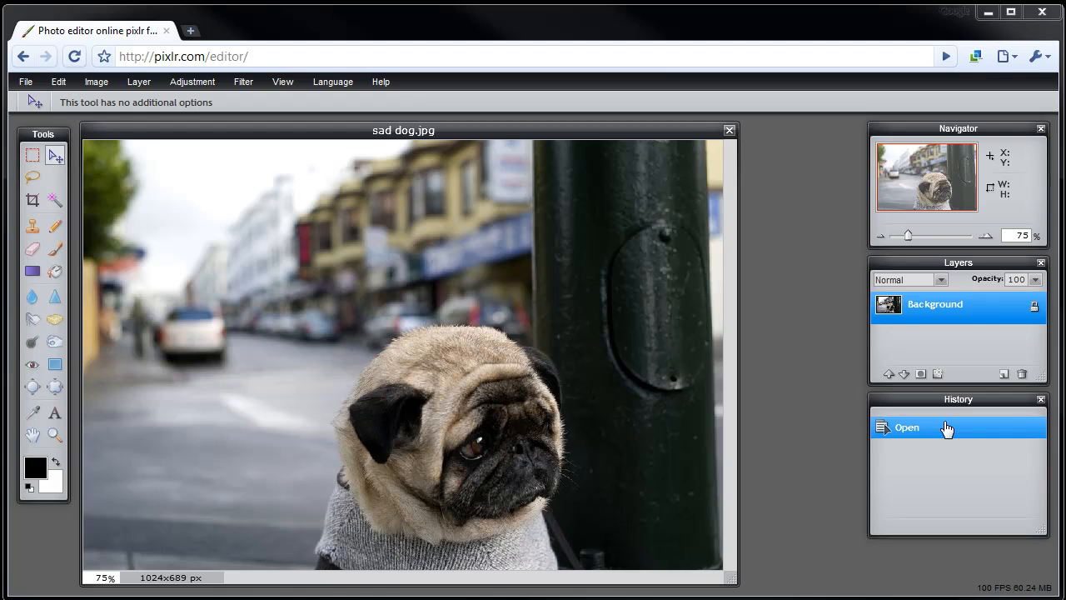
{"action": "mouse_move", "coordinate": [590, 428]}
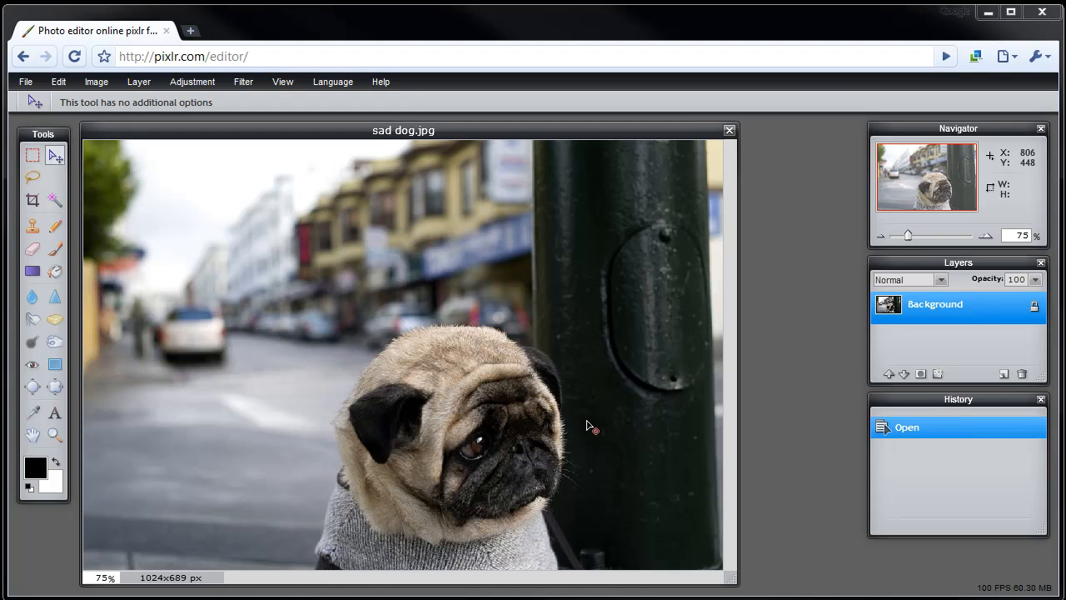
{"action": "mouse_move", "coordinate": [250, 308]}
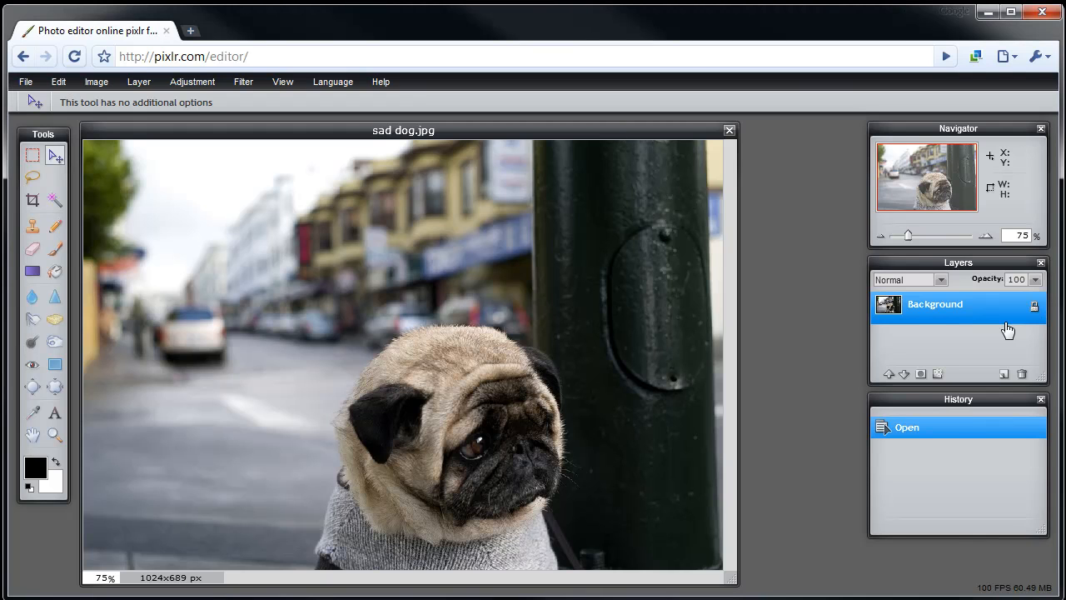
Step: Unlock the background photo layer and duplicate it
{"action": "double_click", "coordinate": [934, 304]}
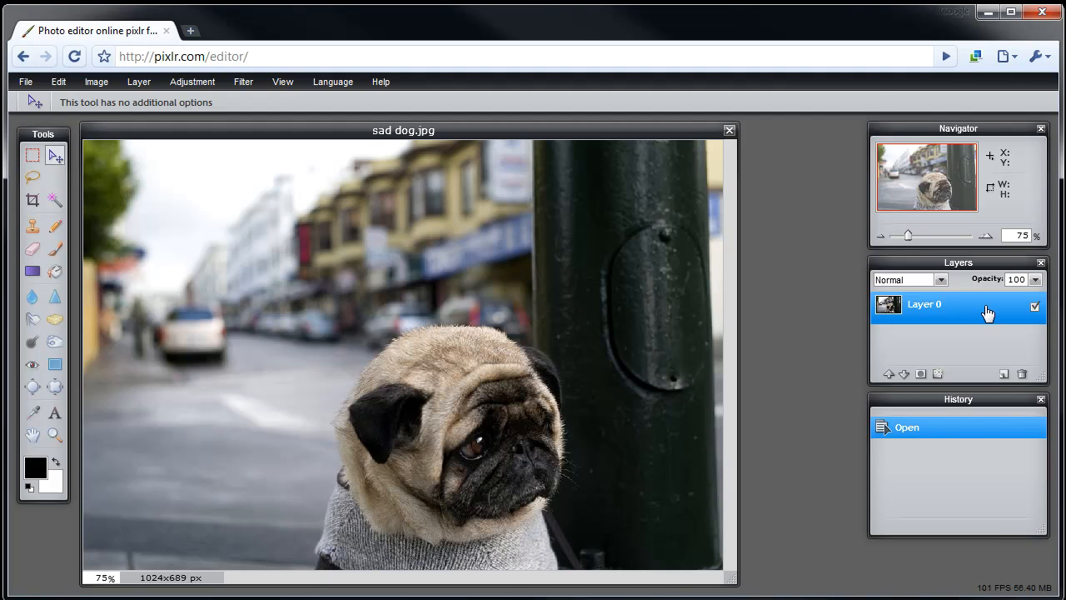
{"action": "right_click", "coordinate": [958, 304]}
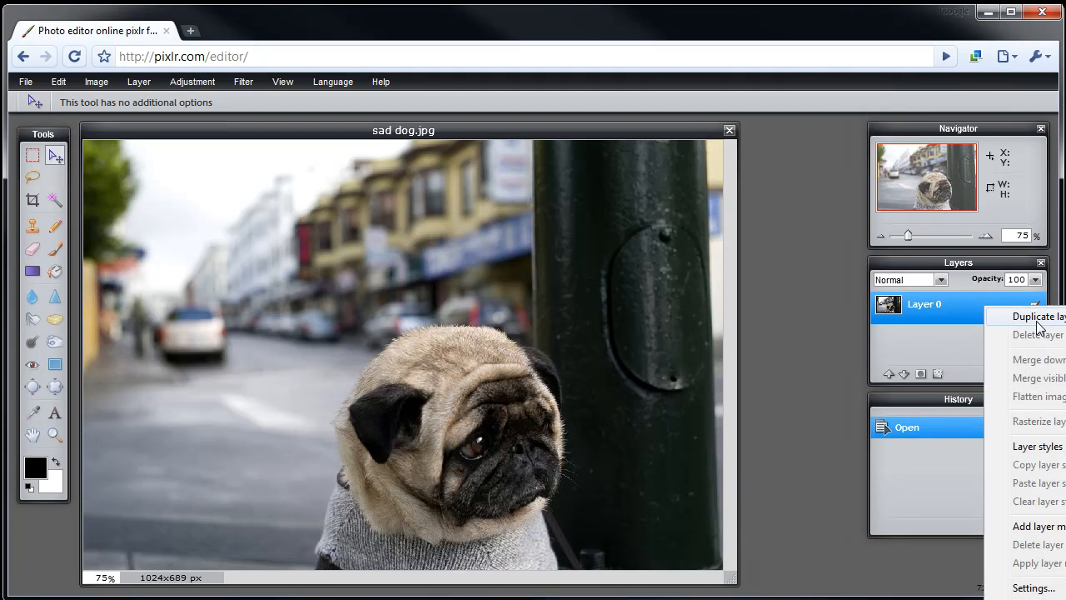
{"action": "left_click", "coordinate": [1038, 316]}
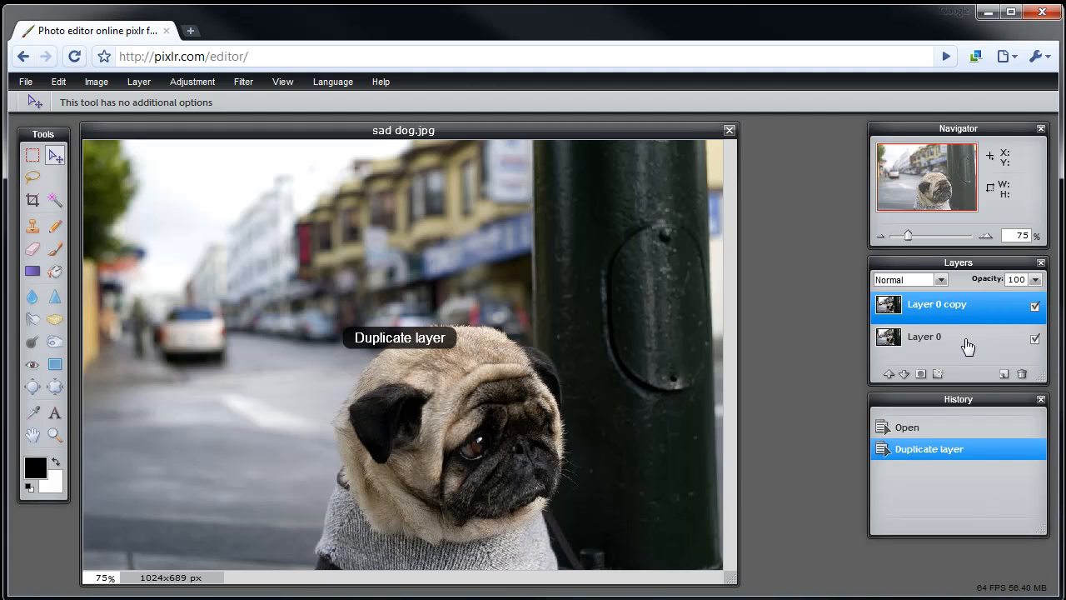
Step: Rename the bottom layer to 'Original' and begin renaming the top layer to 'Copy'
{"action": "double_click", "coordinate": [923, 337]}
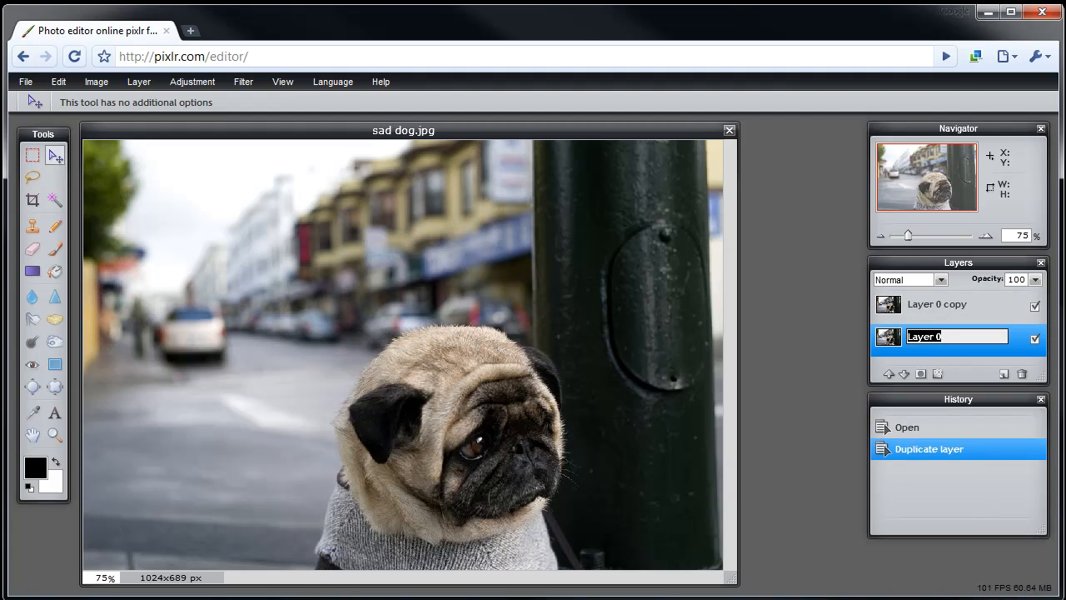
{"action": "type", "text": "Original"}
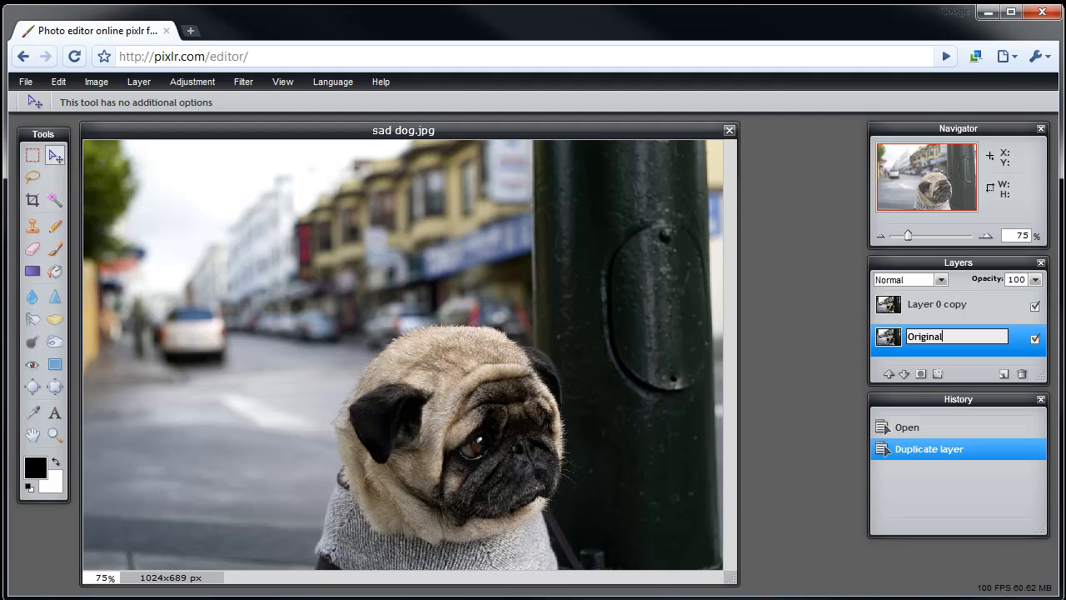
{"action": "left_click", "coordinate": [935, 304]}
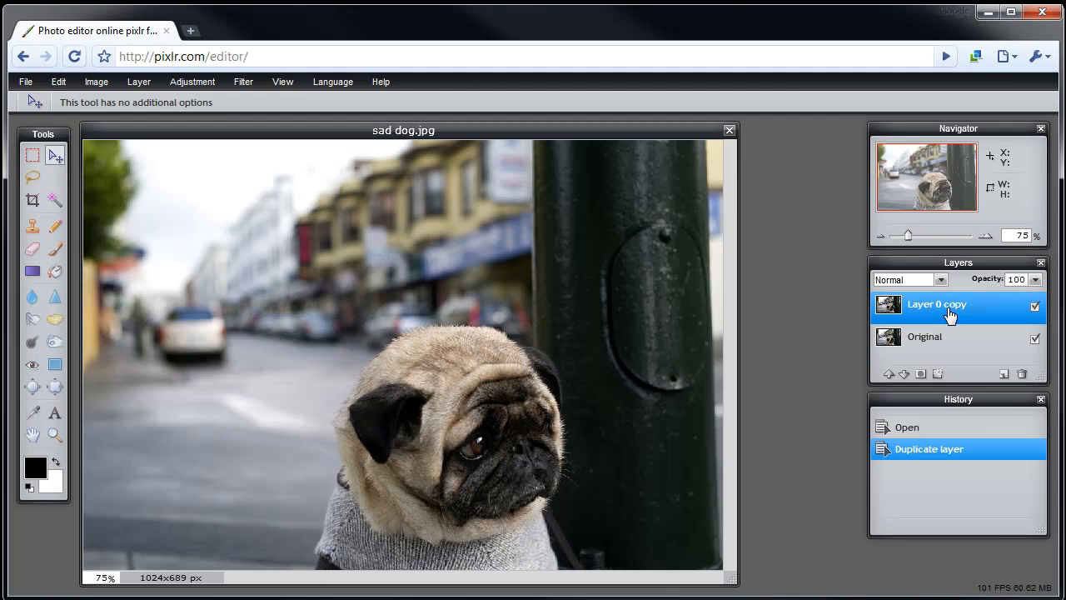
{"action": "double_click", "coordinate": [936, 304]}
{"action": "type", "text": "Copy"}
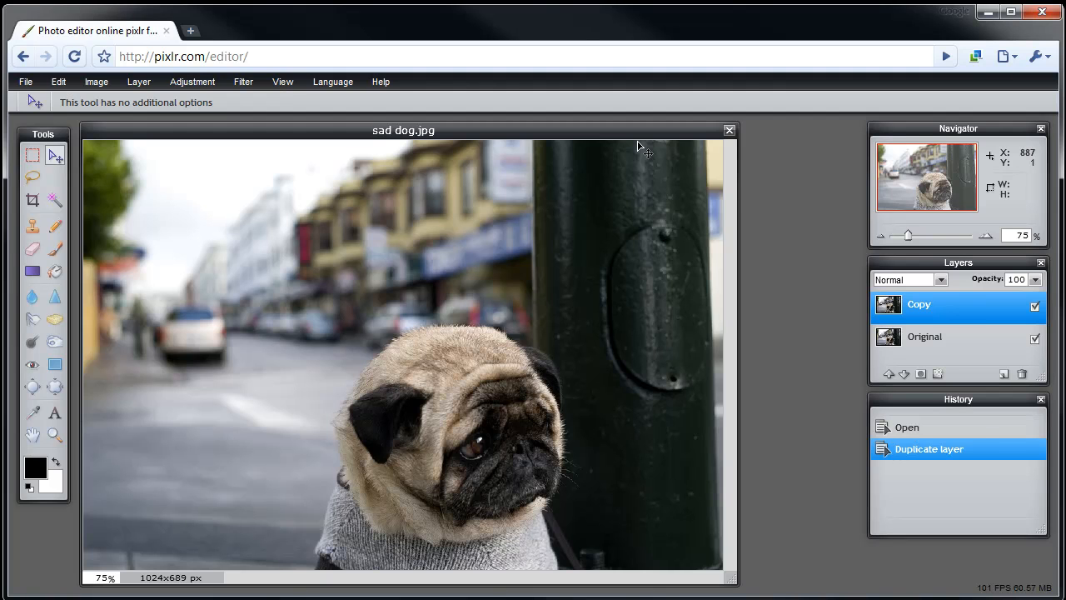
{"action": "mouse_move", "coordinate": [308, 265]}
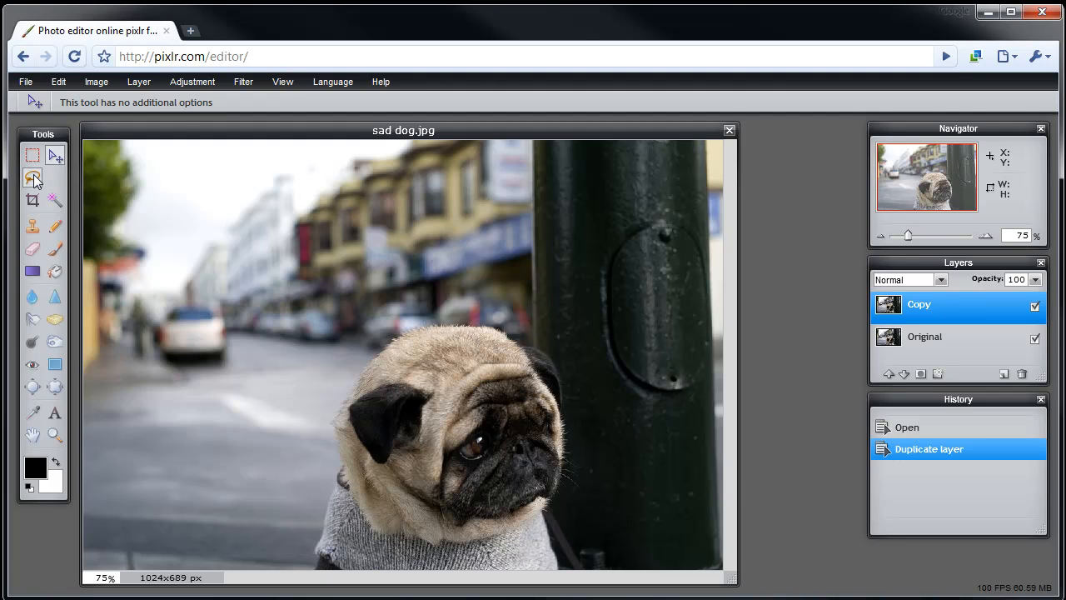
Step: Choose the freehand lasso with feather 0 and undo the accidental selection via History
{"action": "left_click", "coordinate": [33, 178]}
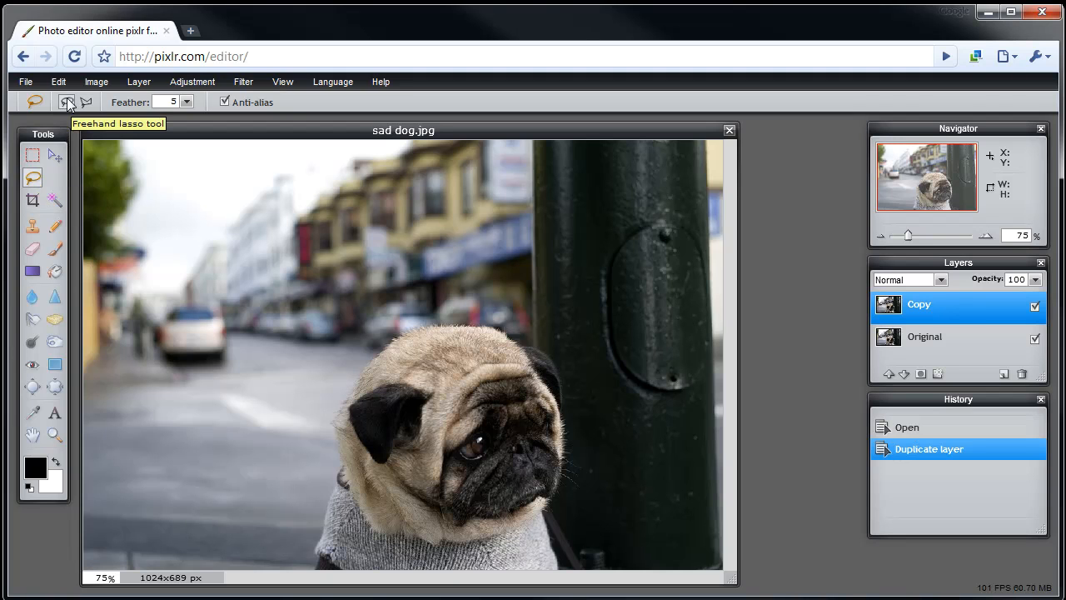
{"action": "mouse_move", "coordinate": [93, 112]}
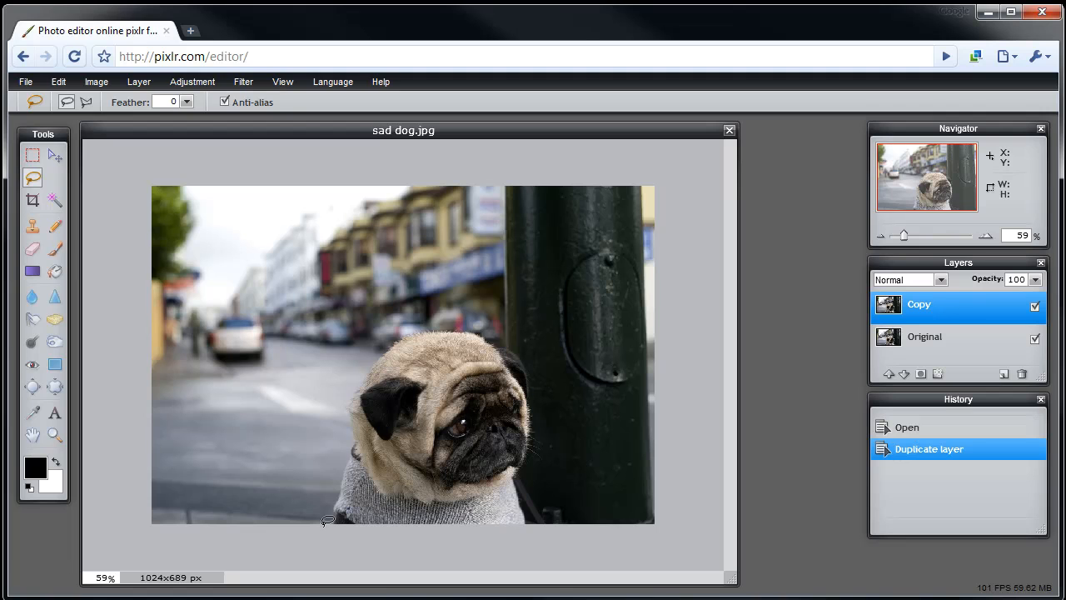
{"action": "mouse_move", "coordinate": [327, 518]}
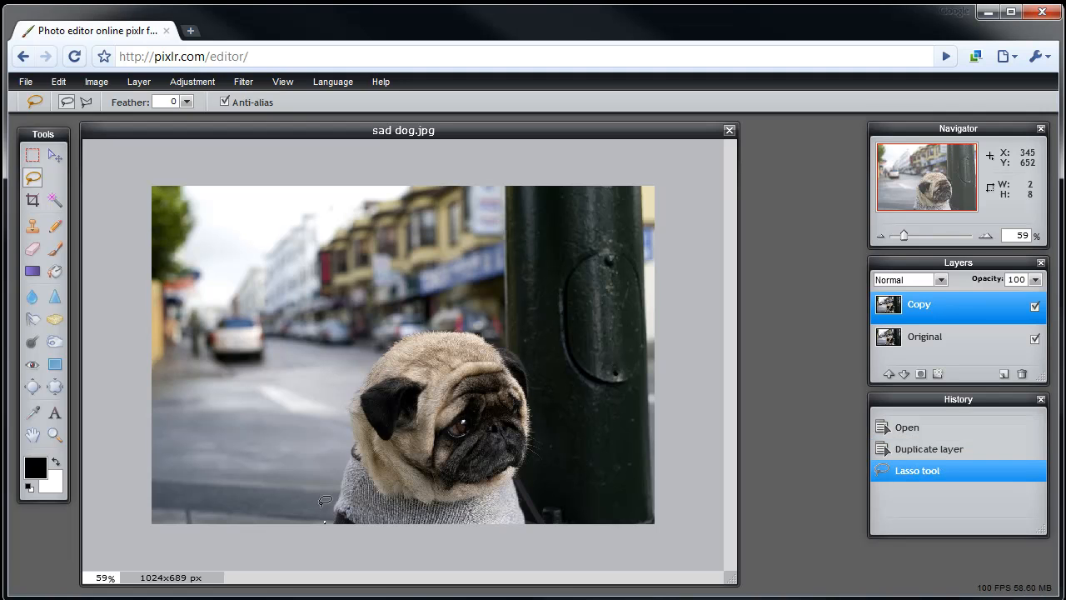
{"action": "left_click", "coordinate": [928, 449]}
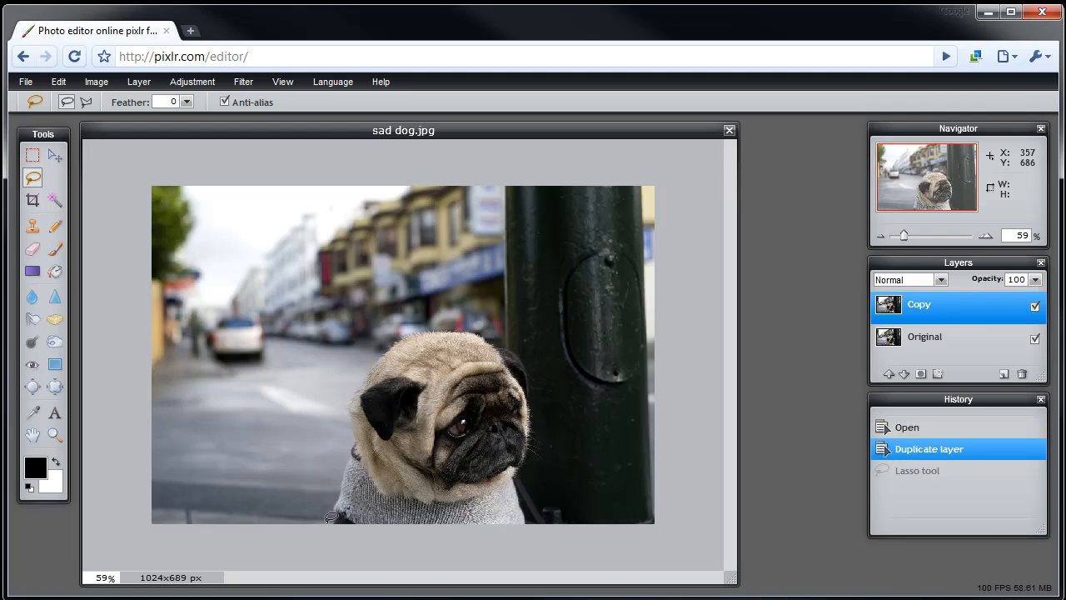
{"action": "mouse_move", "coordinate": [358, 464]}
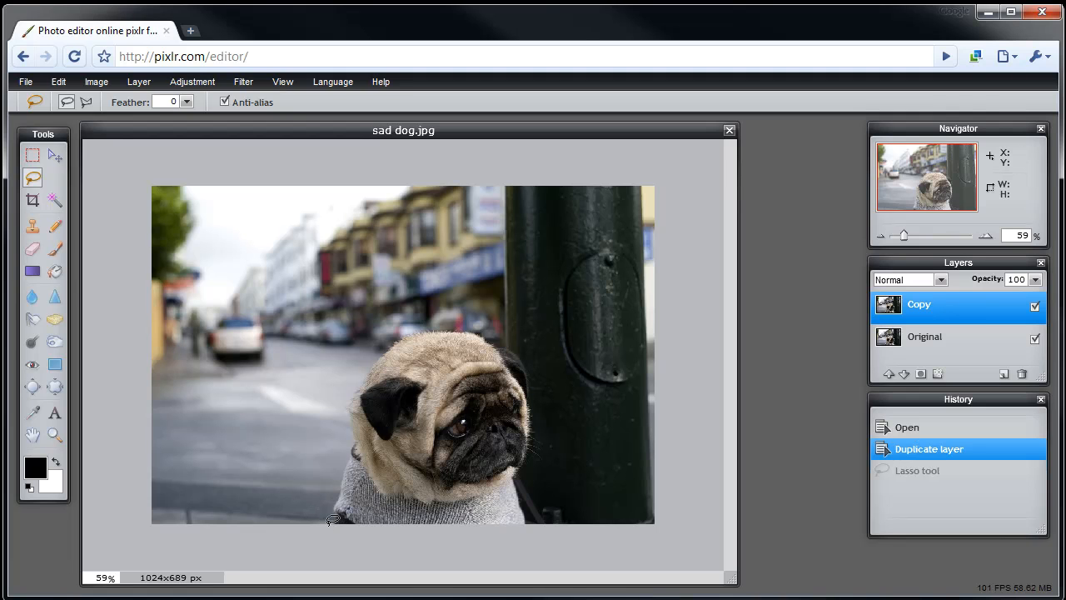
{"action": "mouse_move", "coordinate": [337, 486]}
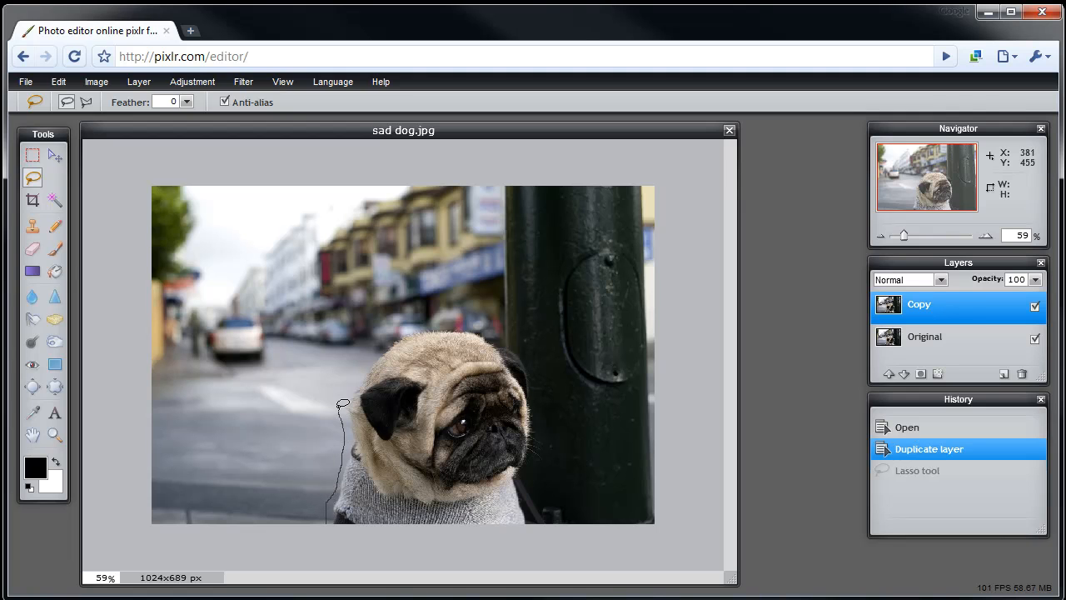
Step: Trace a freehand lasso outline around the pug and its sweater
{"action": "left_click_drag", "start_coordinate": [343, 406], "coordinate": [440, 314]}
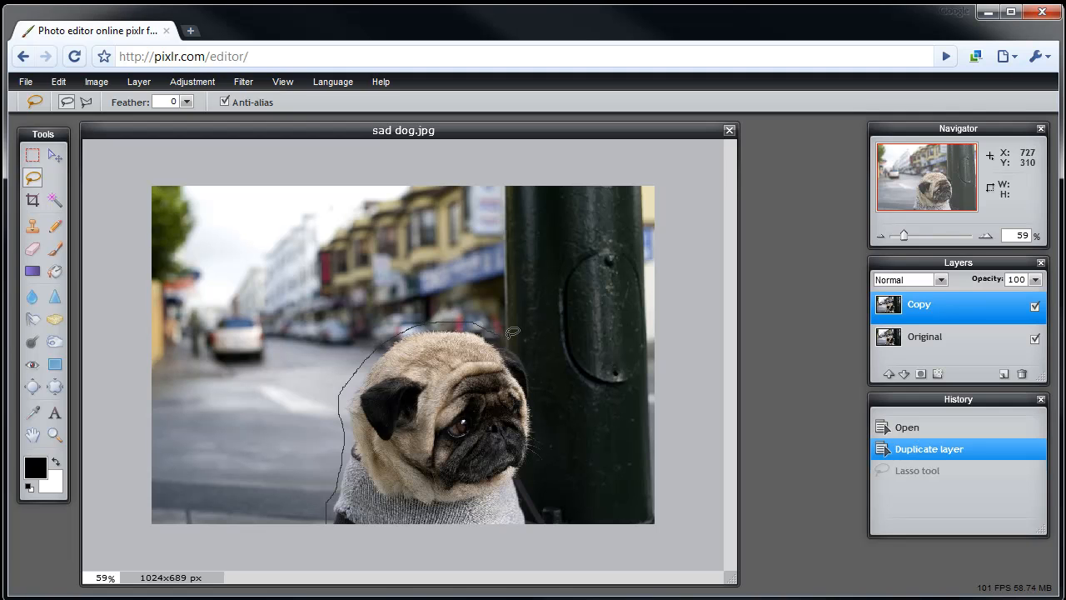
{"action": "mouse_move", "coordinate": [540, 385]}
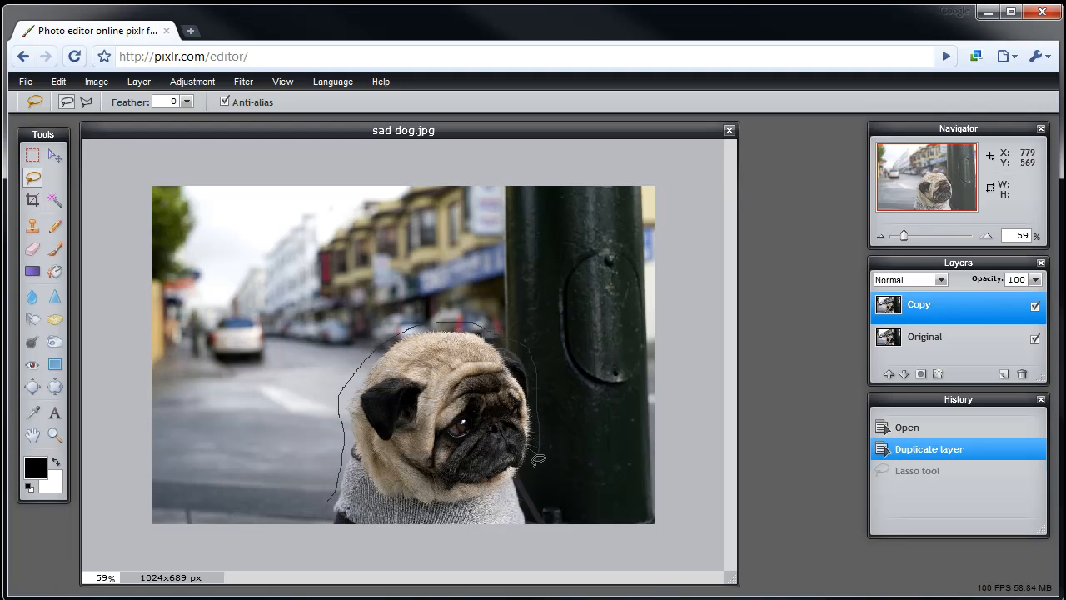
{"action": "mouse_move", "coordinate": [503, 554]}
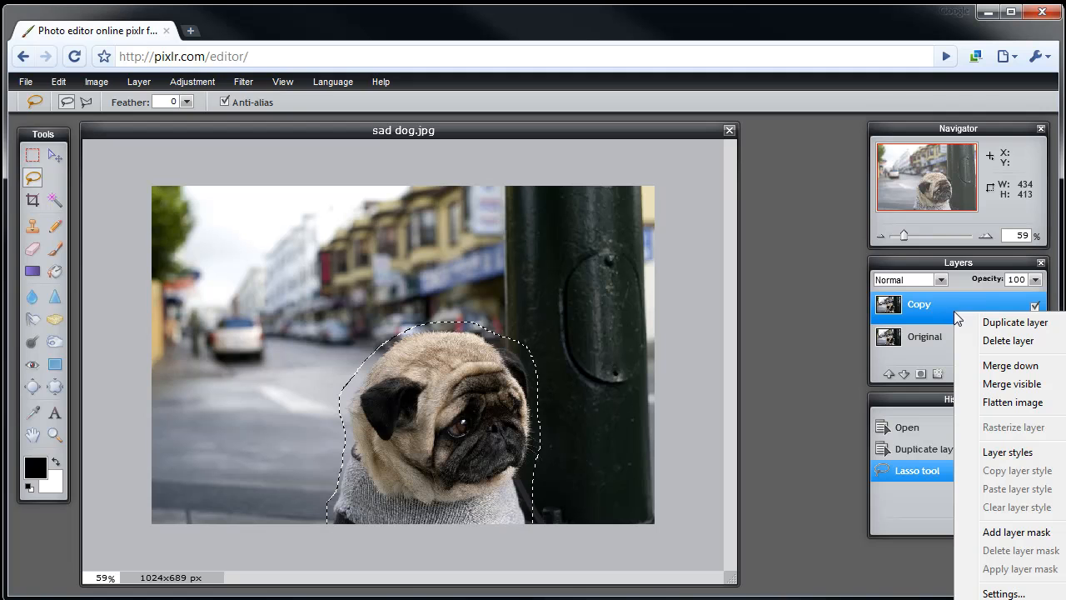
{"action": "mouse_move", "coordinate": [1007, 535]}
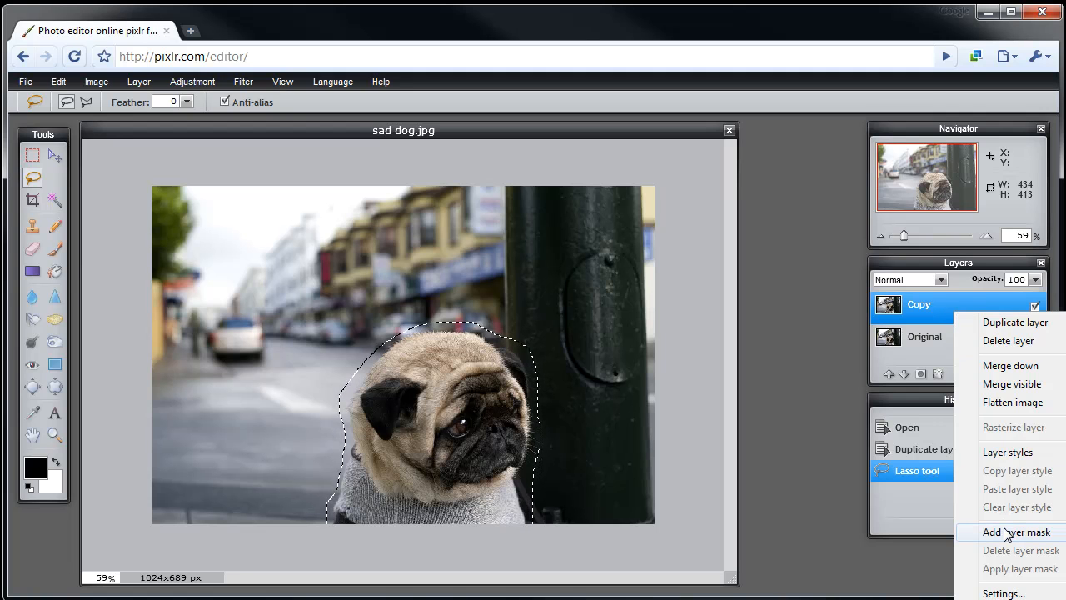
Step: Add a layer mask to the Copy layer from the pug selection
{"action": "left_click", "coordinate": [1017, 532]}
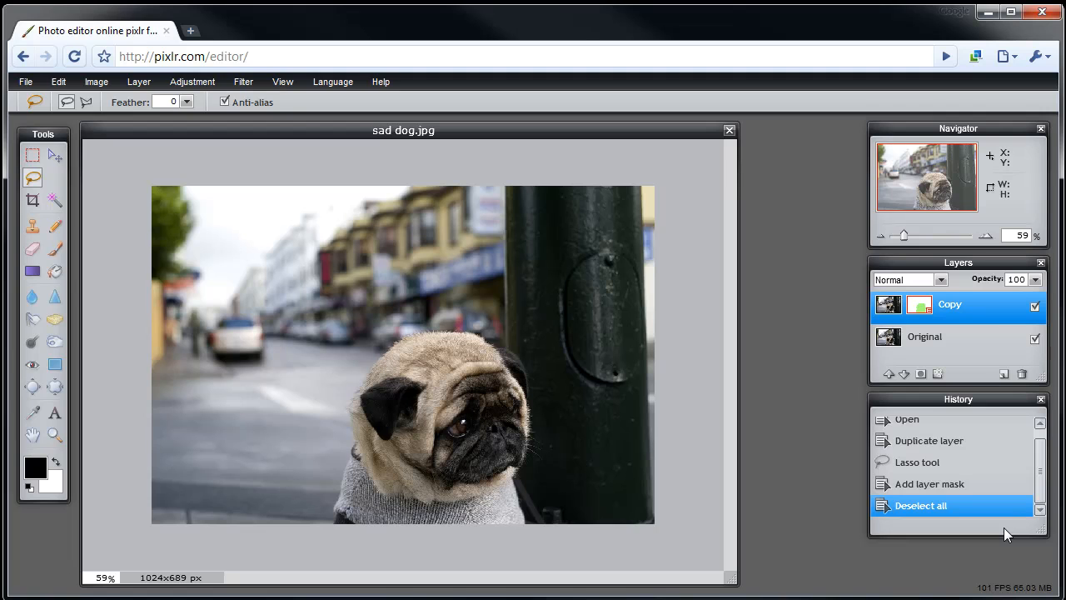
{"action": "mouse_move", "coordinate": [1016, 487]}
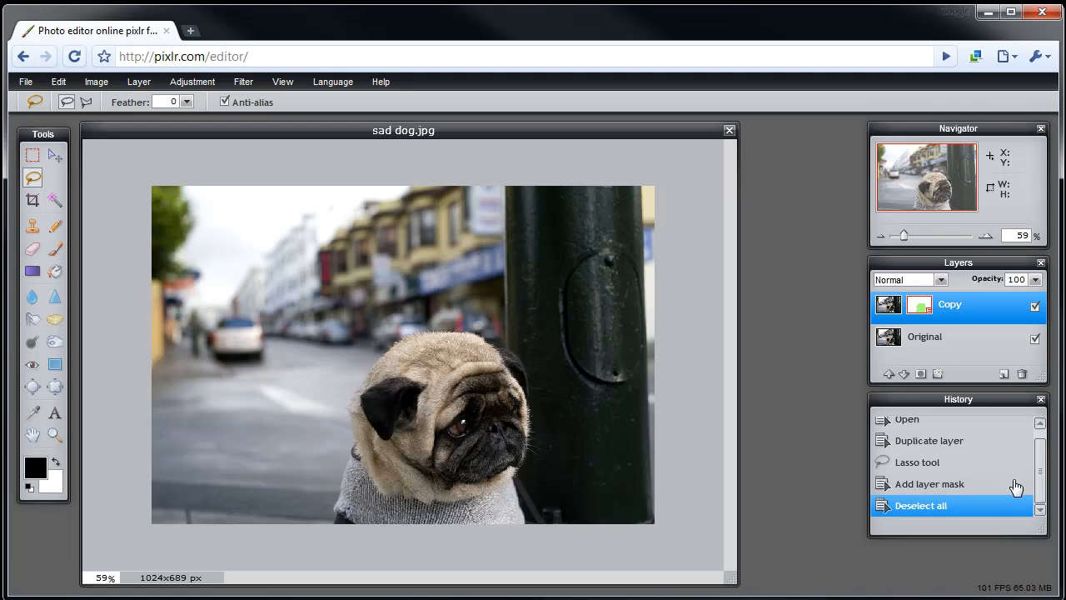
{"action": "mouse_move", "coordinate": [974, 319]}
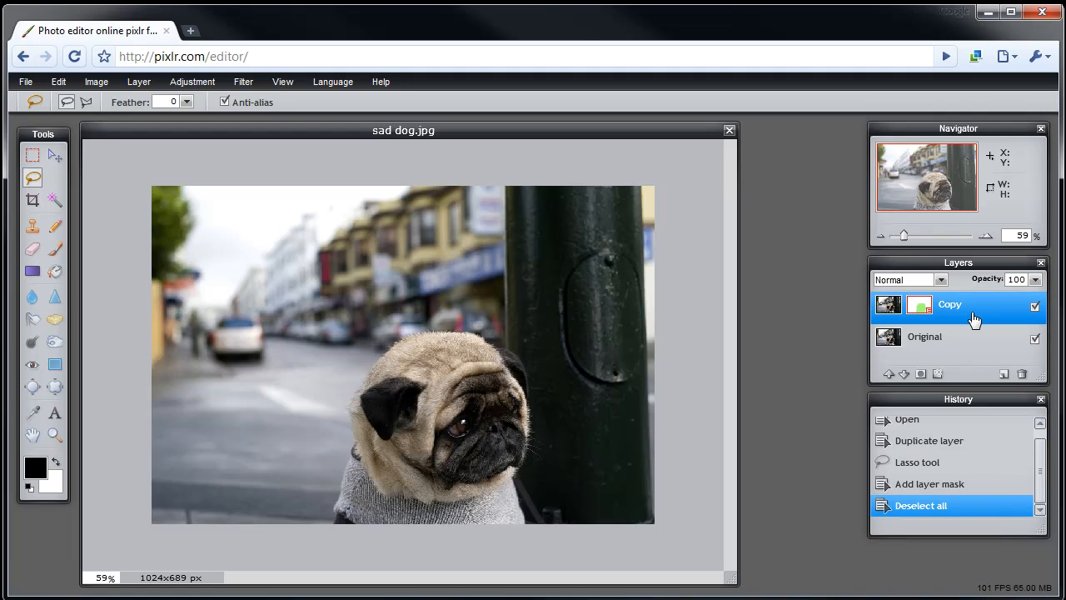
Step: Hide the Original layer to check the pug mask, then make it visible again
{"action": "left_click", "coordinate": [925, 336]}
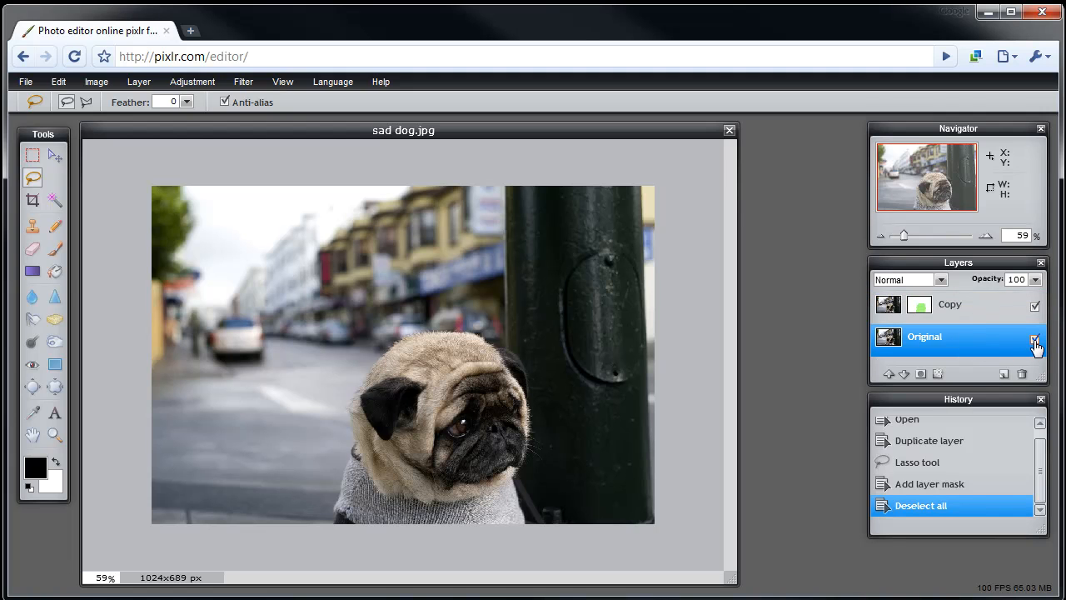
{"action": "left_click", "coordinate": [1036, 344]}
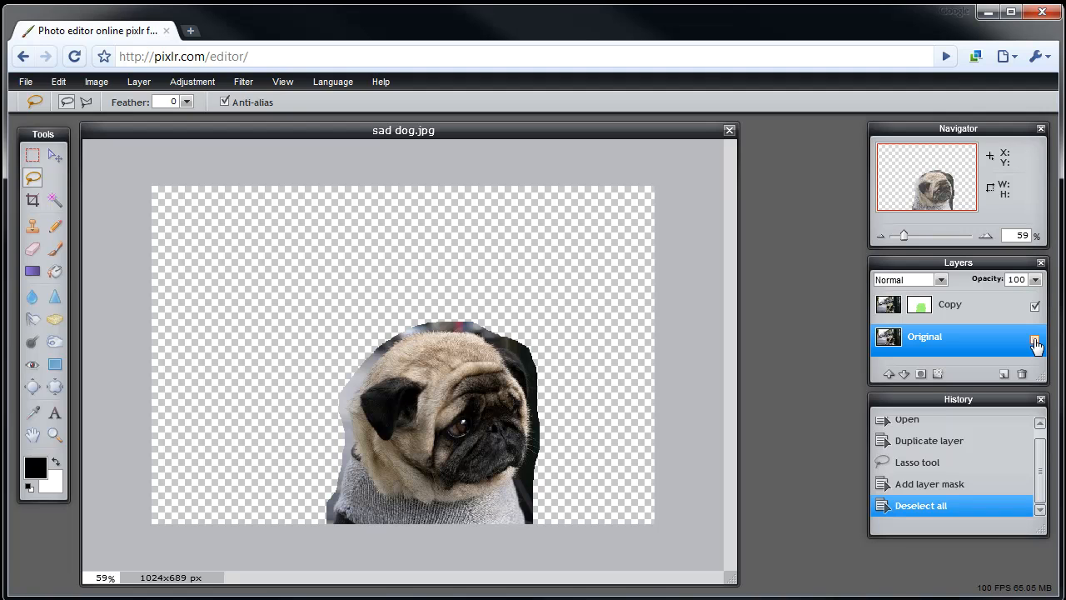
{"action": "left_click", "coordinate": [949, 304]}
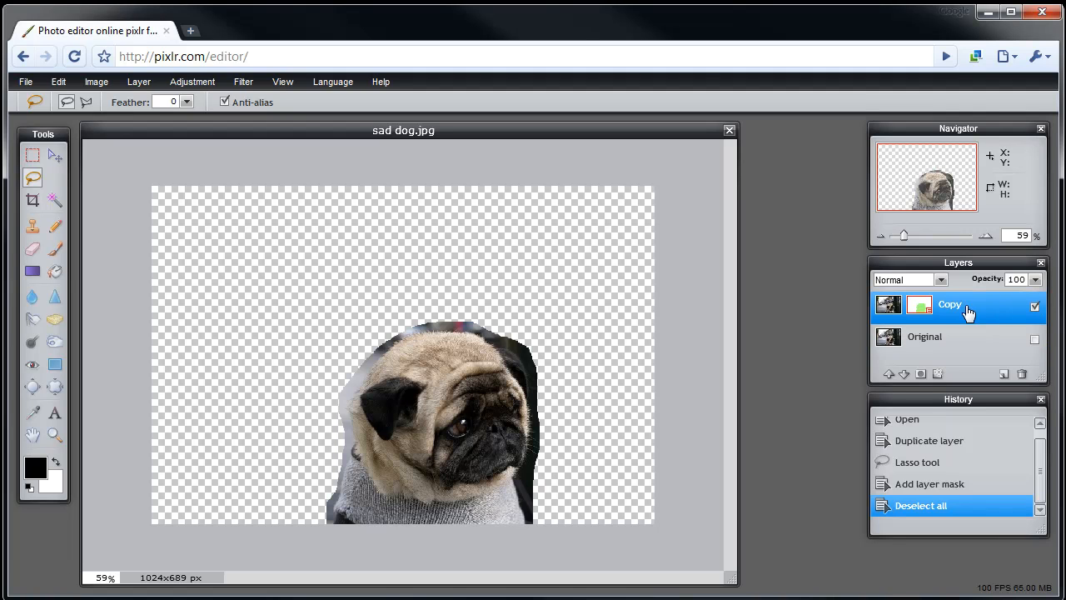
{"action": "left_click", "coordinate": [924, 337]}
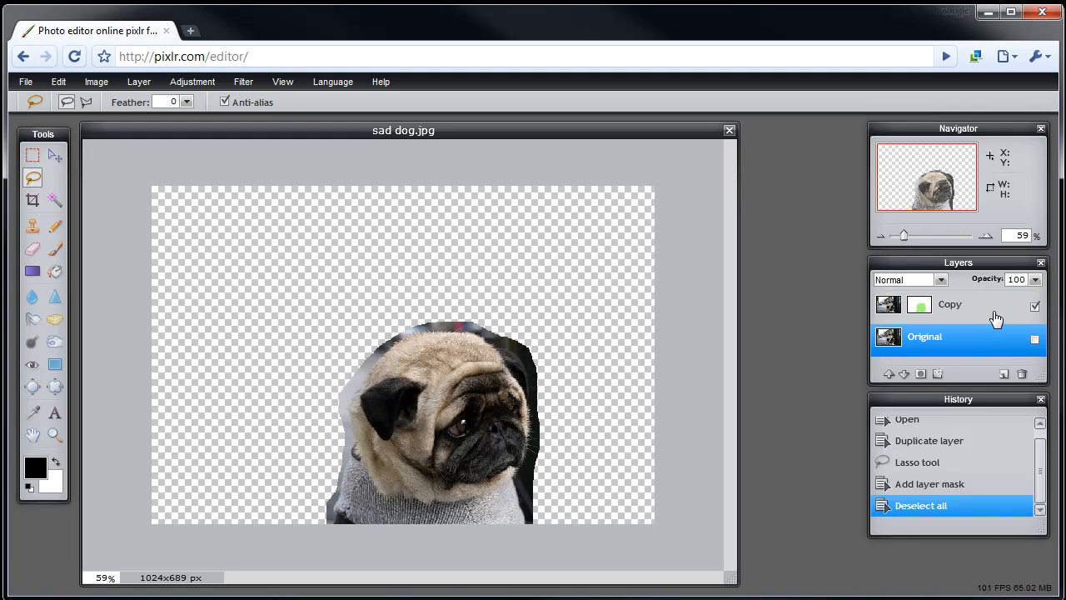
{"action": "left_click", "coordinate": [949, 303]}
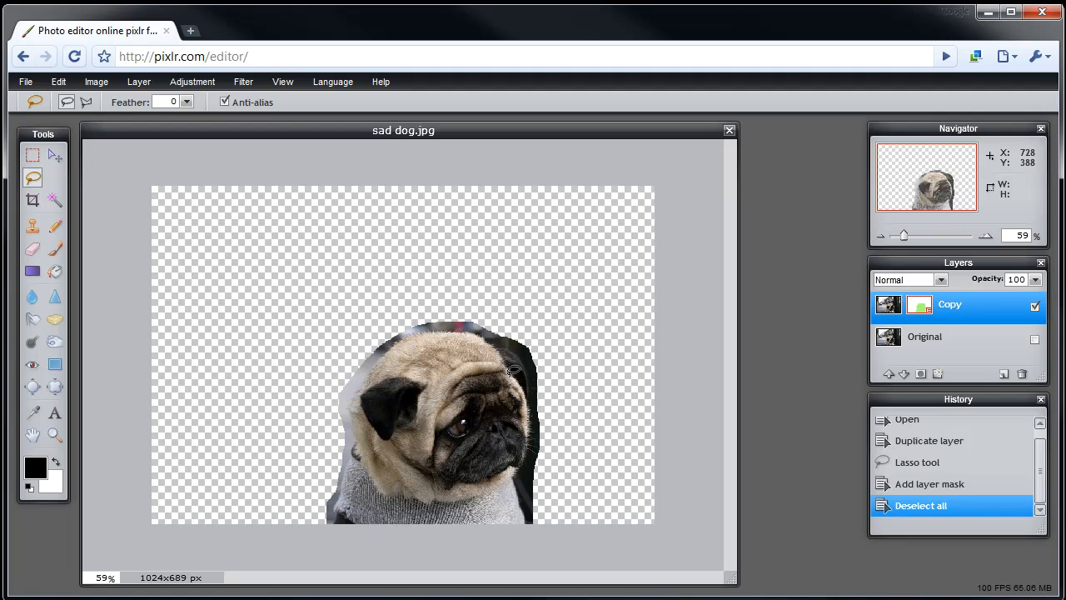
{"action": "mouse_move", "coordinate": [287, 477]}
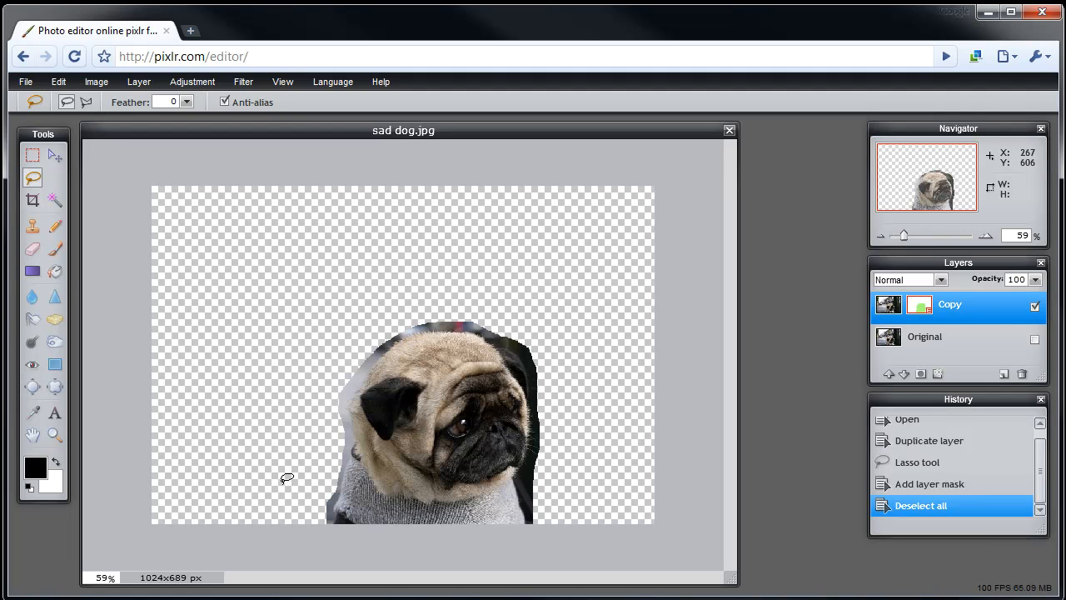
{"action": "mouse_move", "coordinate": [297, 478]}
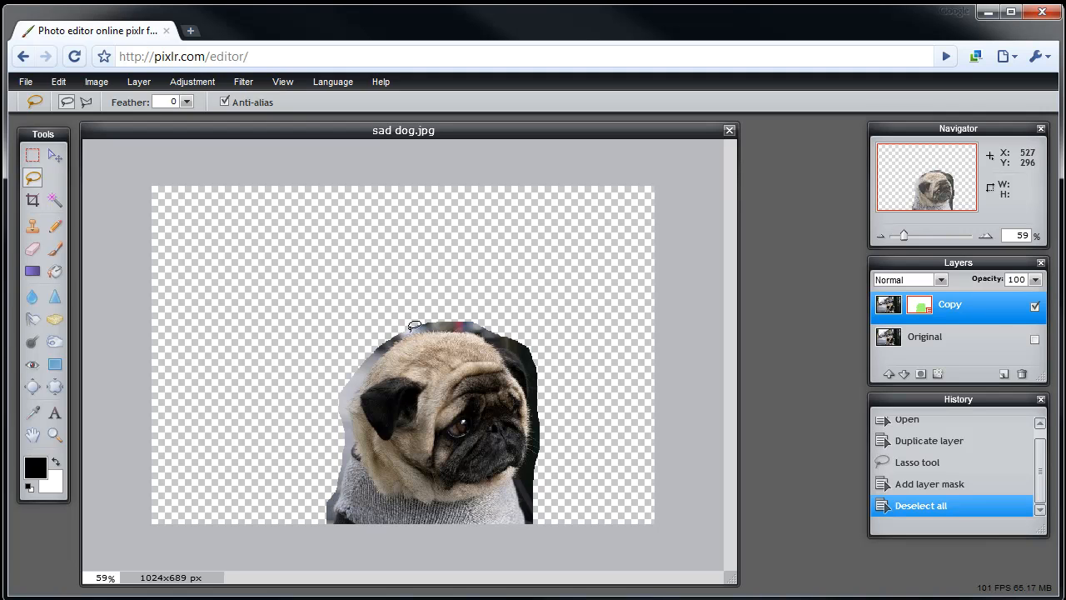
{"action": "mouse_move", "coordinate": [550, 392]}
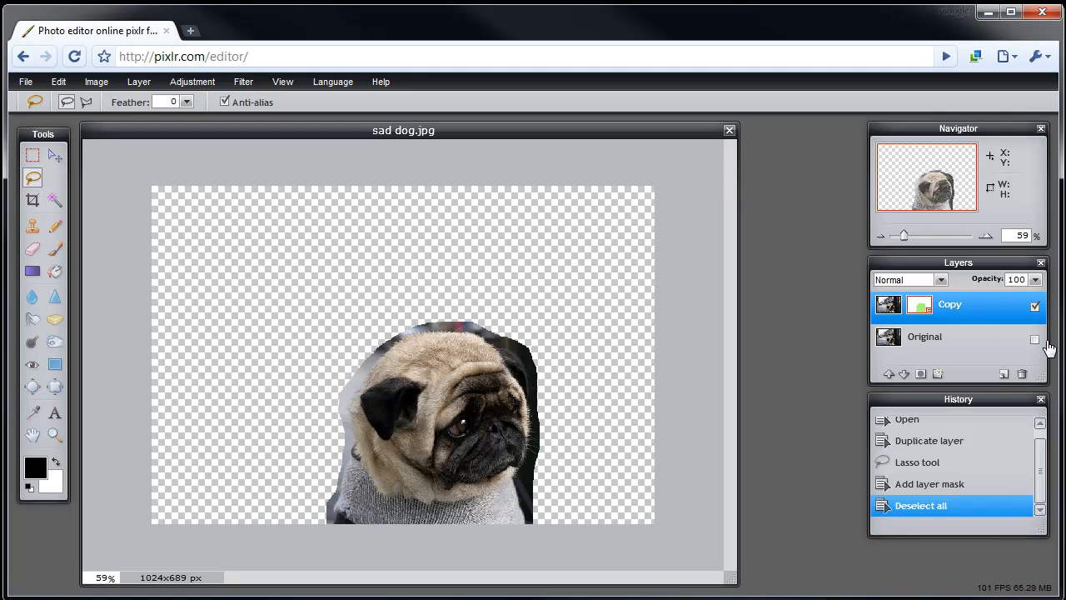
{"action": "left_click", "coordinate": [1035, 338]}
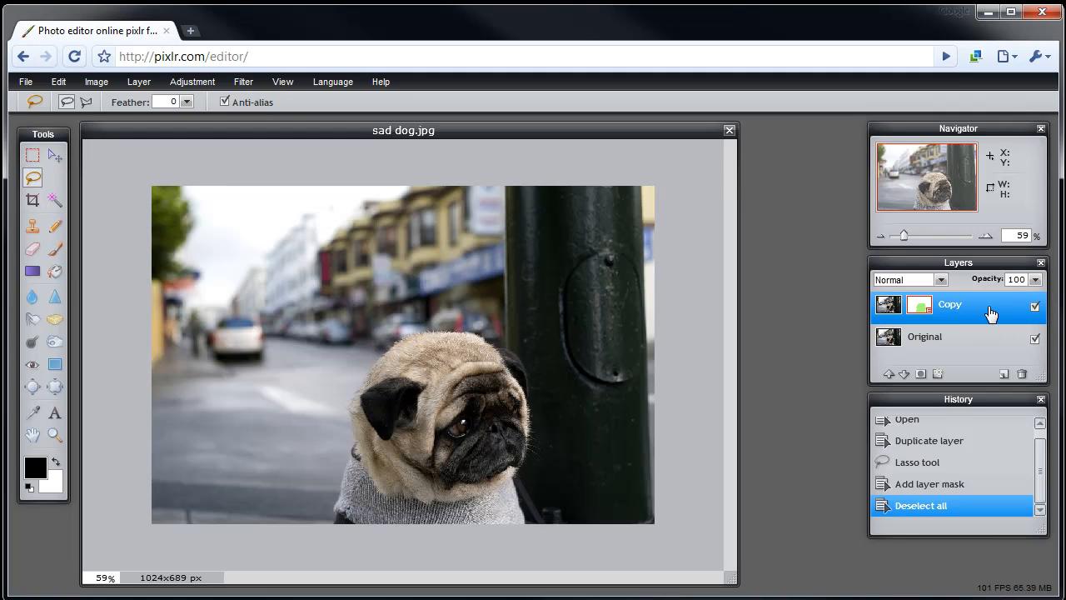
{"action": "mouse_move", "coordinate": [986, 344]}
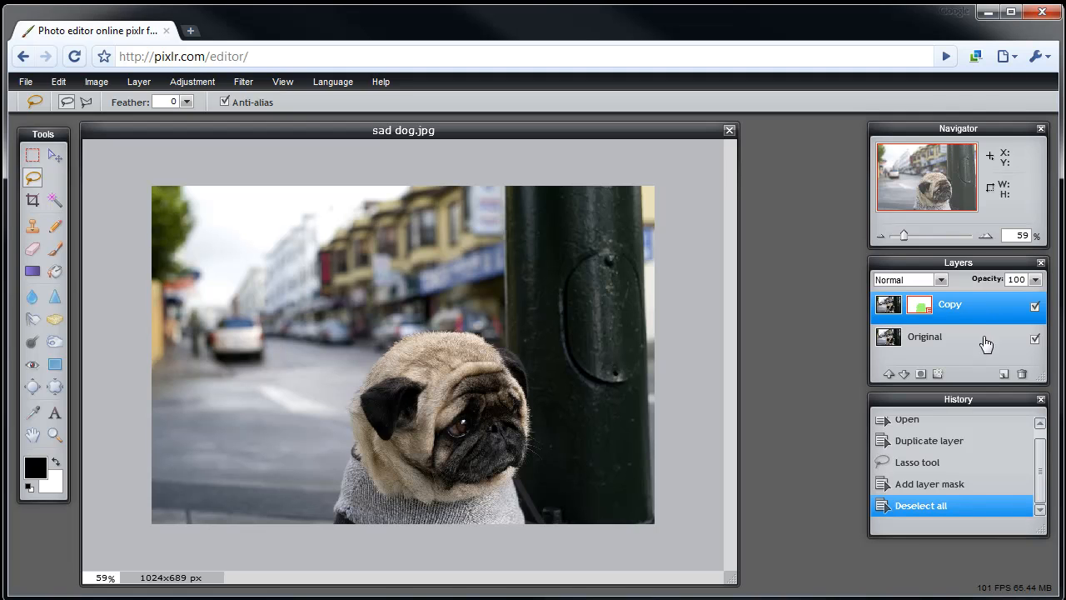
{"action": "left_click", "coordinate": [924, 337]}
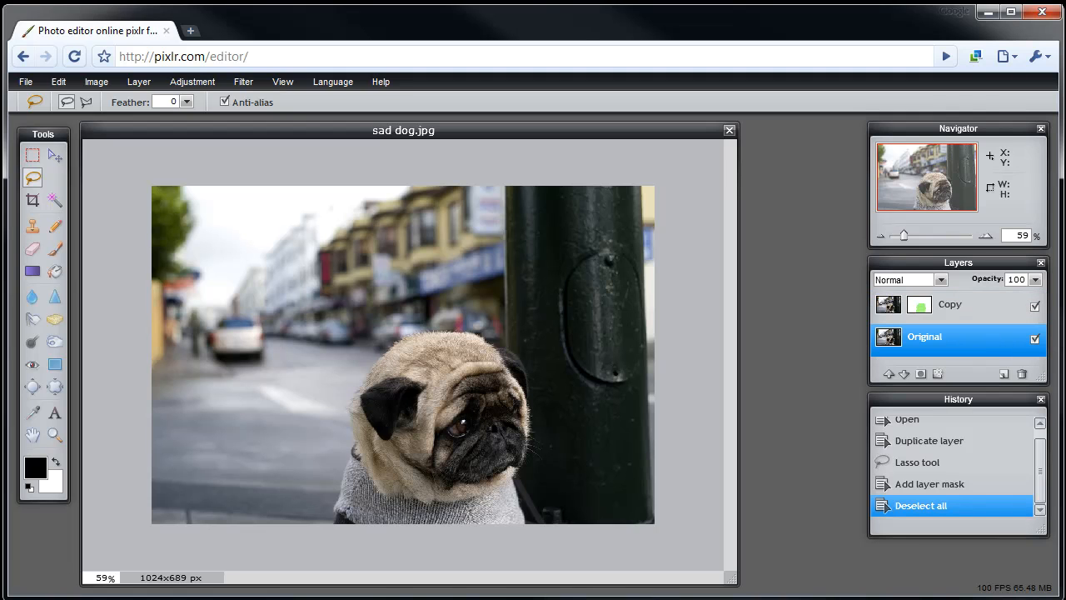
{"action": "mouse_move", "coordinate": [206, 238]}
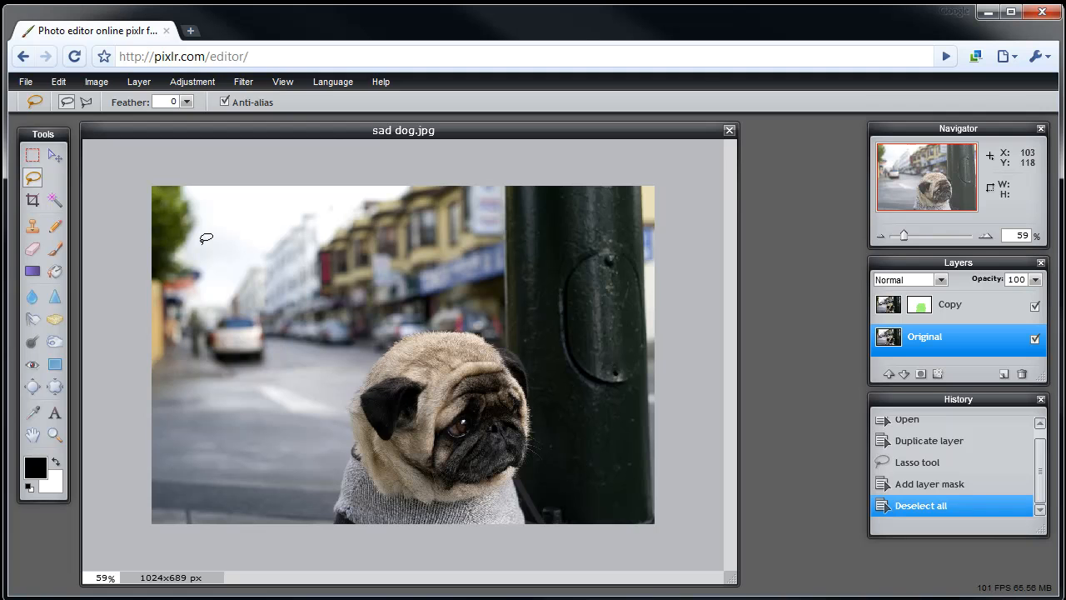
{"action": "left_click", "coordinate": [243, 81]}
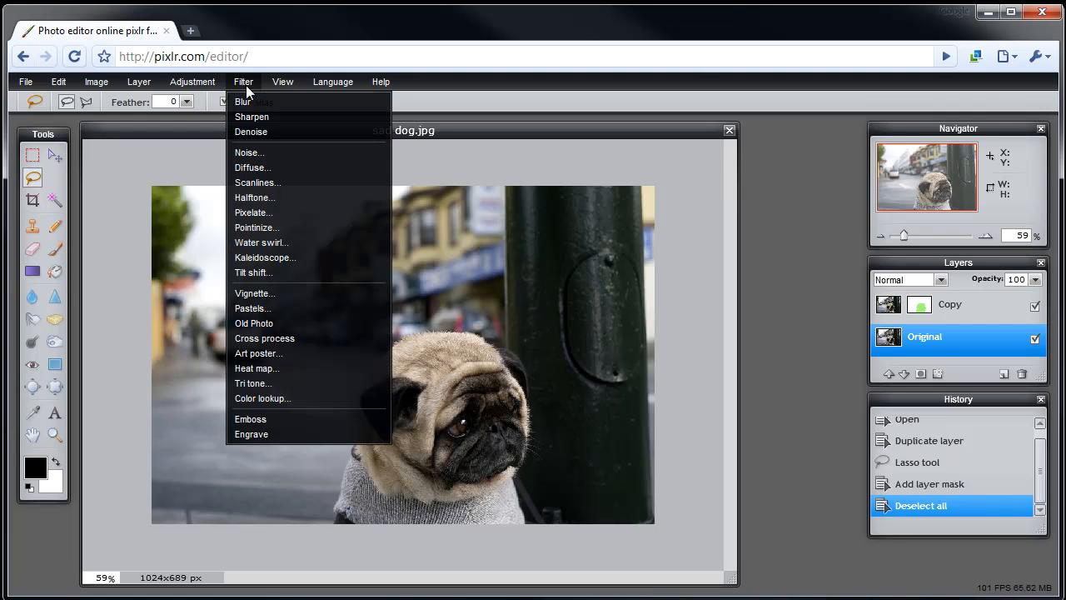
{"action": "mouse_move", "coordinate": [250, 308]}
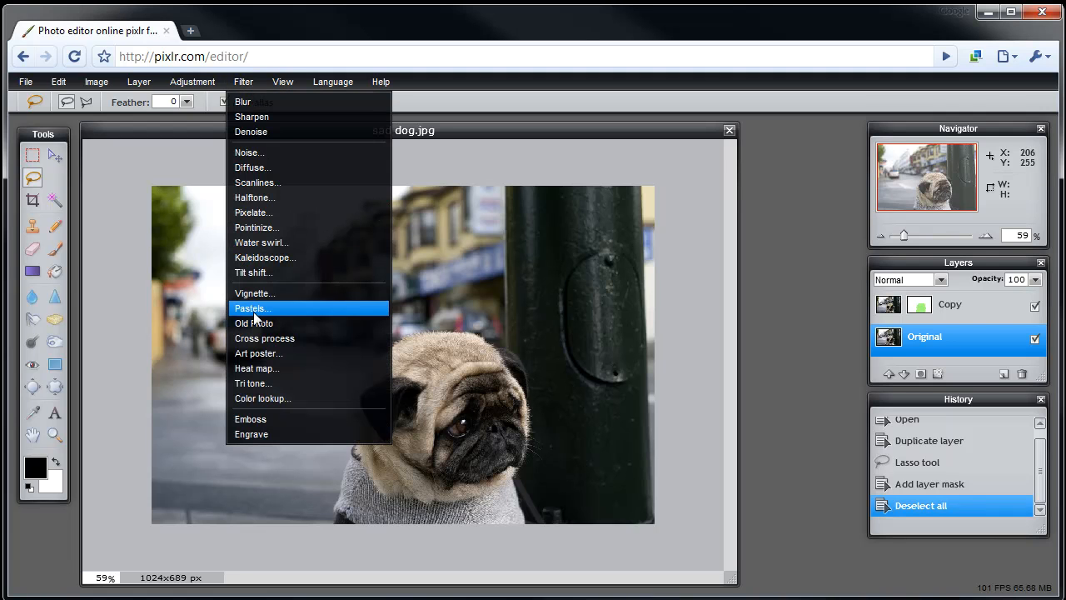
{"action": "left_click", "coordinate": [254, 323]}
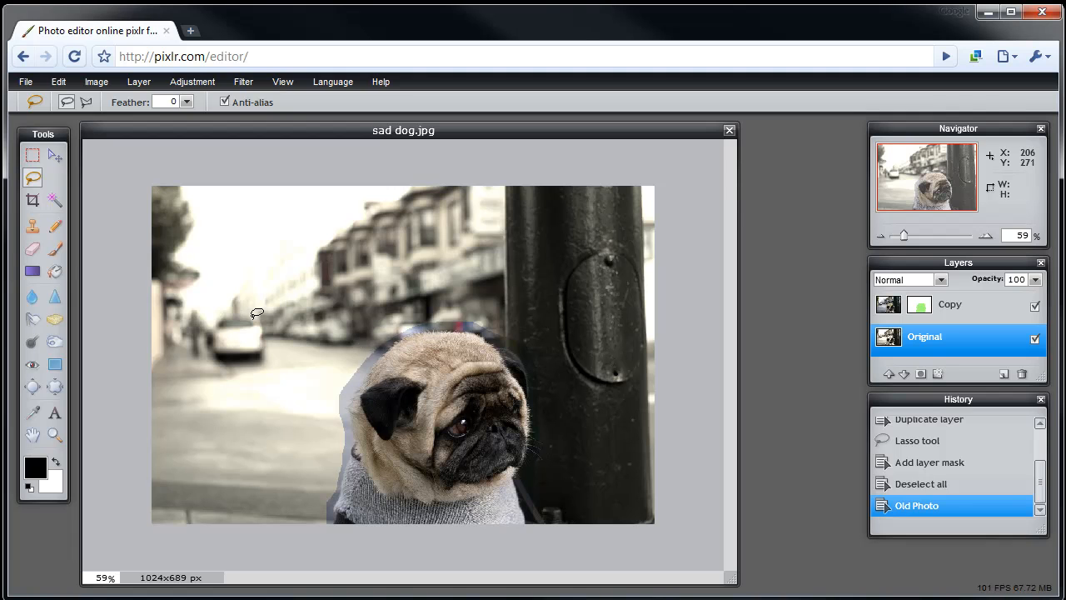
{"action": "mouse_move", "coordinate": [208, 474]}
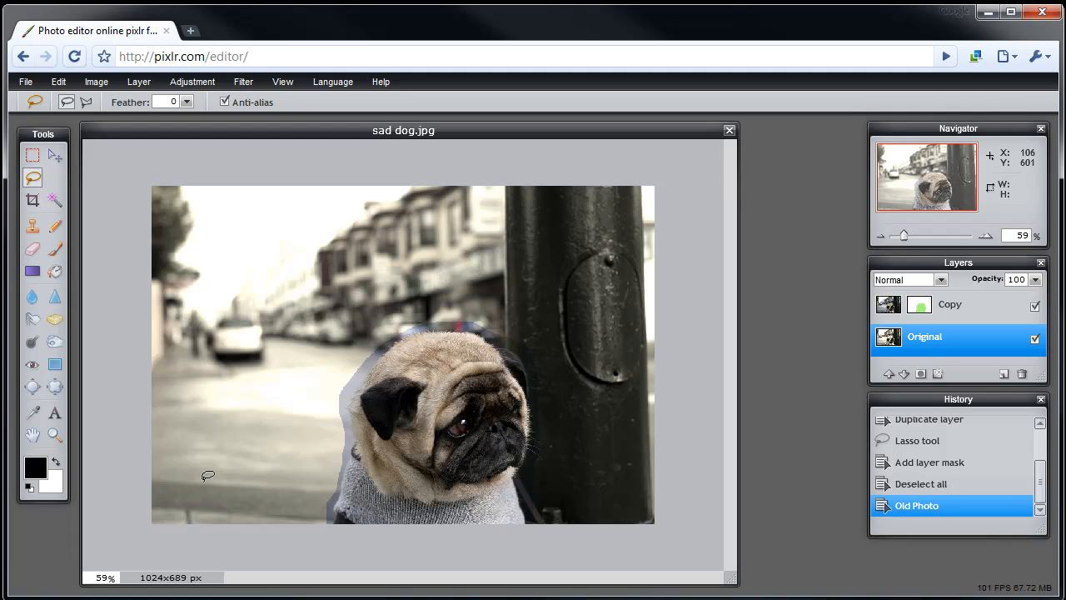
{"action": "mouse_move", "coordinate": [268, 328]}
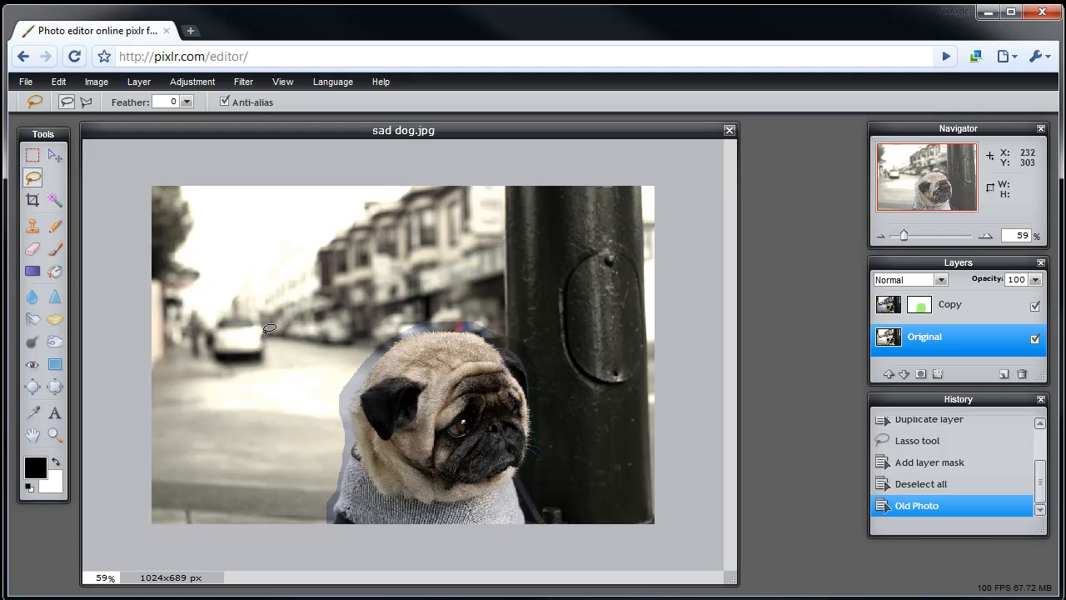
{"action": "mouse_move", "coordinate": [259, 349]}
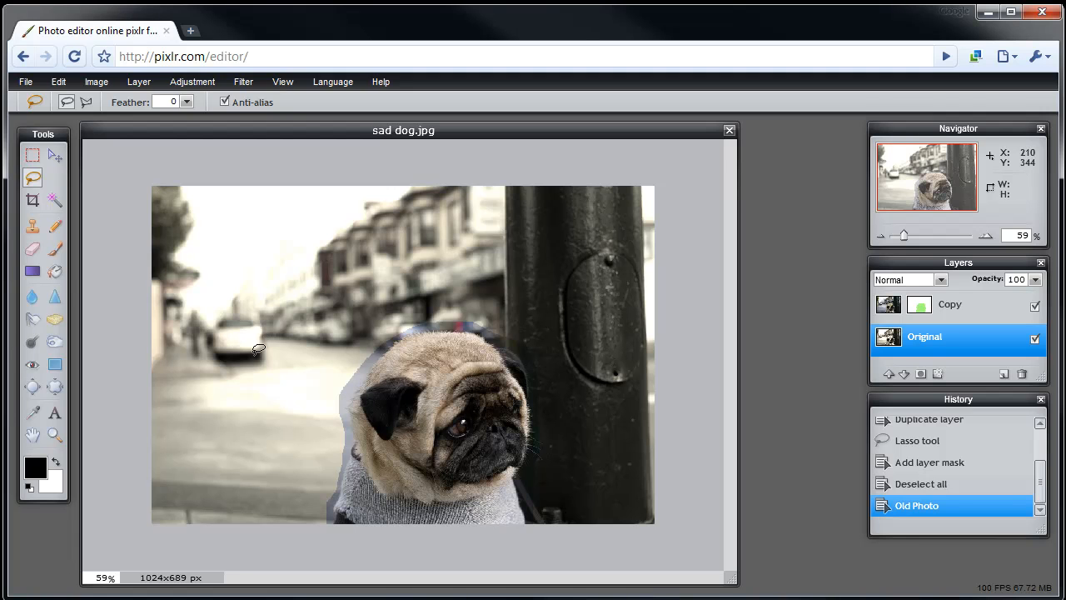
{"action": "left_click", "coordinate": [921, 483]}
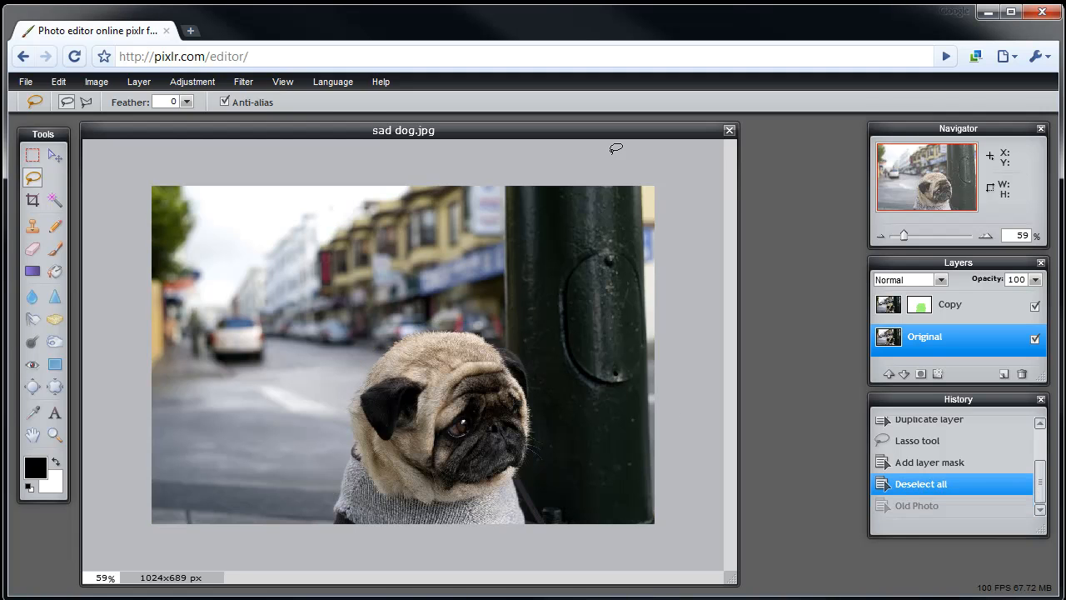
{"action": "left_click", "coordinate": [242, 81]}
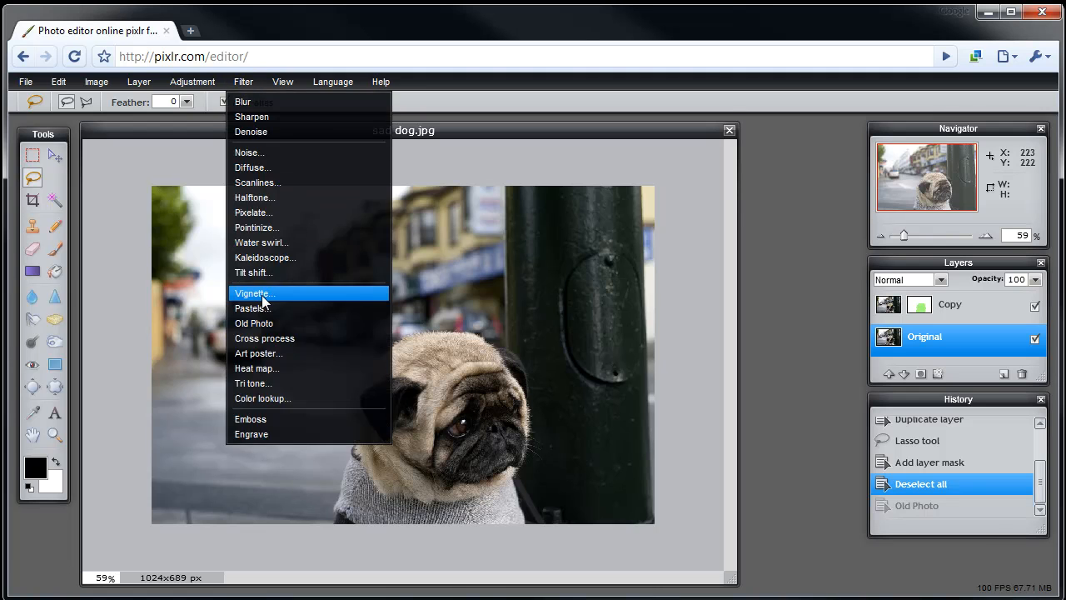
{"action": "left_click", "coordinate": [253, 293]}
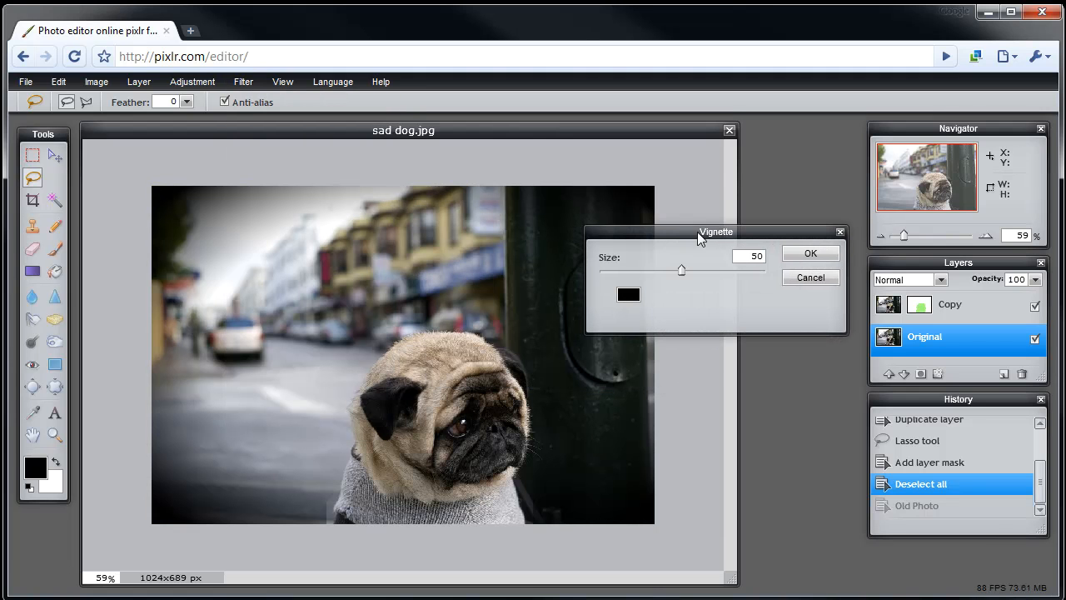
{"action": "left_click_drag", "start_coordinate": [681, 269], "coordinate": [739, 268]}
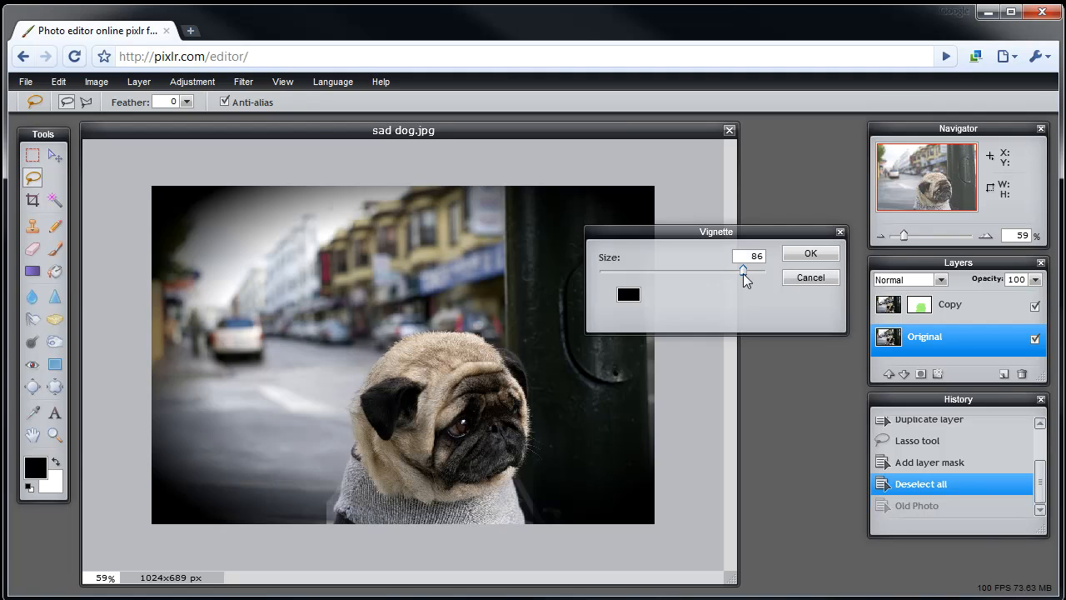
{"action": "left_click_drag", "start_coordinate": [742, 269], "coordinate": [619, 270]}
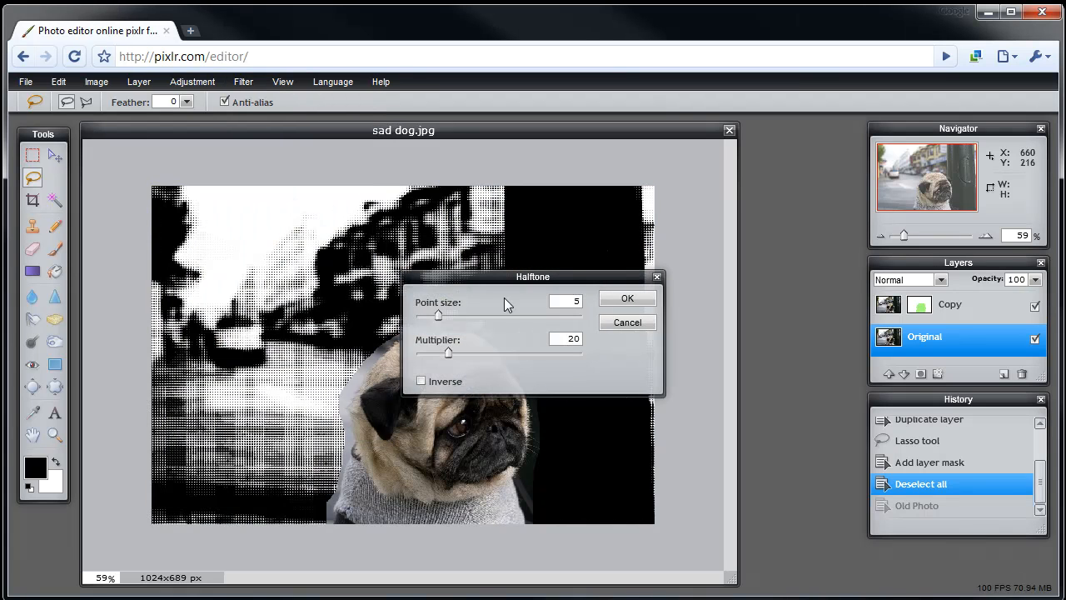
{"action": "left_click", "coordinate": [627, 322]}
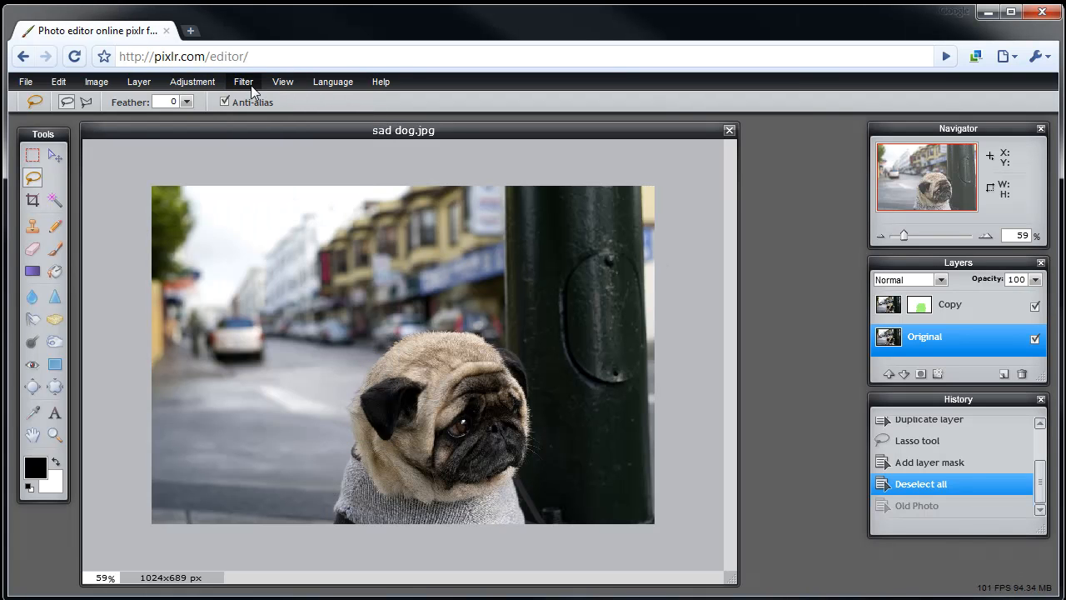
{"action": "left_click", "coordinate": [243, 80]}
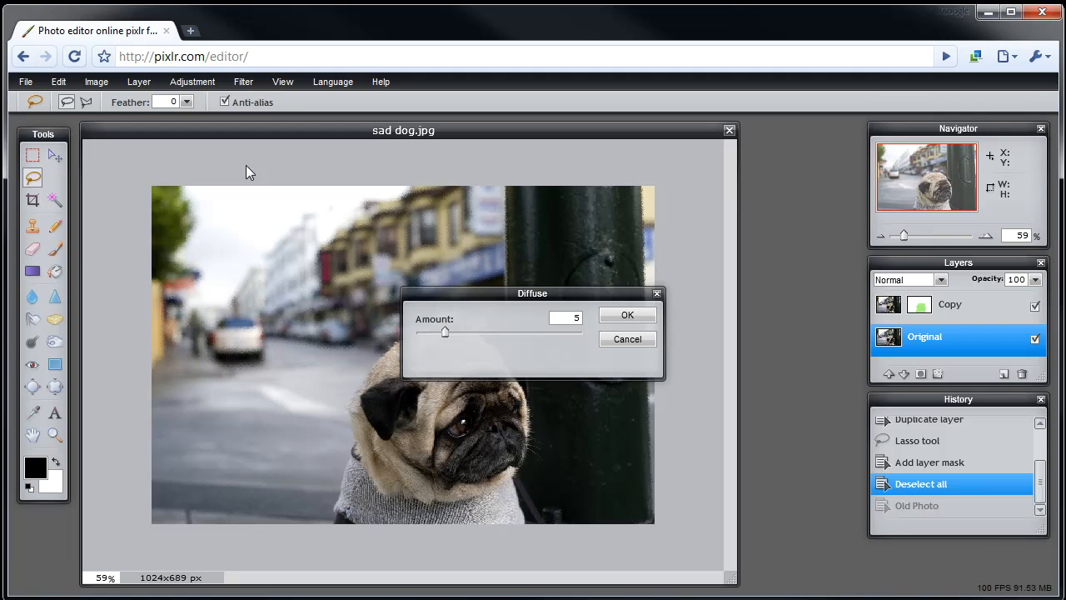
{"action": "left_click_drag", "start_coordinate": [444, 331], "coordinate": [528, 331]}
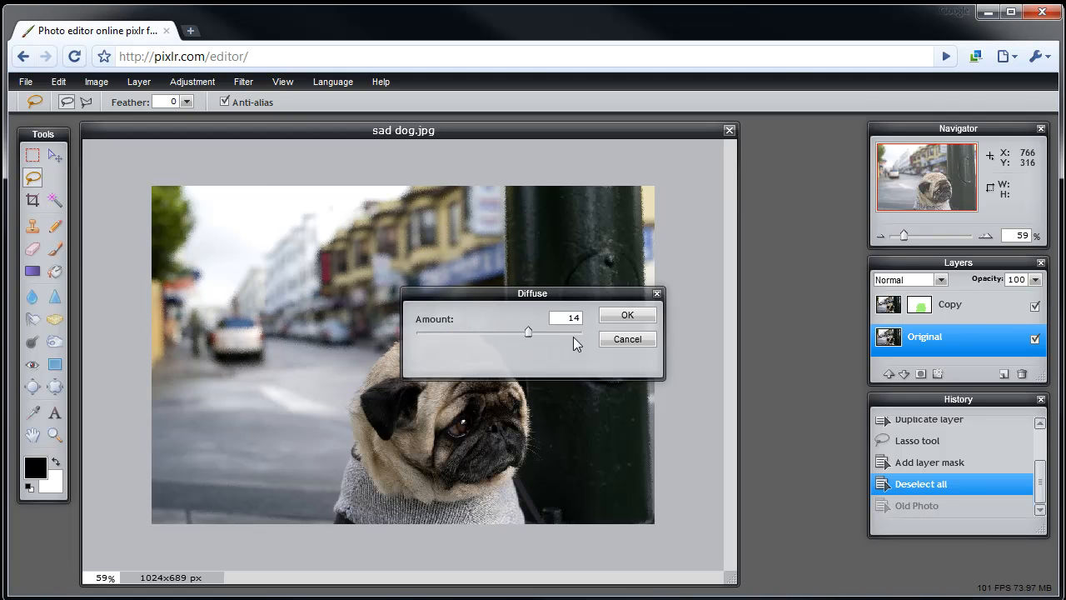
{"action": "left_click_drag", "start_coordinate": [533, 293], "coordinate": [753, 236]}
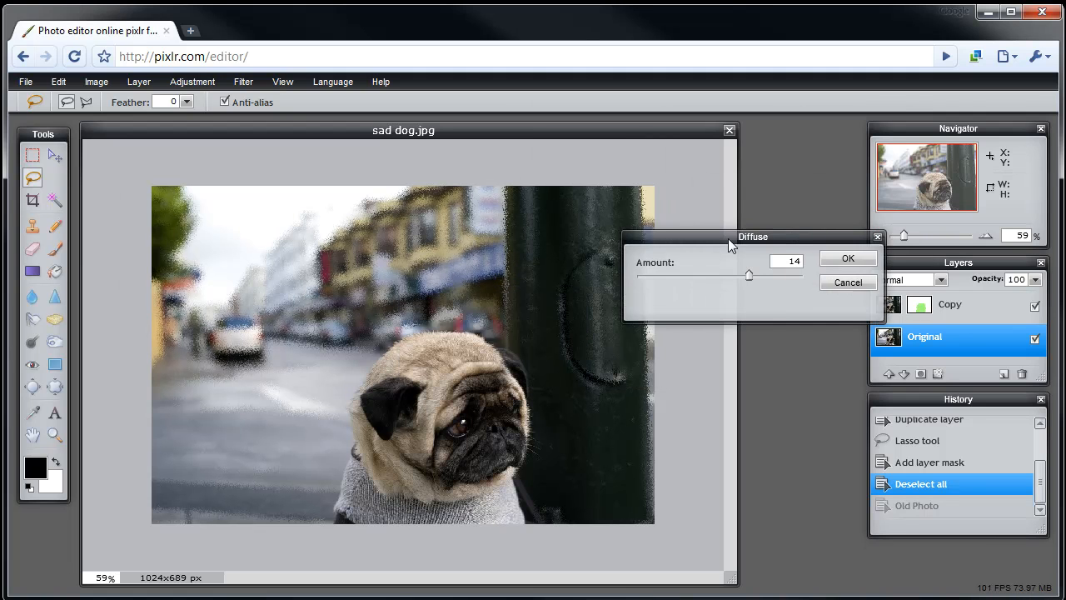
{"action": "left_click_drag", "start_coordinate": [752, 237], "coordinate": [701, 210]}
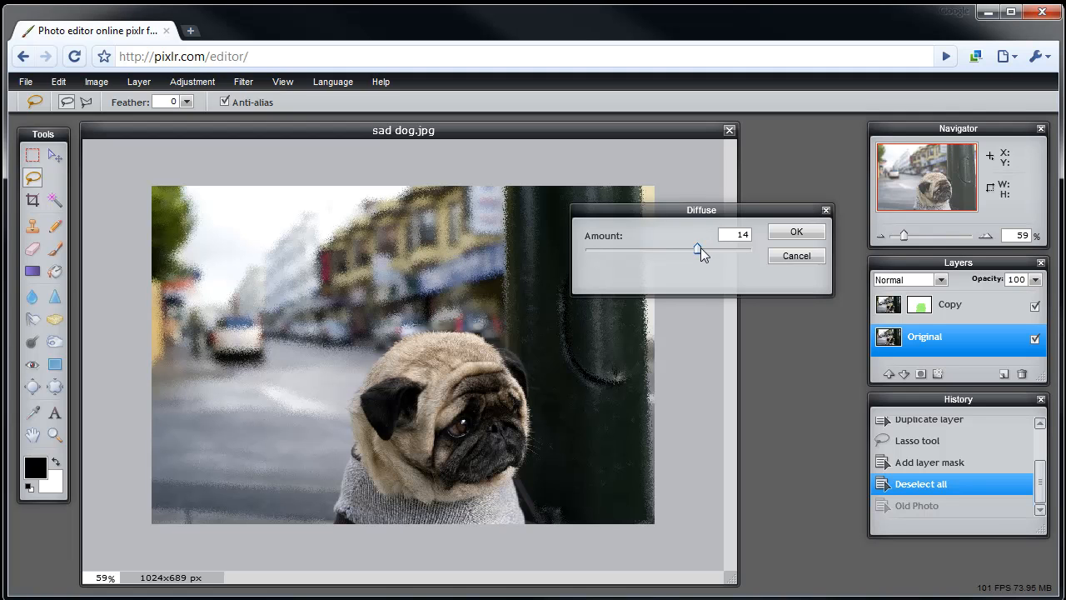
{"action": "left_click_drag", "start_coordinate": [697, 249], "coordinate": [751, 249]}
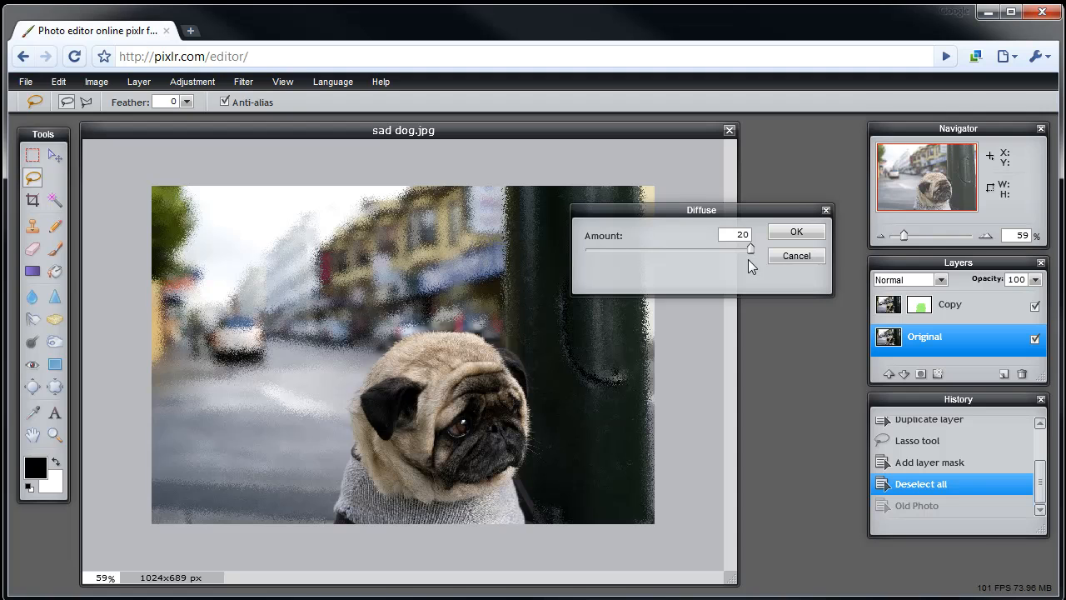
{"action": "mouse_move", "coordinate": [702, 273]}
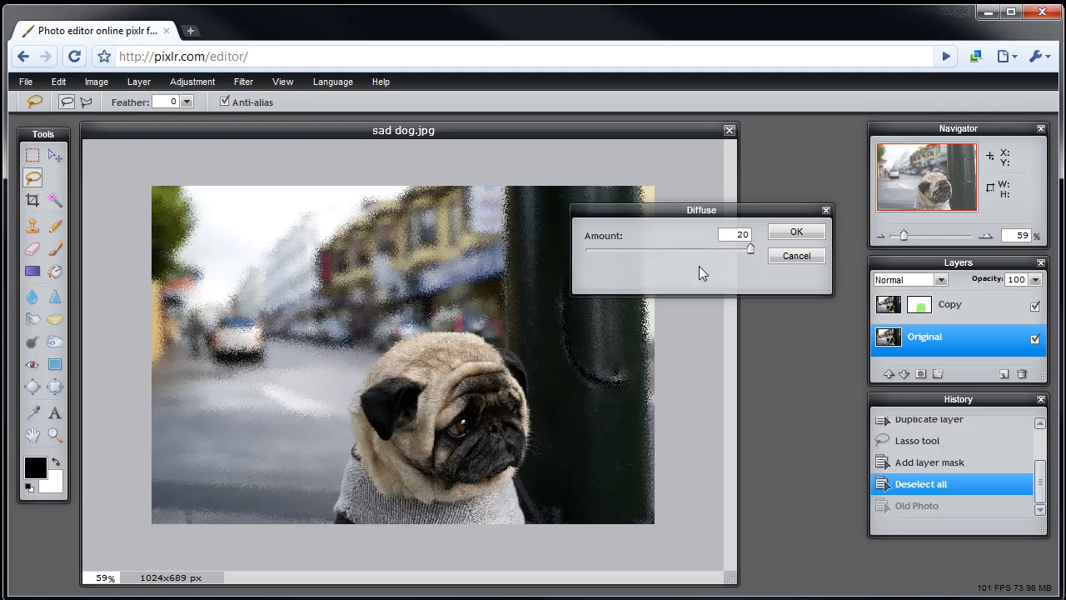
{"action": "left_click_drag", "start_coordinate": [701, 209], "coordinate": [701, 154]}
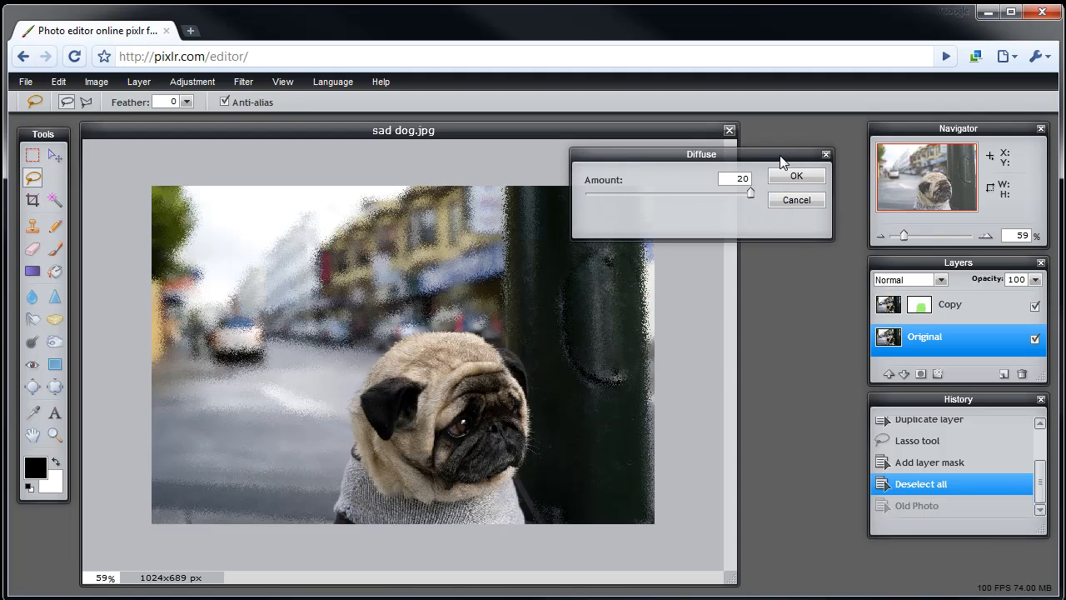
{"action": "left_click_drag", "start_coordinate": [702, 154], "coordinate": [710, 146]}
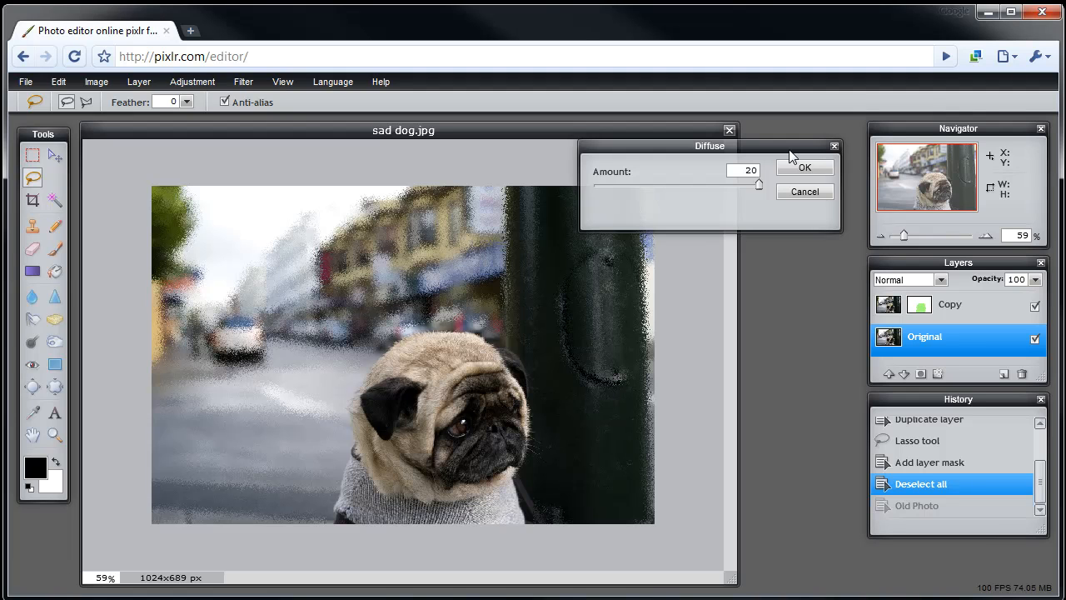
{"action": "mouse_move", "coordinate": [472, 324]}
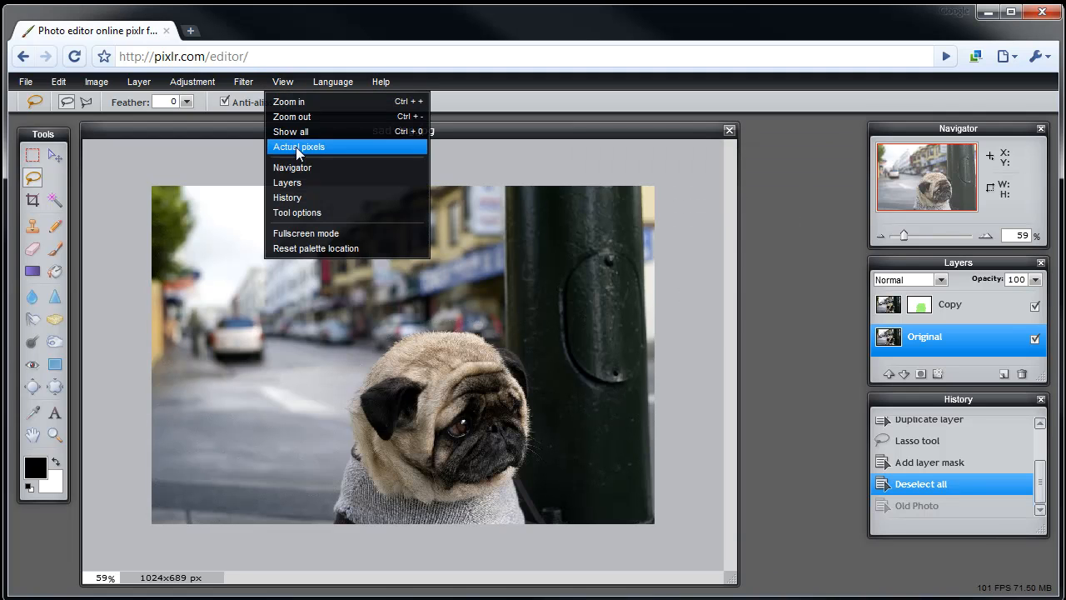
Step: Apply the Pixelate filter with cell size 15 to the Original background layer
{"action": "left_click", "coordinate": [243, 81]}
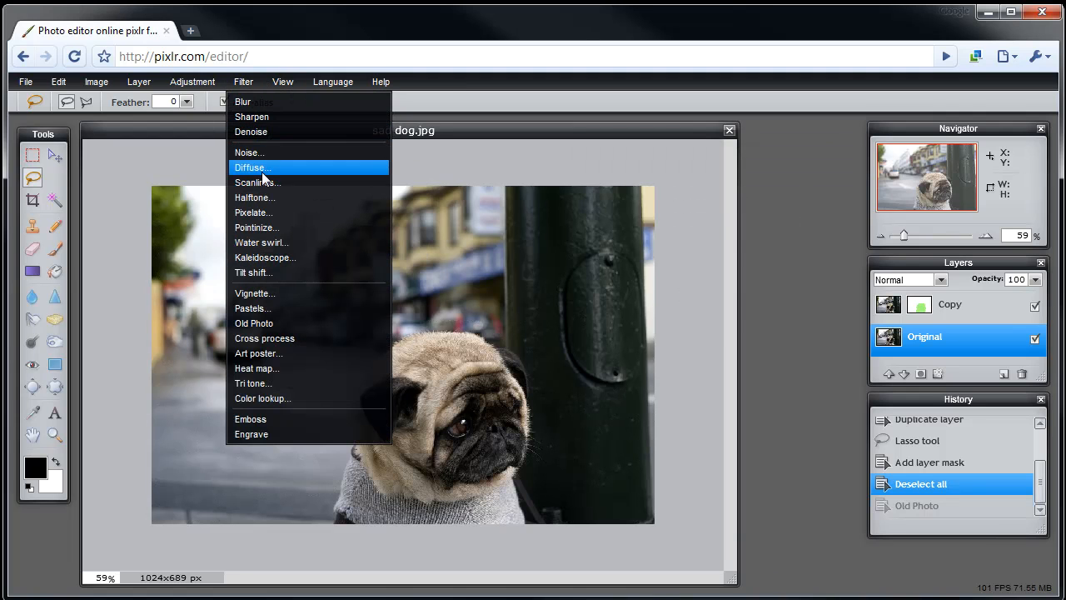
{"action": "left_click", "coordinate": [254, 212]}
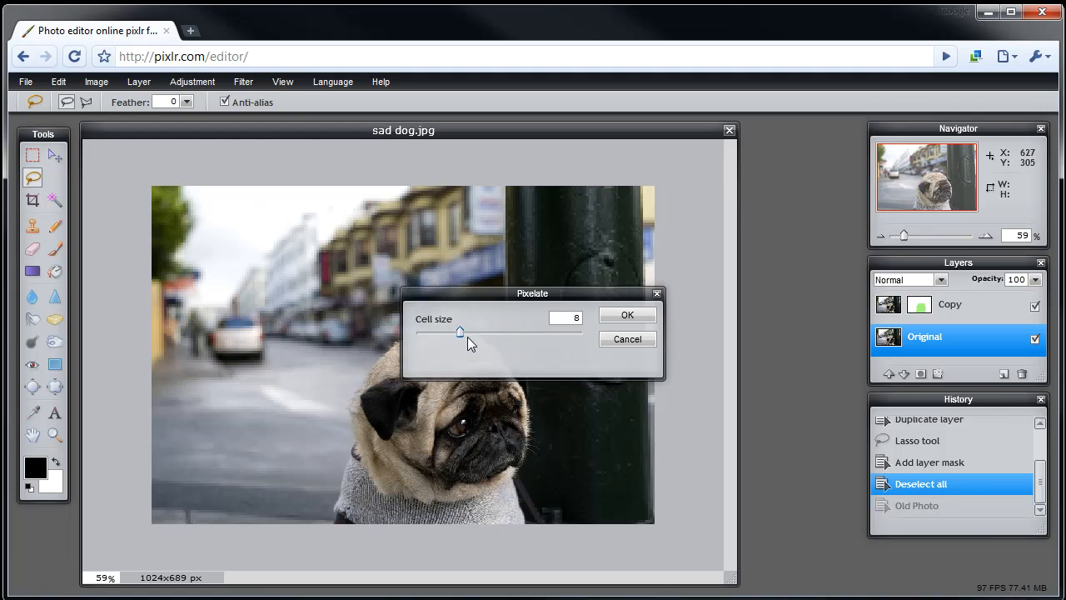
{"action": "left_click_drag", "start_coordinate": [459, 332], "coordinate": [501, 332]}
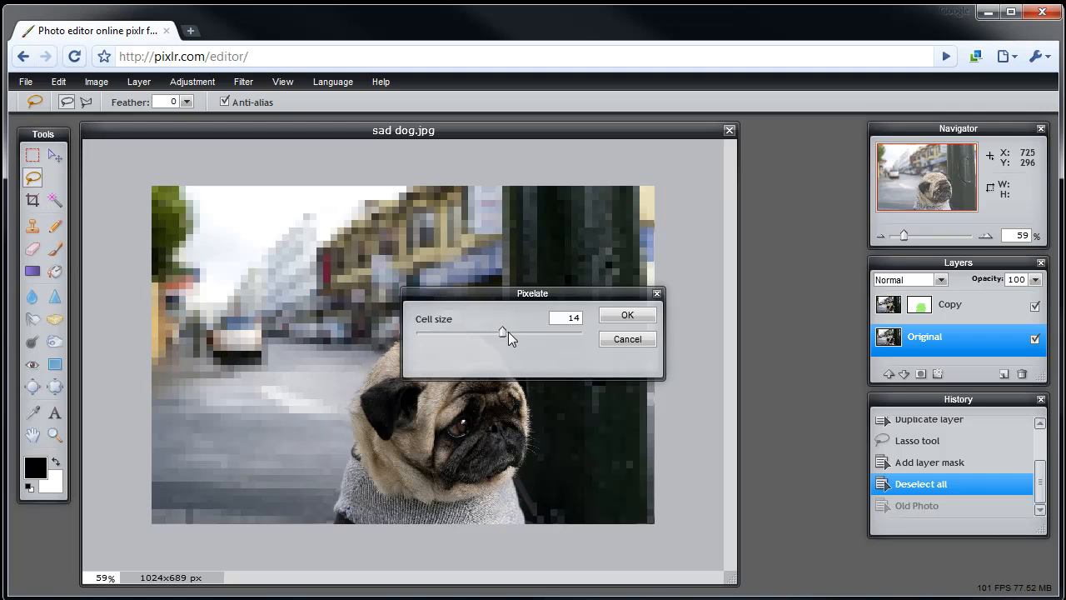
{"action": "left_click_drag", "start_coordinate": [503, 332], "coordinate": [509, 332]}
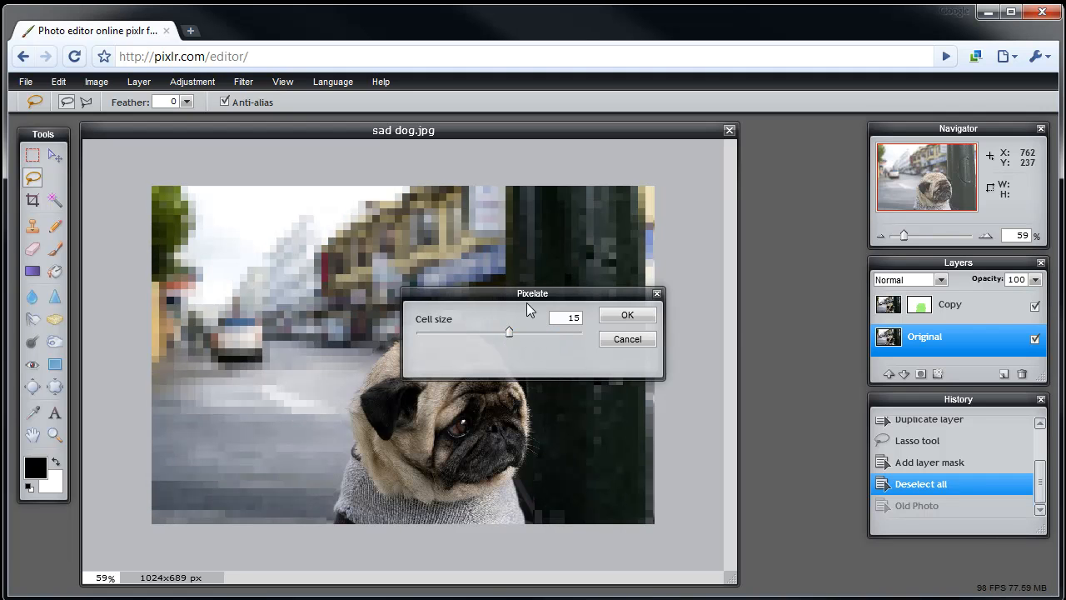
{"action": "left_click_drag", "start_coordinate": [532, 293], "coordinate": [750, 141]}
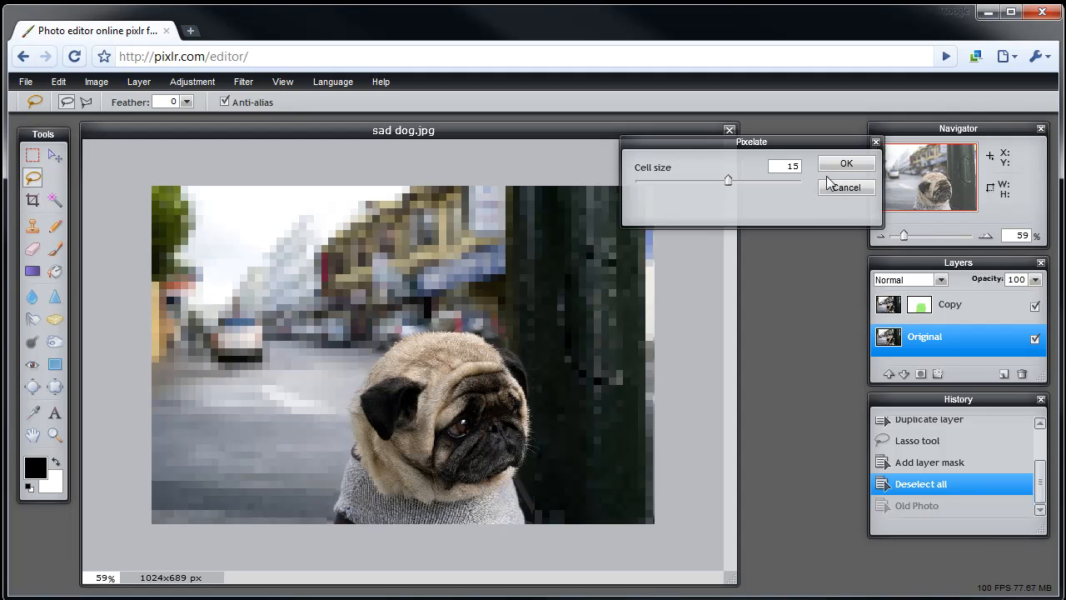
{"action": "left_click", "coordinate": [846, 162]}
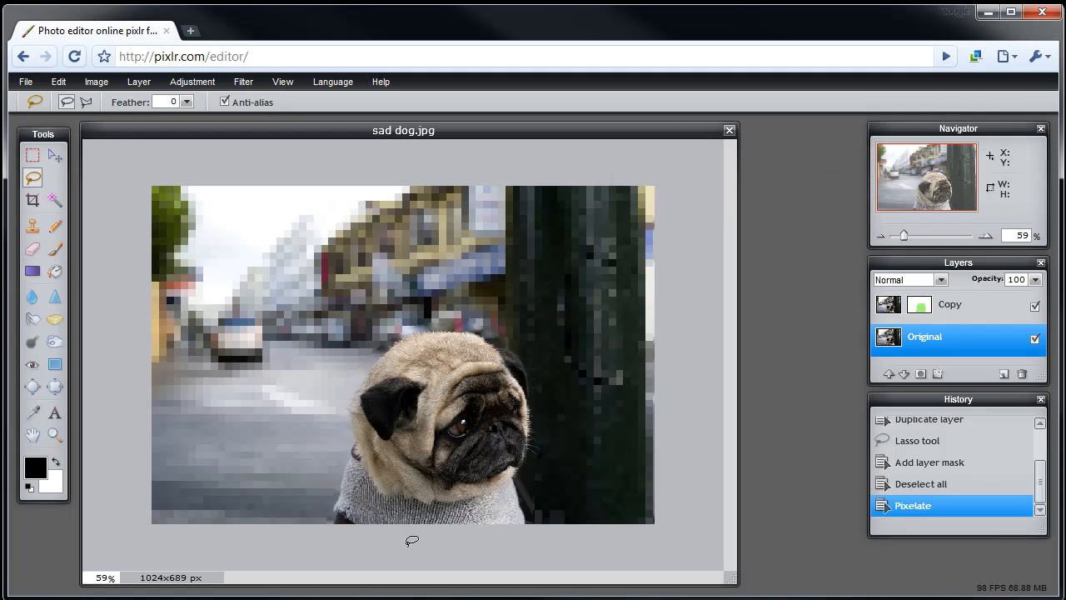
{"action": "mouse_move", "coordinate": [541, 347]}
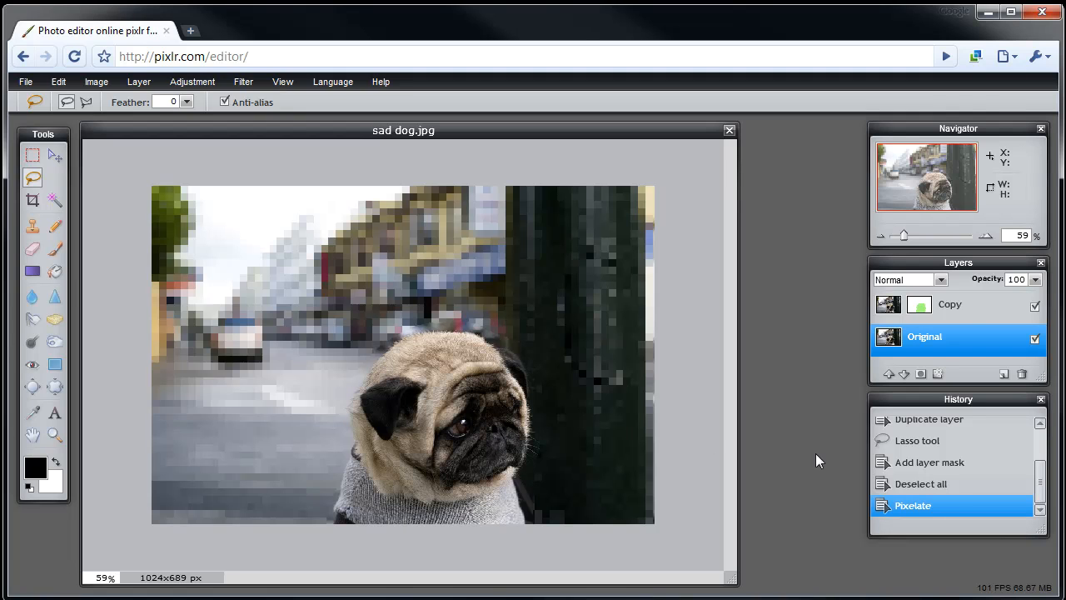
{"action": "mouse_move", "coordinate": [984, 316]}
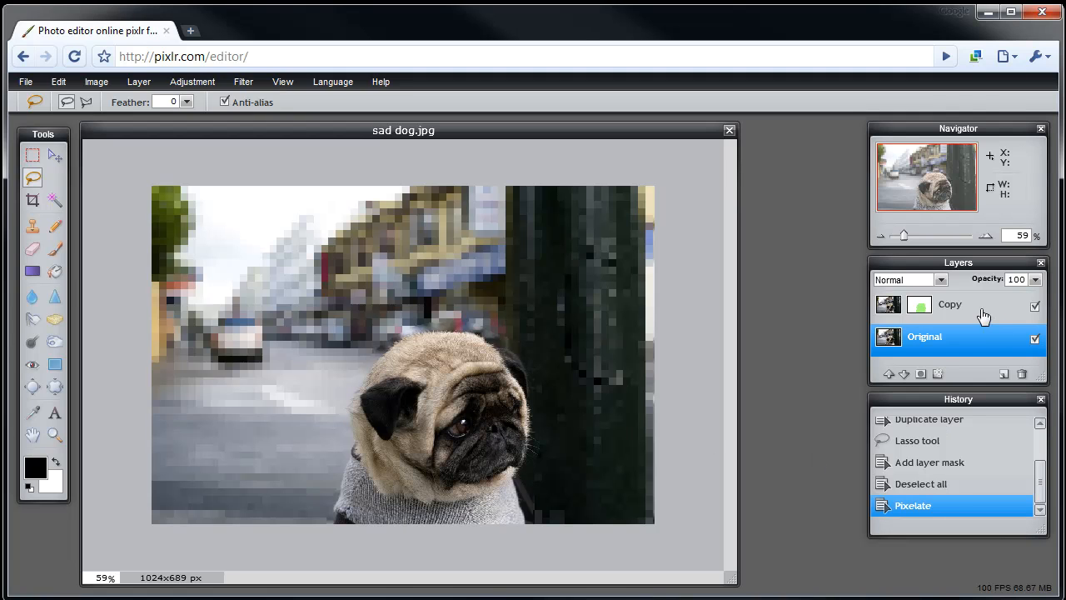
{"action": "left_click", "coordinate": [949, 304]}
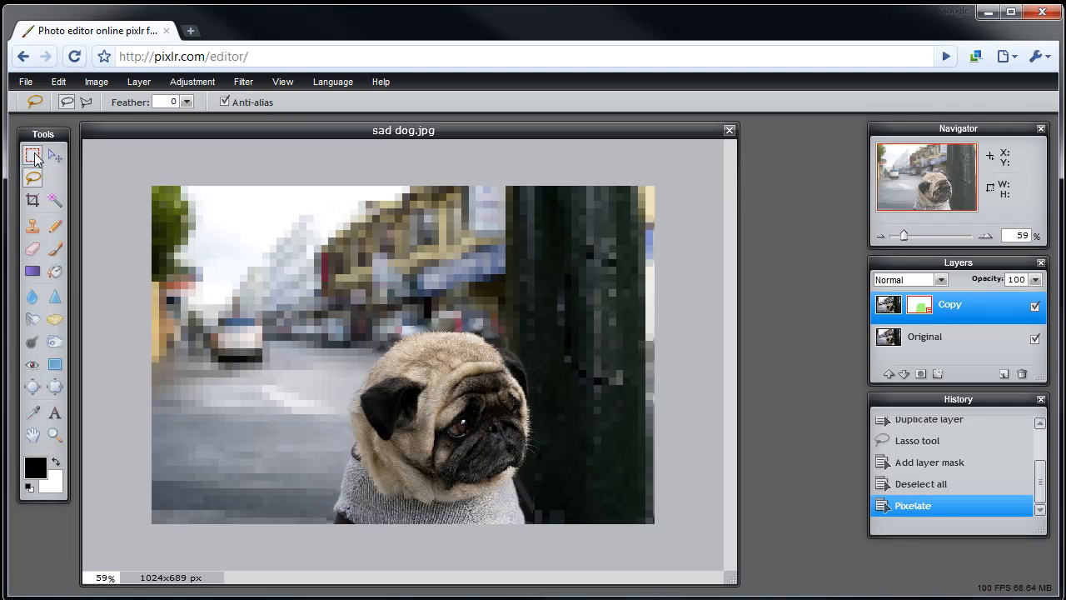
{"action": "left_click", "coordinate": [54, 155]}
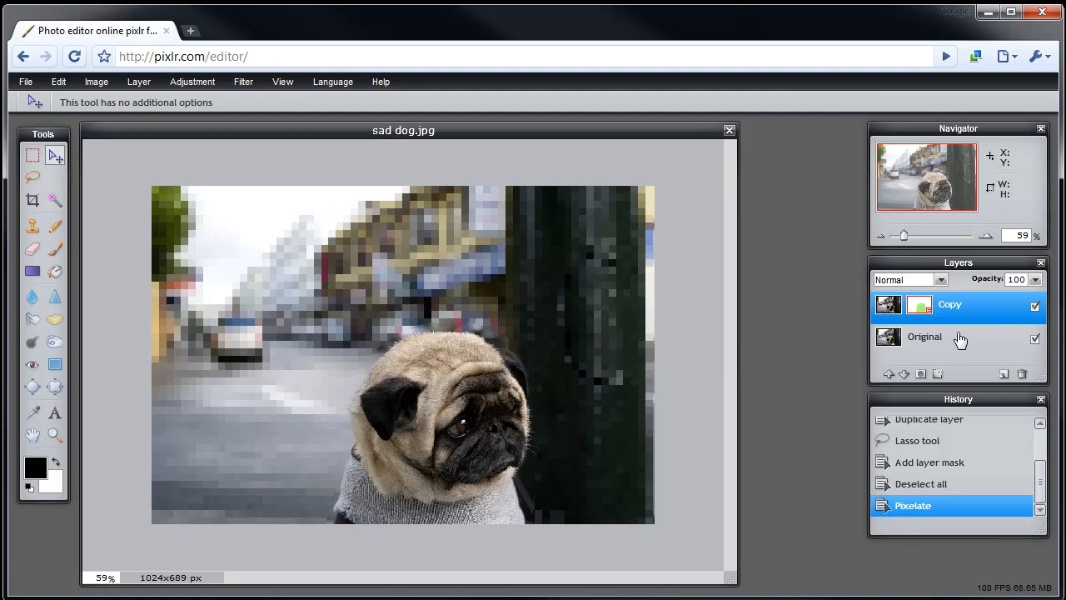
{"action": "mouse_move", "coordinate": [458, 403]}
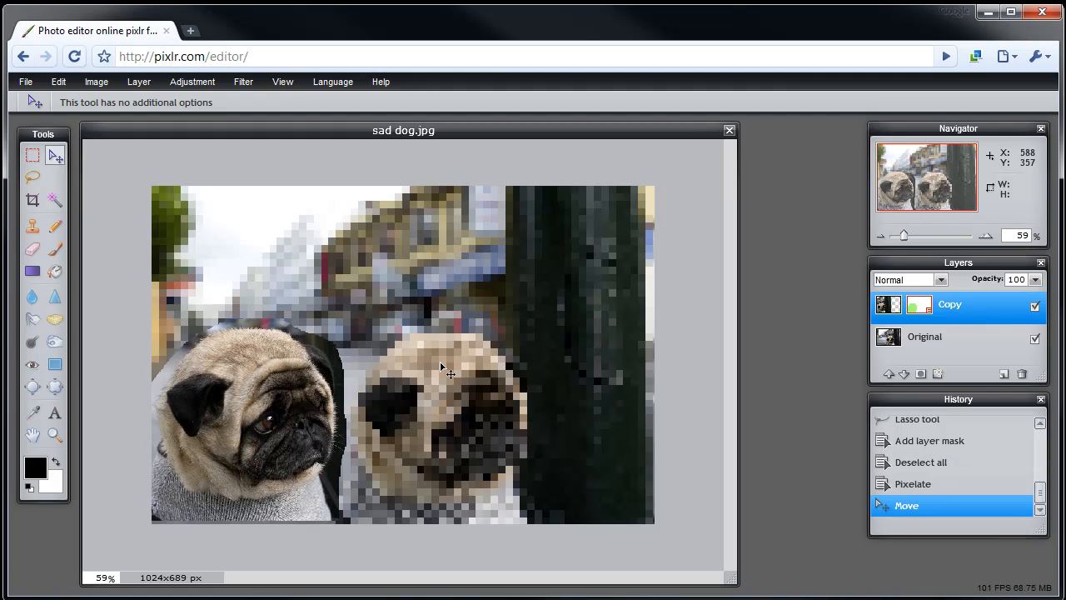
{"action": "mouse_move", "coordinate": [410, 402]}
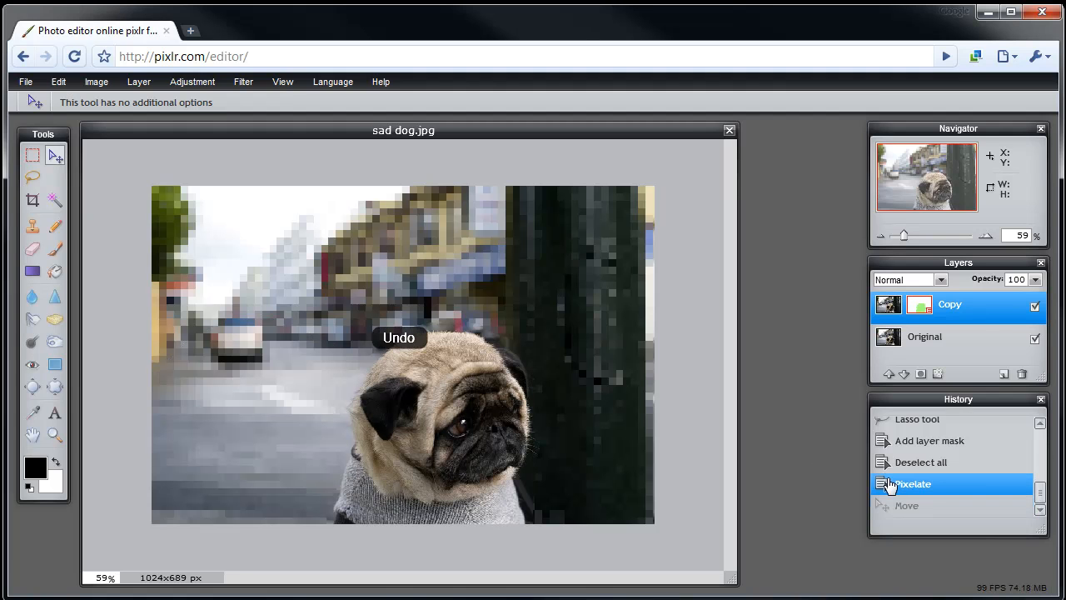
{"action": "mouse_move", "coordinate": [456, 242]}
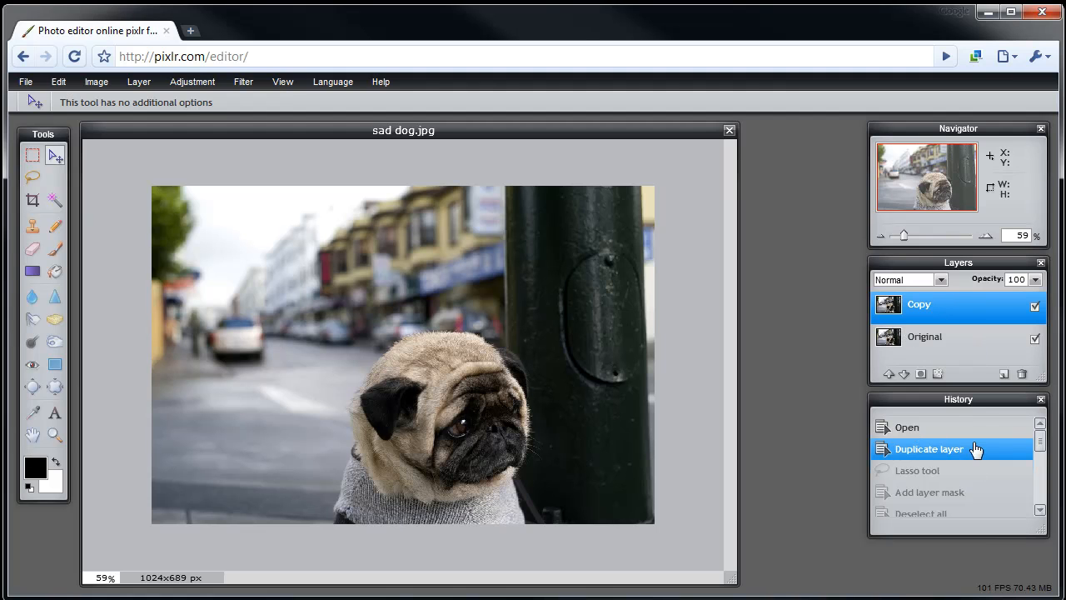
{"action": "mouse_move", "coordinate": [932, 509]}
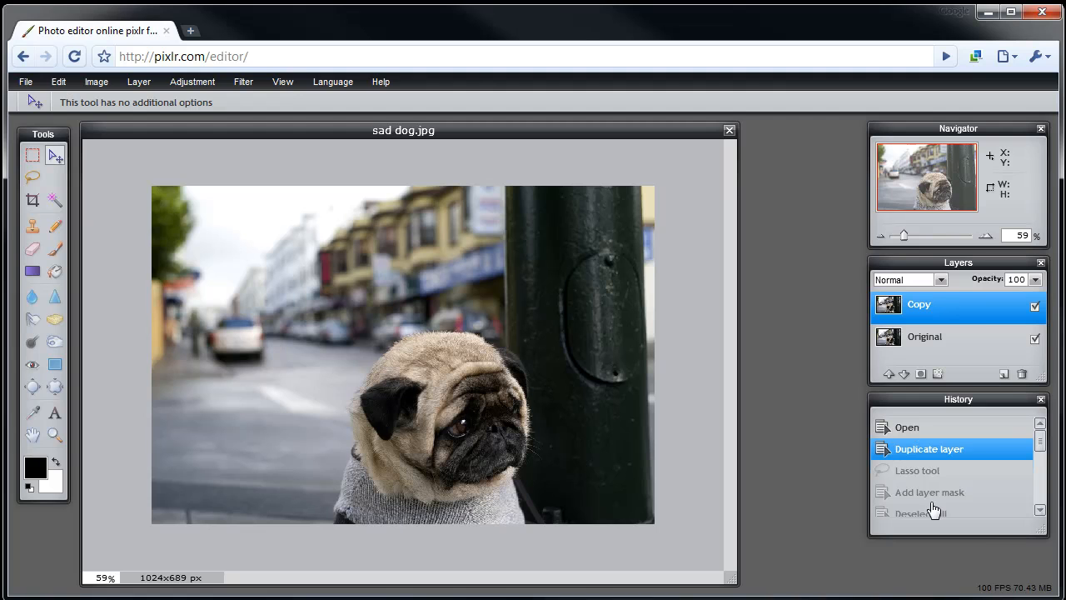
{"action": "mouse_move", "coordinate": [933, 474]}
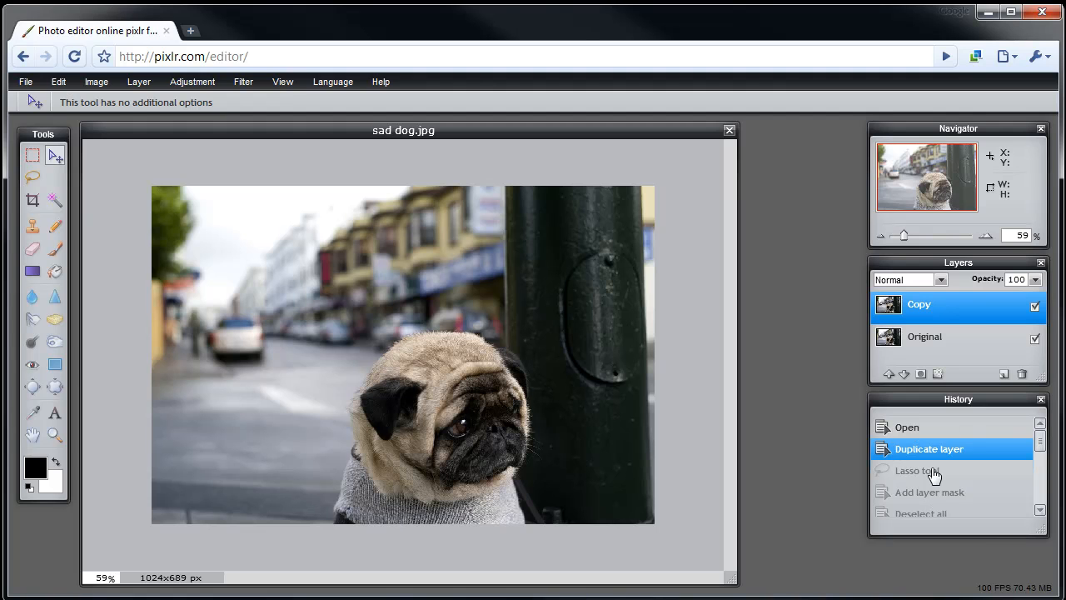
Step: Set the freehand lasso feather to 20 and trace an outline around the dog
{"action": "left_click", "coordinate": [33, 176]}
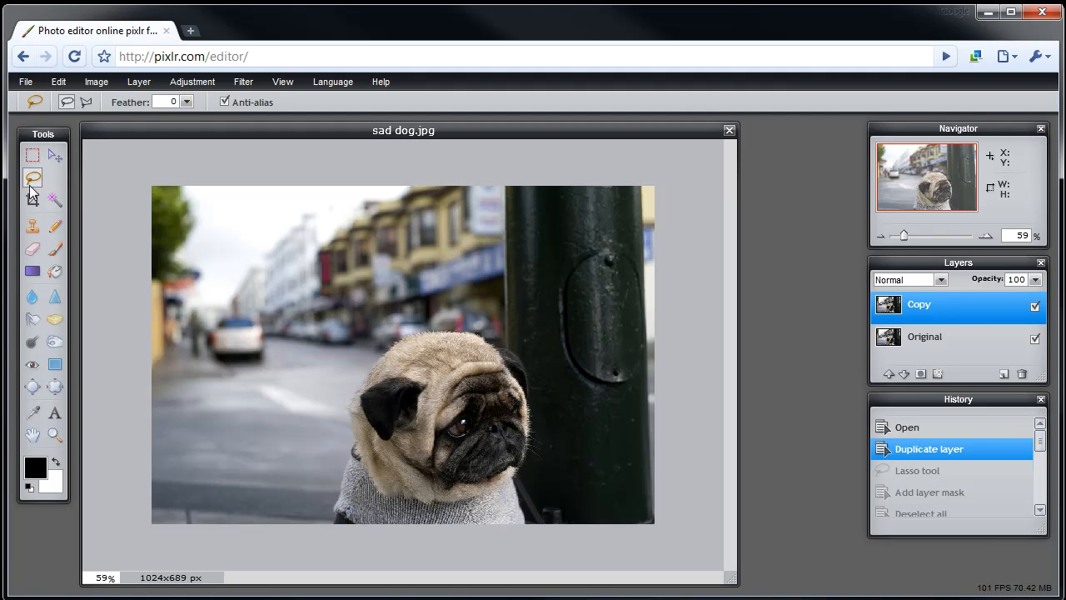
{"action": "left_click", "coordinate": [187, 102]}
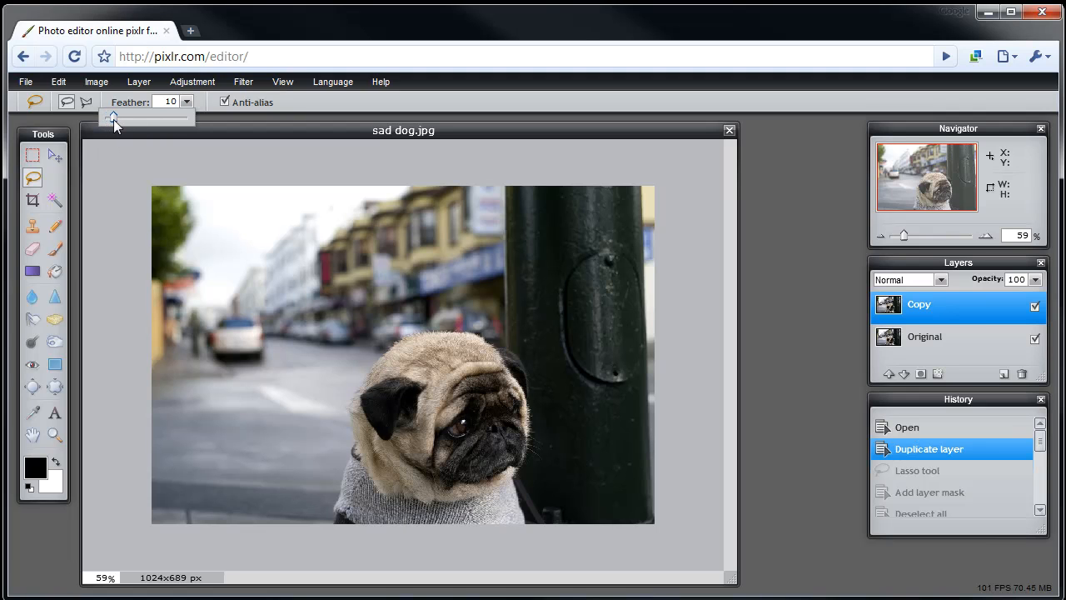
{"action": "left_click_drag", "start_coordinate": [113, 117], "coordinate": [121, 116]}
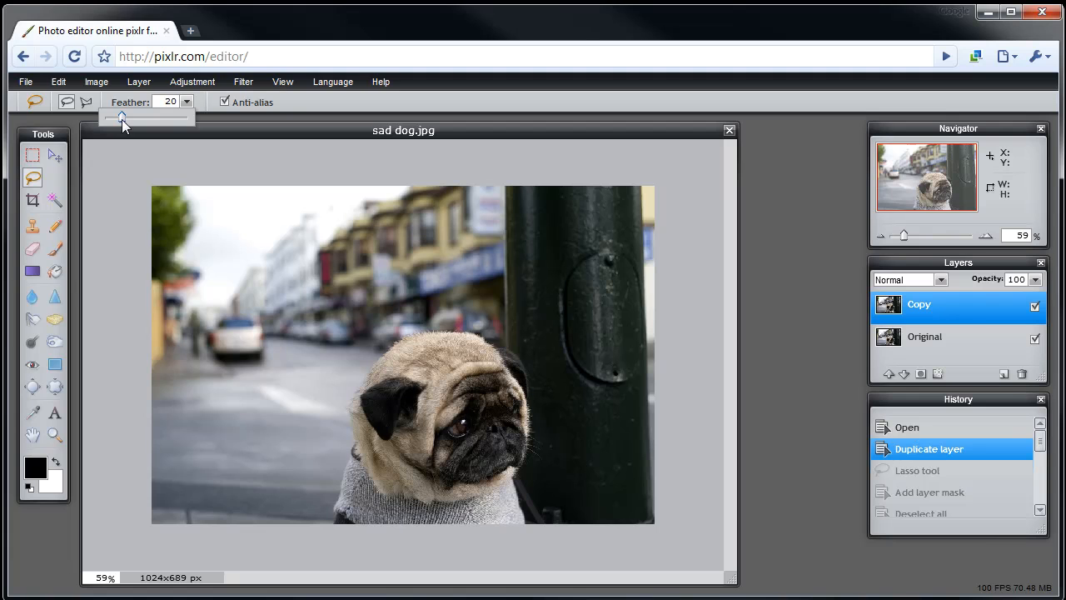
{"action": "mouse_move", "coordinate": [327, 516]}
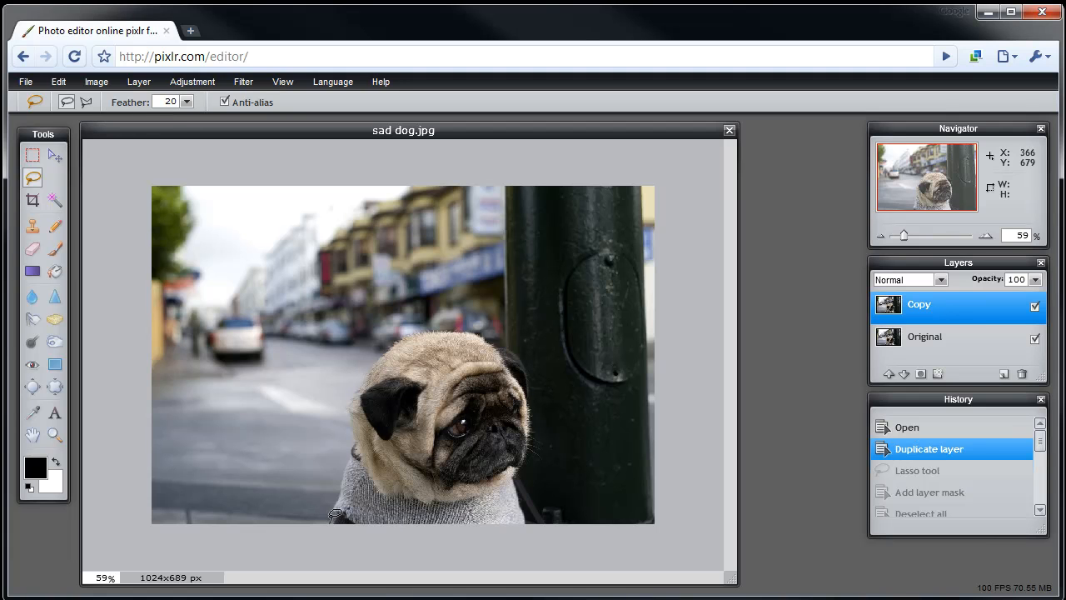
{"action": "mouse_move", "coordinate": [346, 463]}
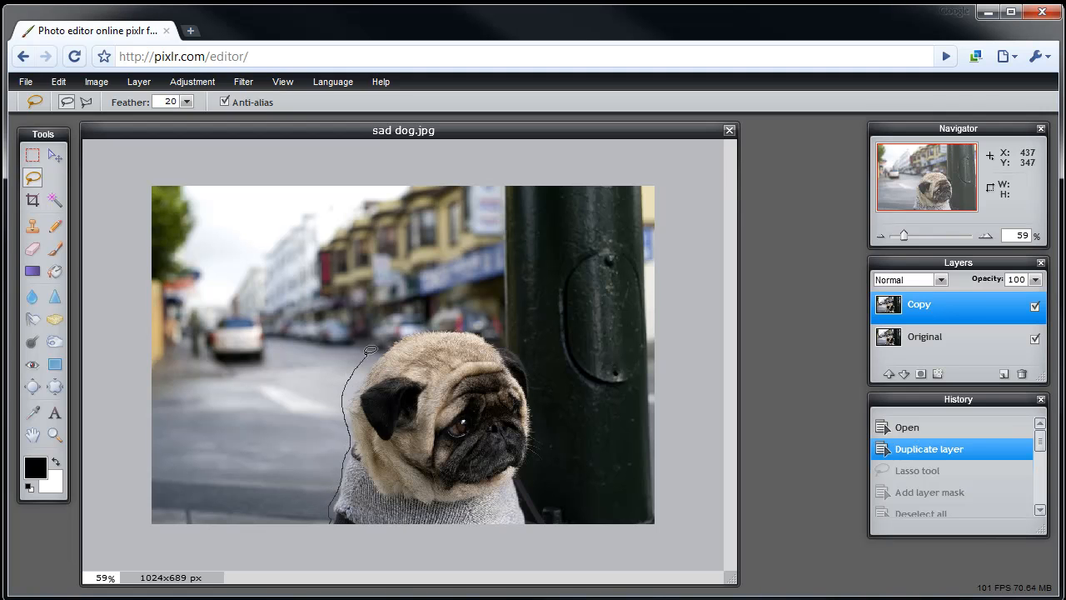
{"action": "left_click_drag", "start_coordinate": [371, 350], "coordinate": [479, 323]}
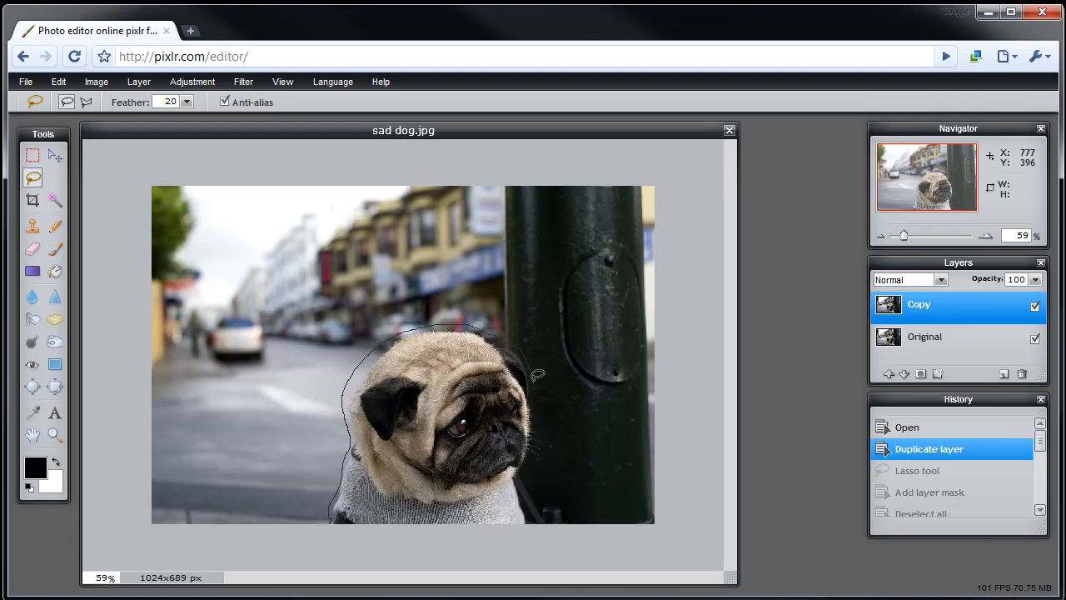
{"action": "mouse_move", "coordinate": [537, 458]}
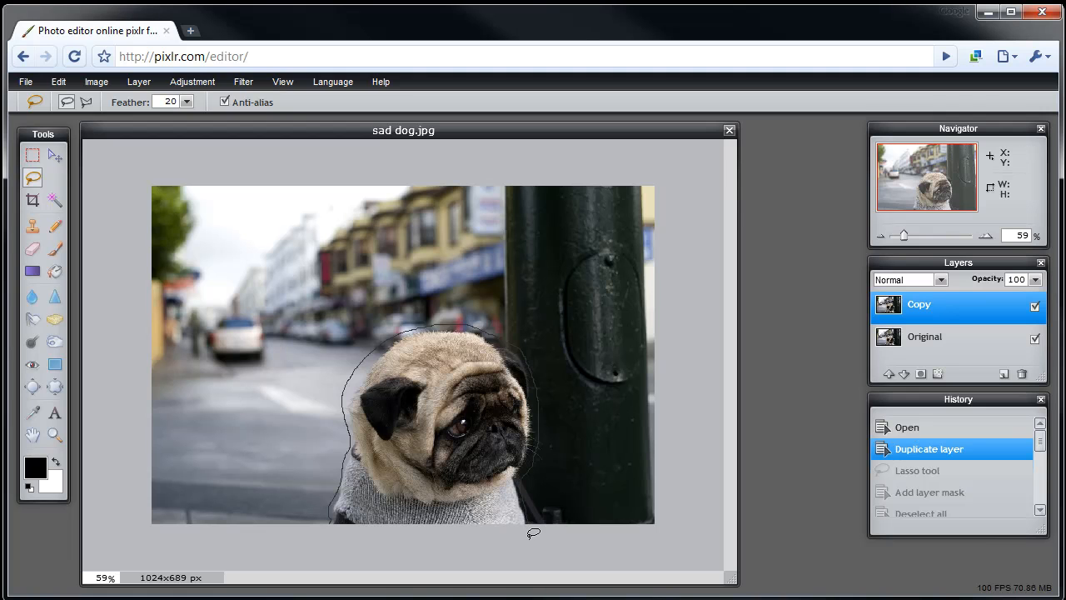
{"action": "mouse_move", "coordinate": [338, 545]}
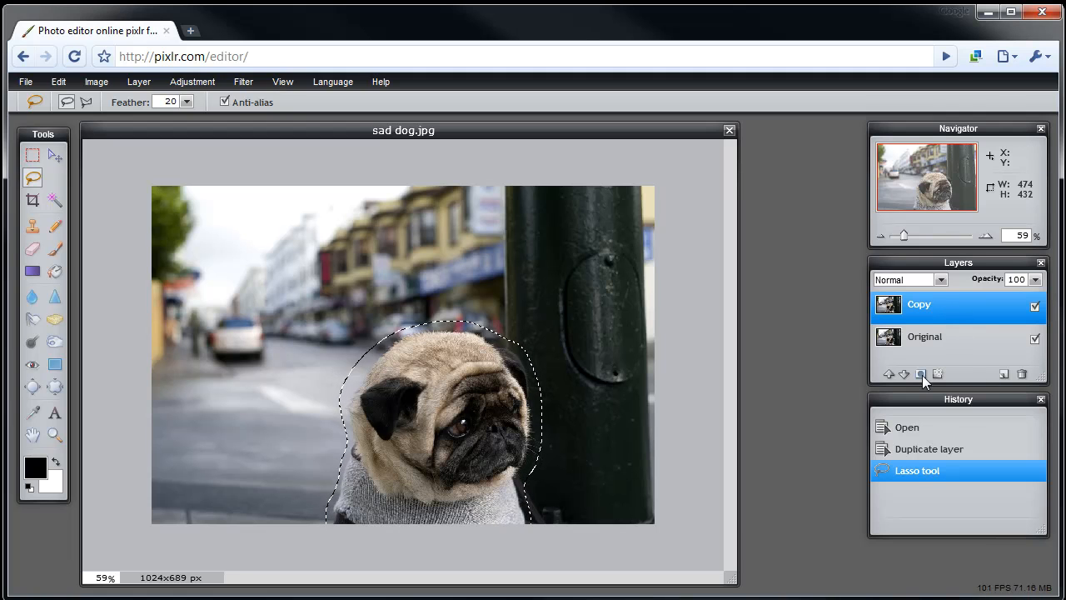
{"action": "mouse_move", "coordinate": [920, 374]}
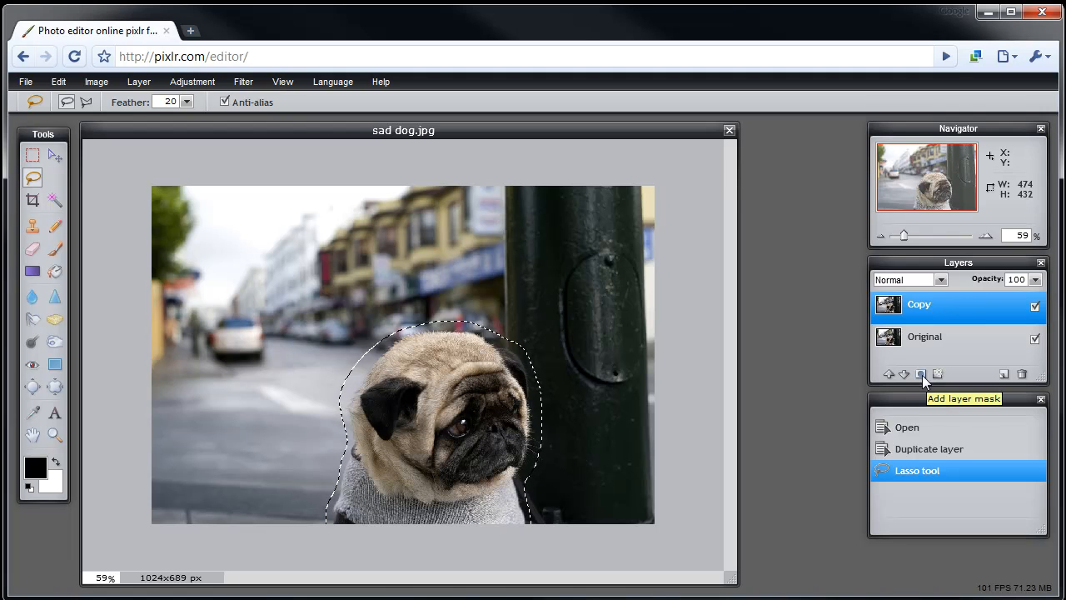
Step: Mask the Copy layer to the soft dog selection, checking it by toggling Original's visibility
{"action": "left_click", "coordinate": [920, 373]}
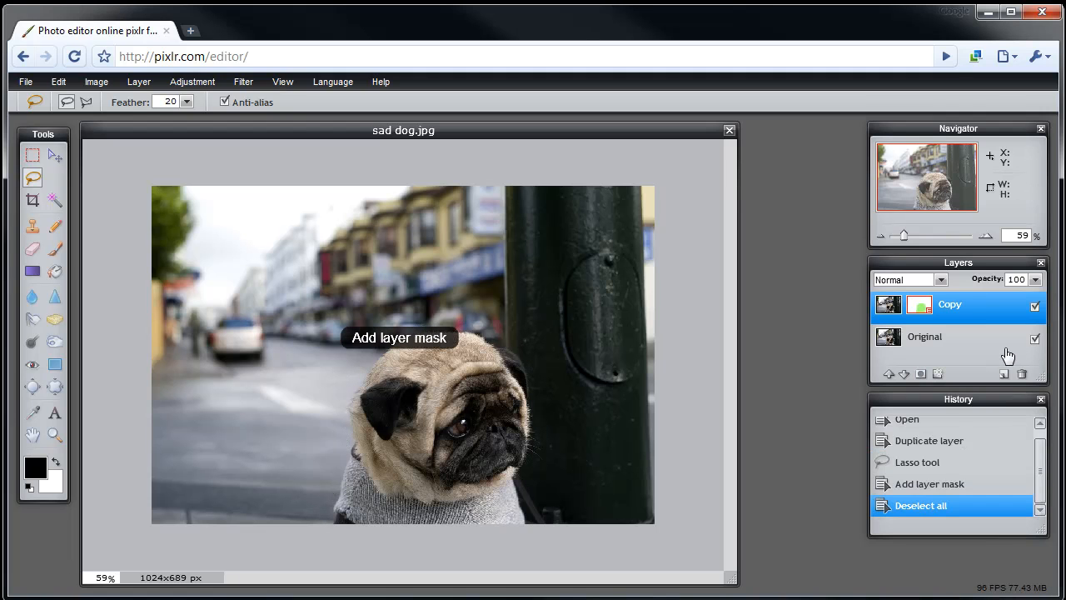
{"action": "left_click", "coordinate": [1035, 337]}
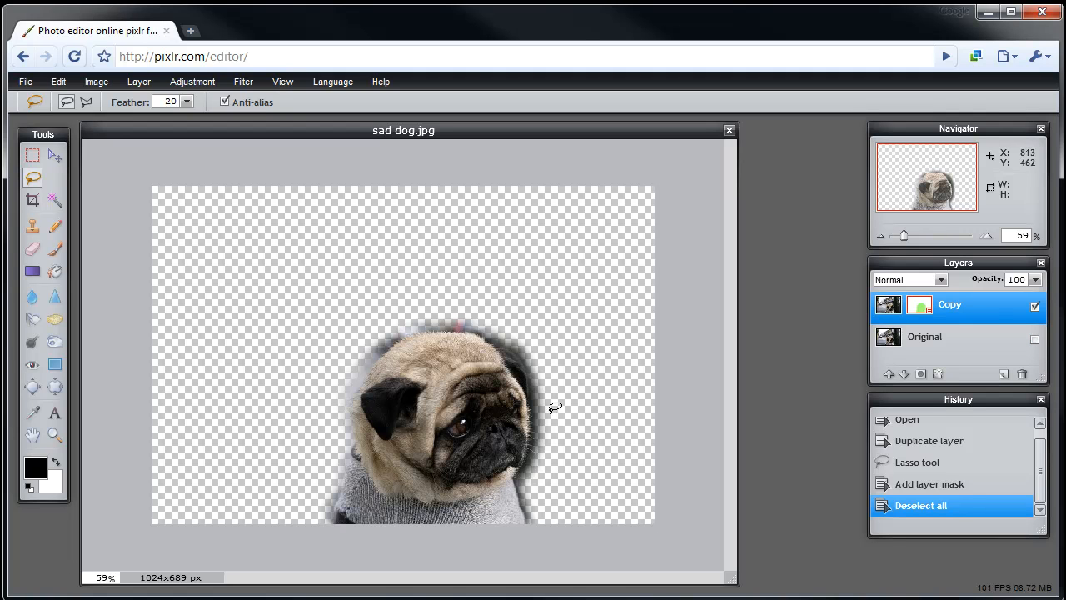
{"action": "mouse_move", "coordinate": [351, 475]}
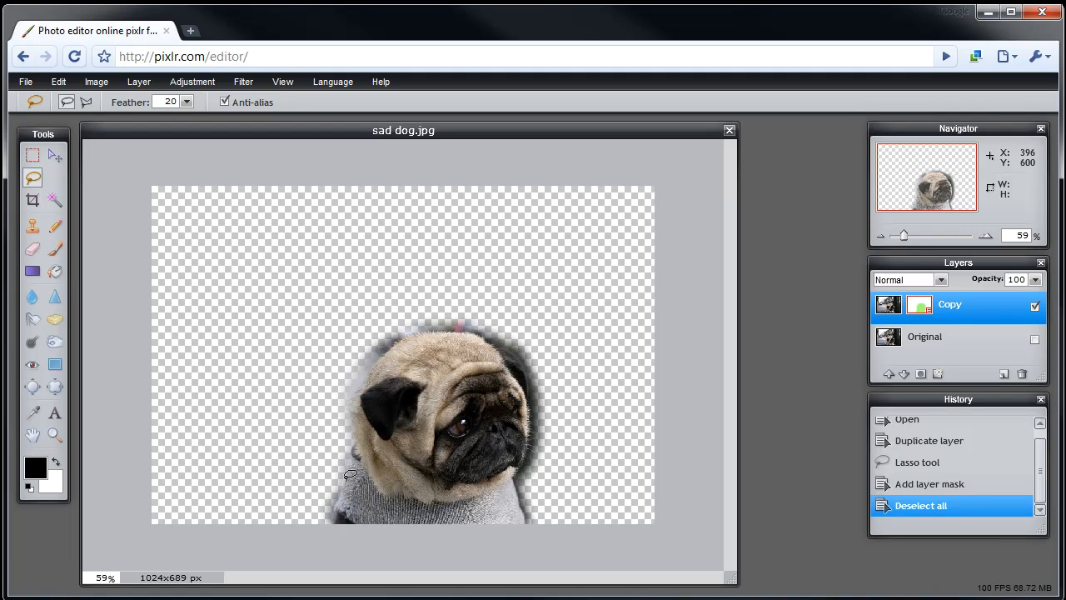
{"action": "mouse_move", "coordinate": [994, 304]}
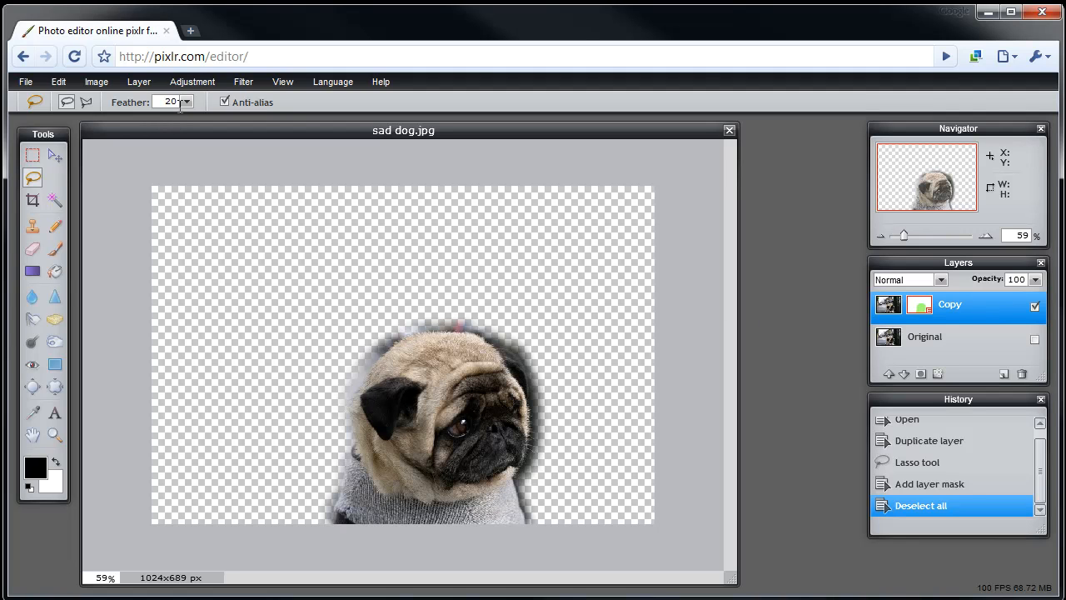
{"action": "left_click", "coordinate": [924, 336]}
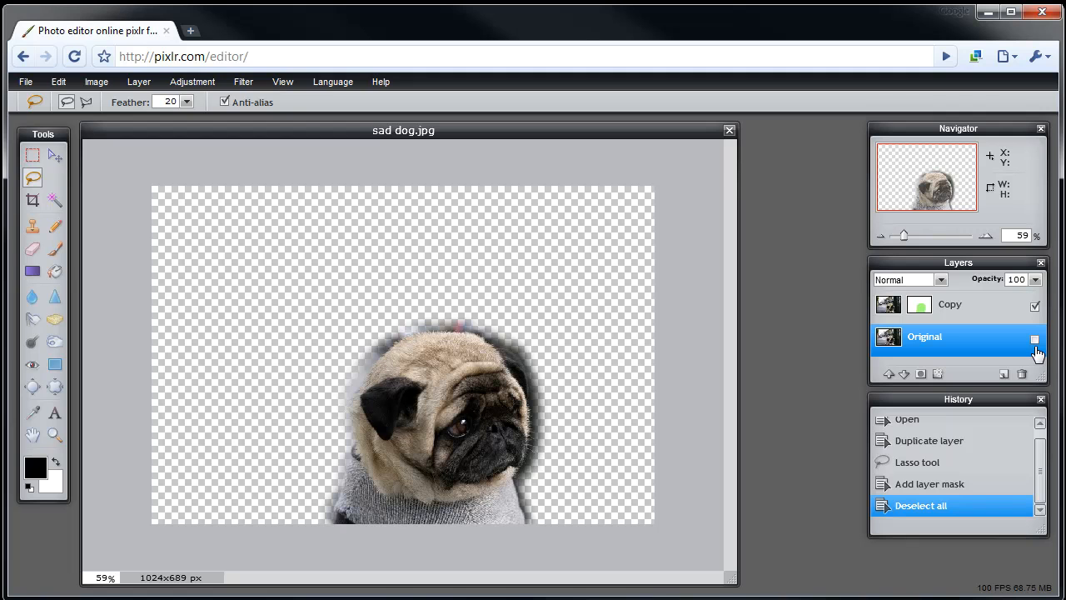
{"action": "left_click", "coordinate": [1034, 339]}
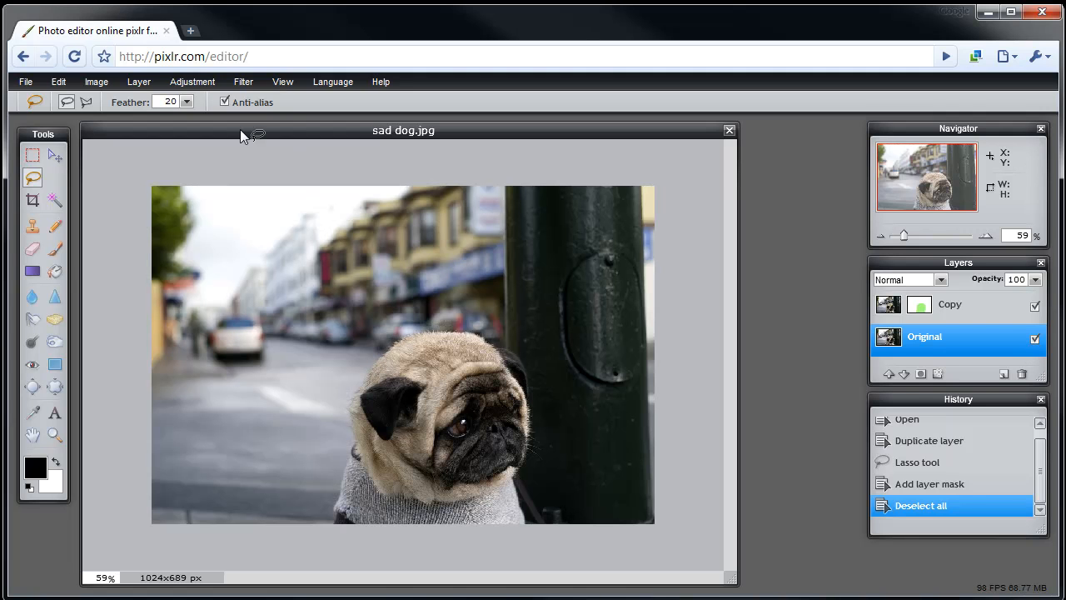
{"action": "mouse_move", "coordinate": [251, 101]}
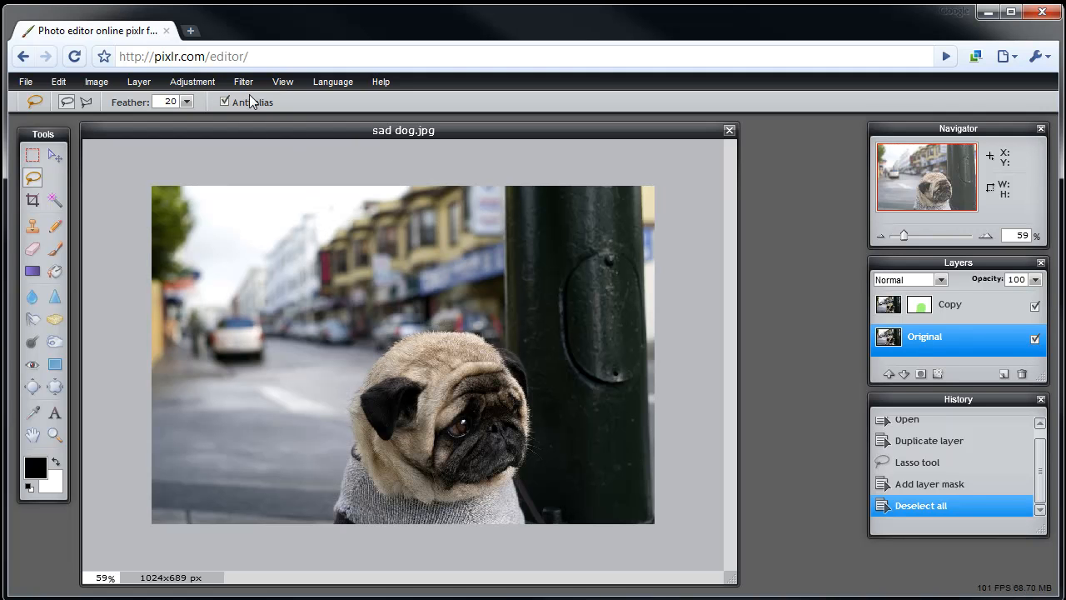
{"action": "left_click", "coordinate": [243, 81]}
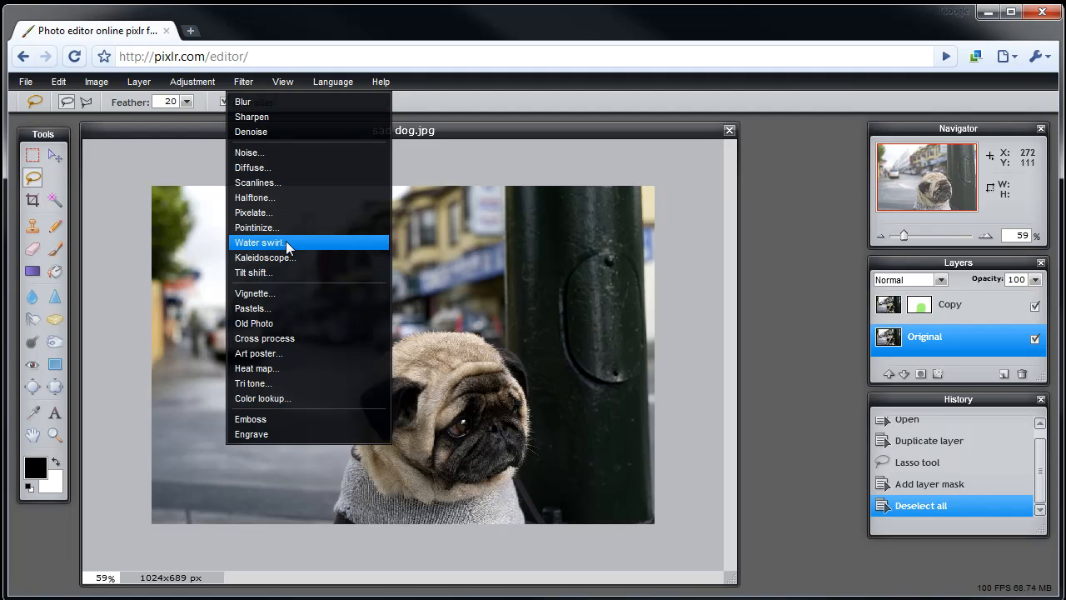
{"action": "left_click", "coordinate": [259, 242]}
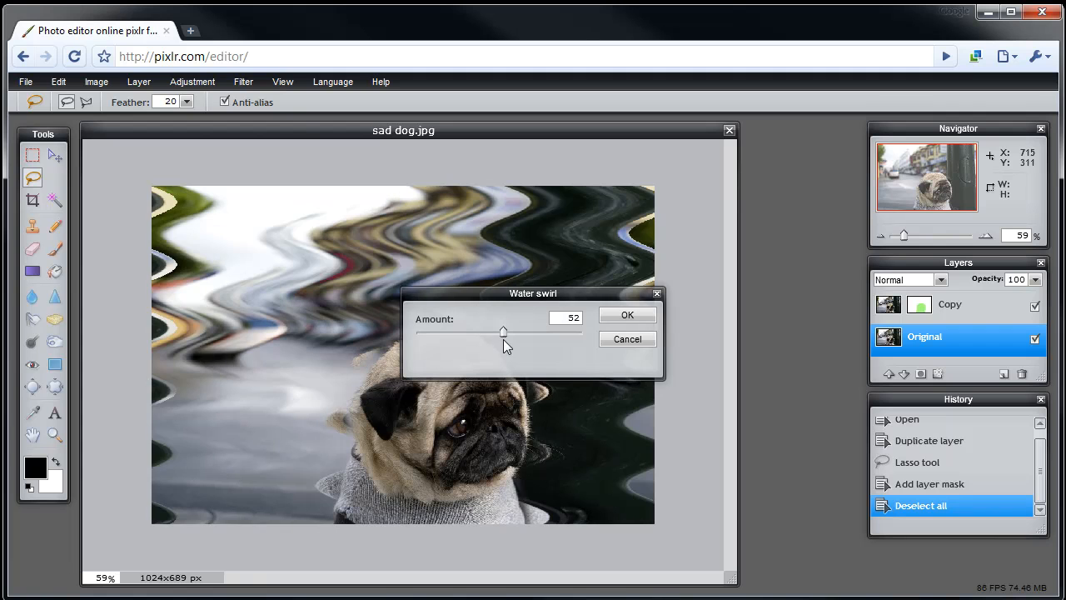
{"action": "left_click_drag", "start_coordinate": [533, 292], "coordinate": [626, 234]}
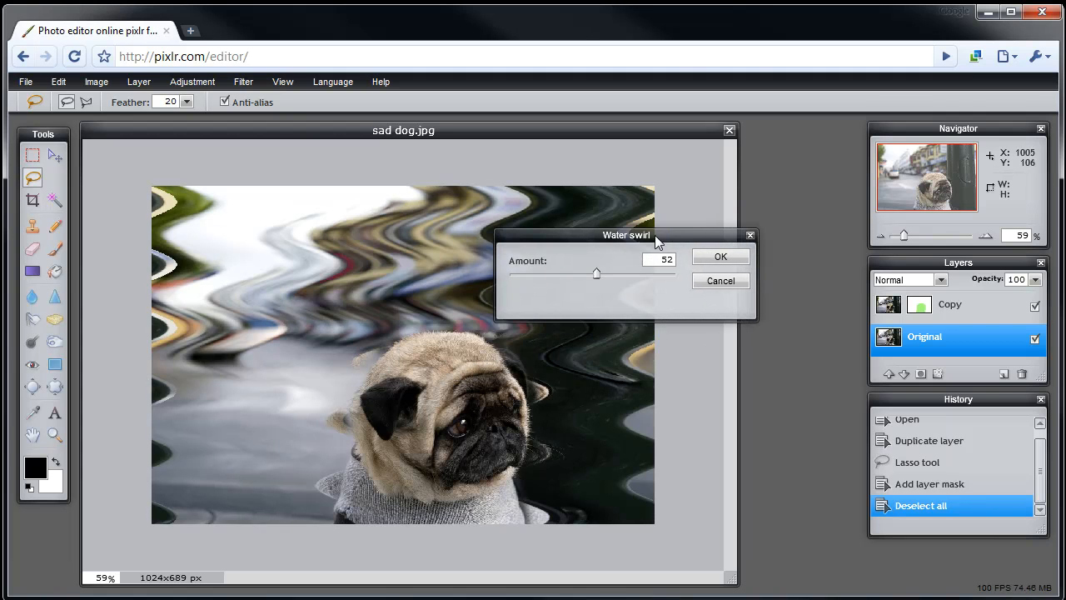
{"action": "left_click", "coordinate": [719, 281]}
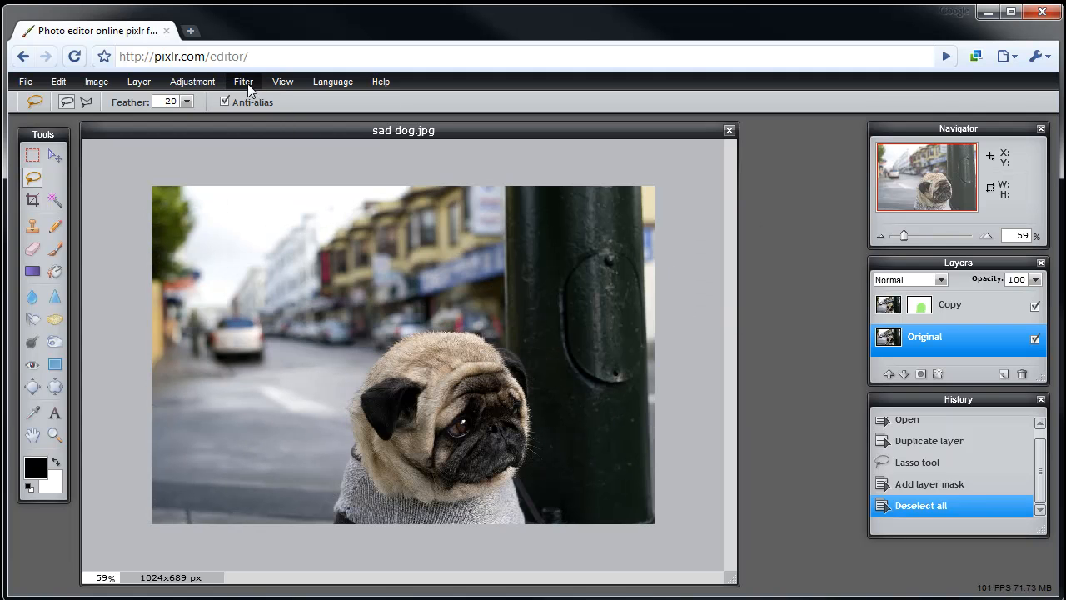
{"action": "left_click", "coordinate": [243, 80]}
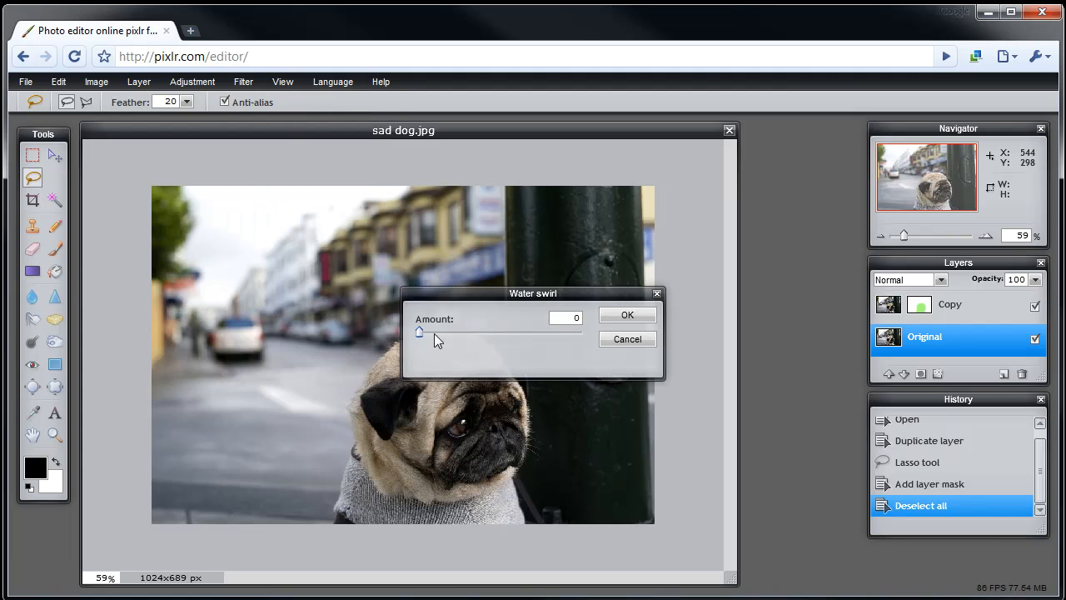
{"action": "left_click", "coordinate": [243, 80]}
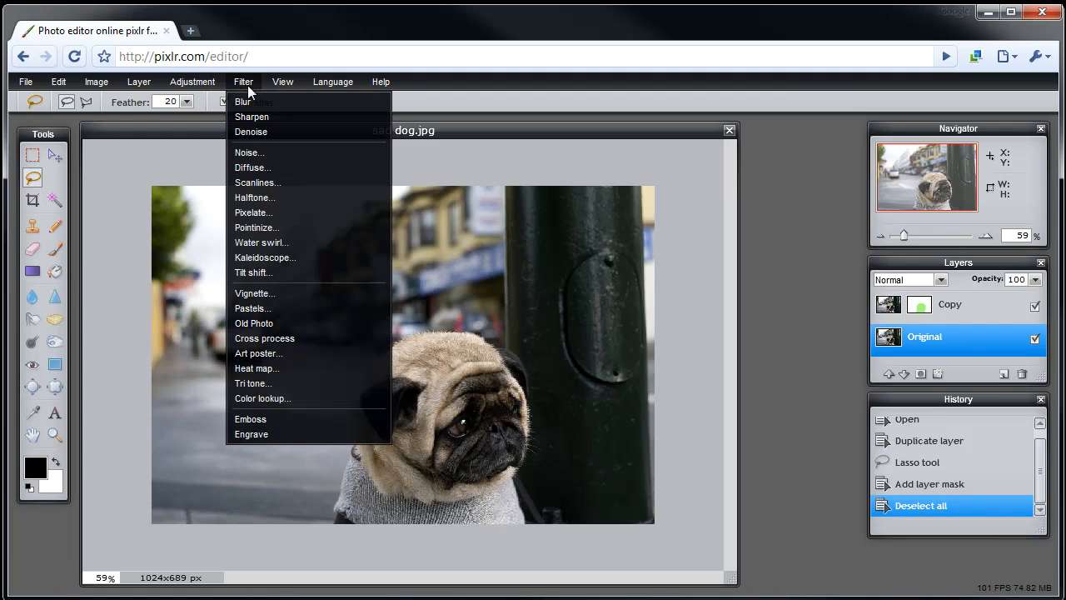
{"action": "left_click", "coordinate": [253, 308]}
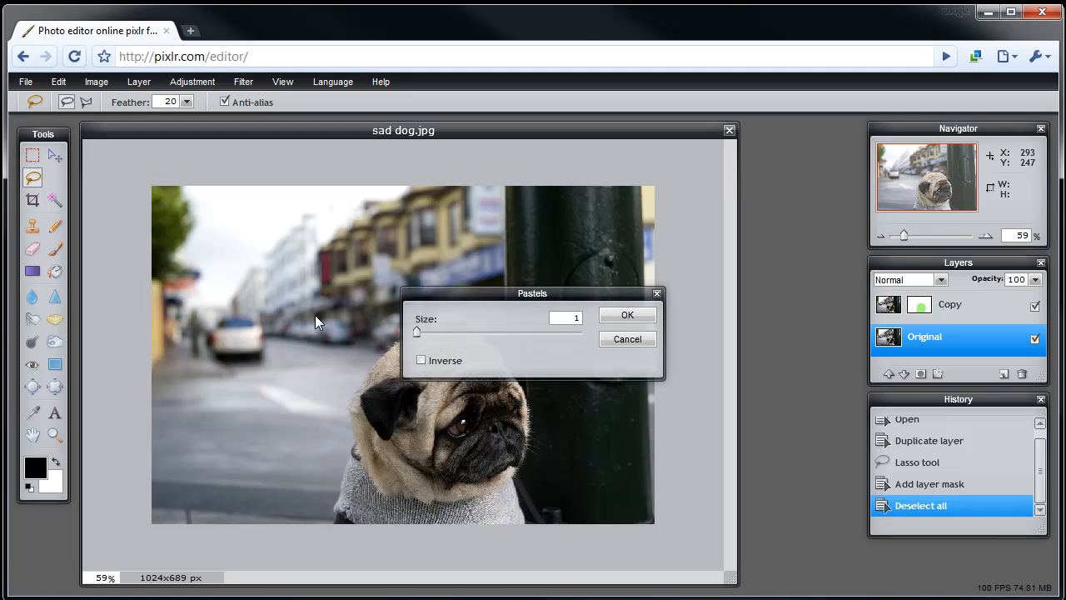
{"action": "left_click_drag", "start_coordinate": [416, 332], "coordinate": [455, 332]}
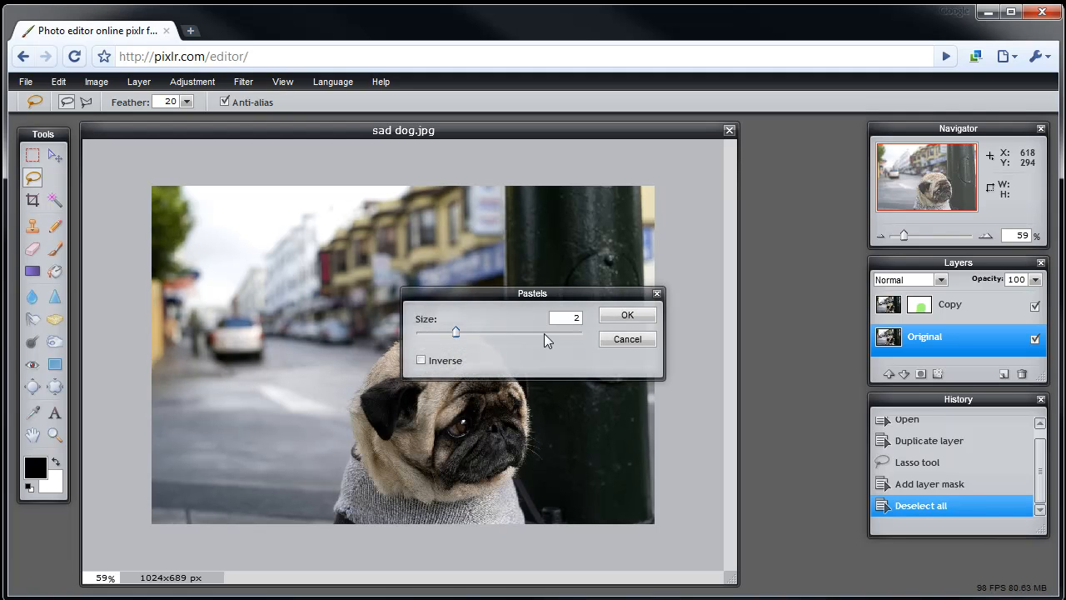
{"action": "left_click_drag", "start_coordinate": [454, 332], "coordinate": [543, 331]}
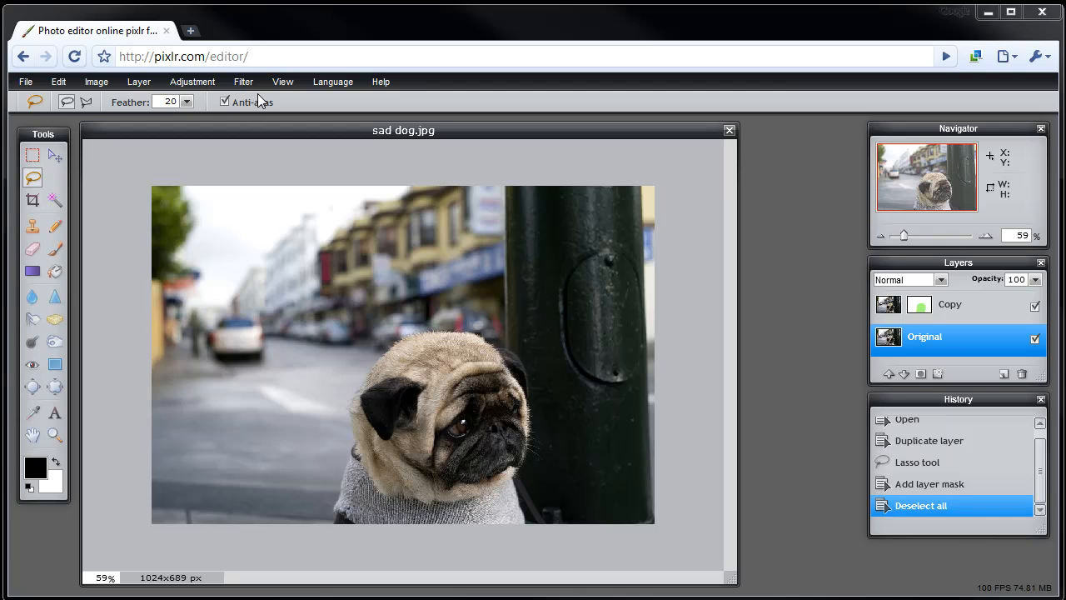
{"action": "left_click", "coordinate": [243, 81]}
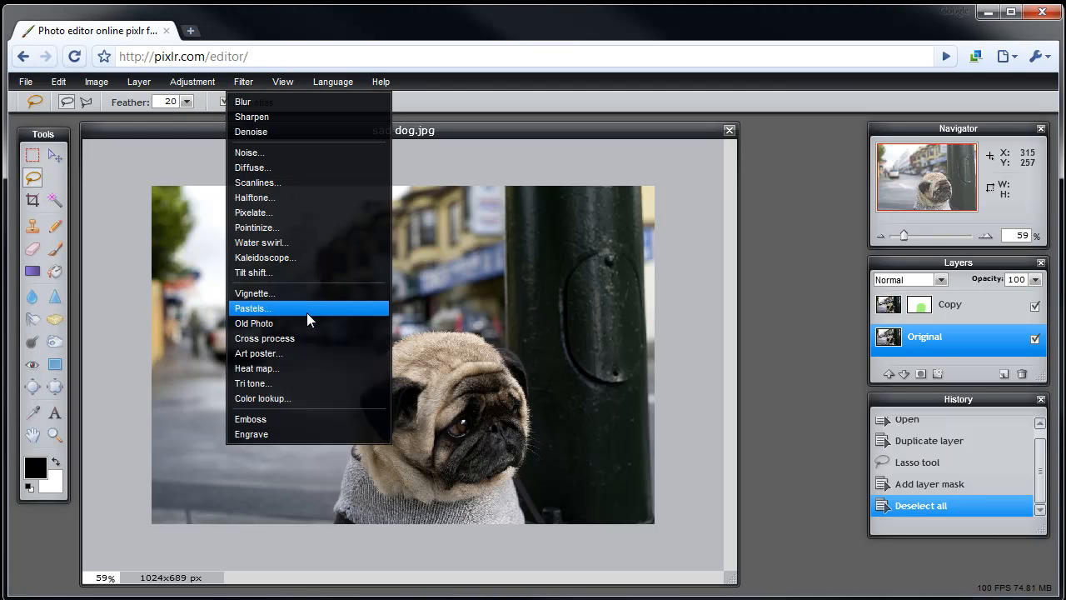
{"action": "left_click", "coordinate": [254, 323]}
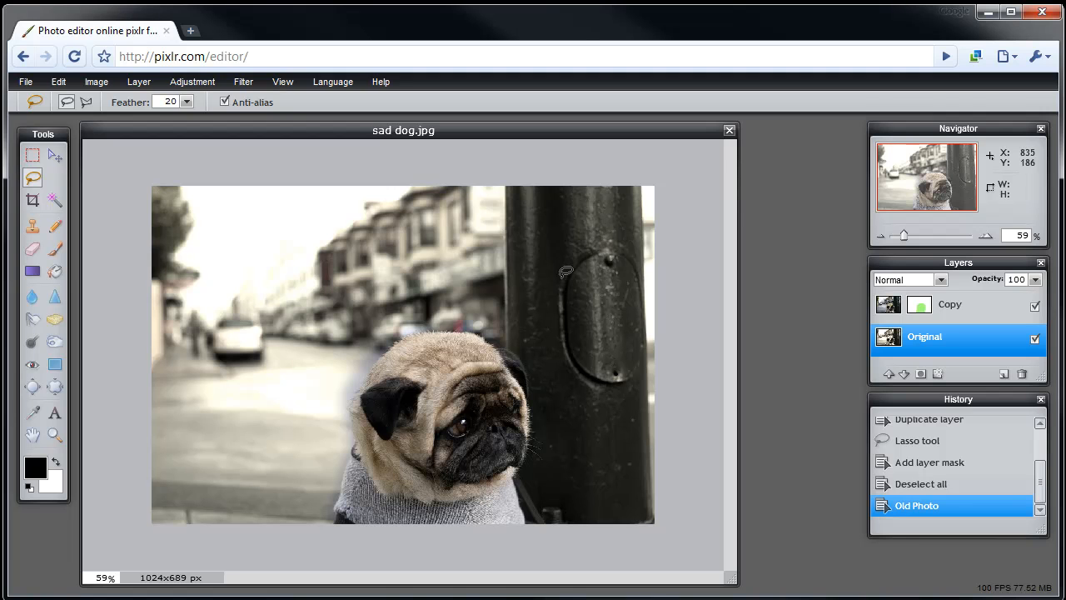
{"action": "mouse_move", "coordinate": [331, 277]}
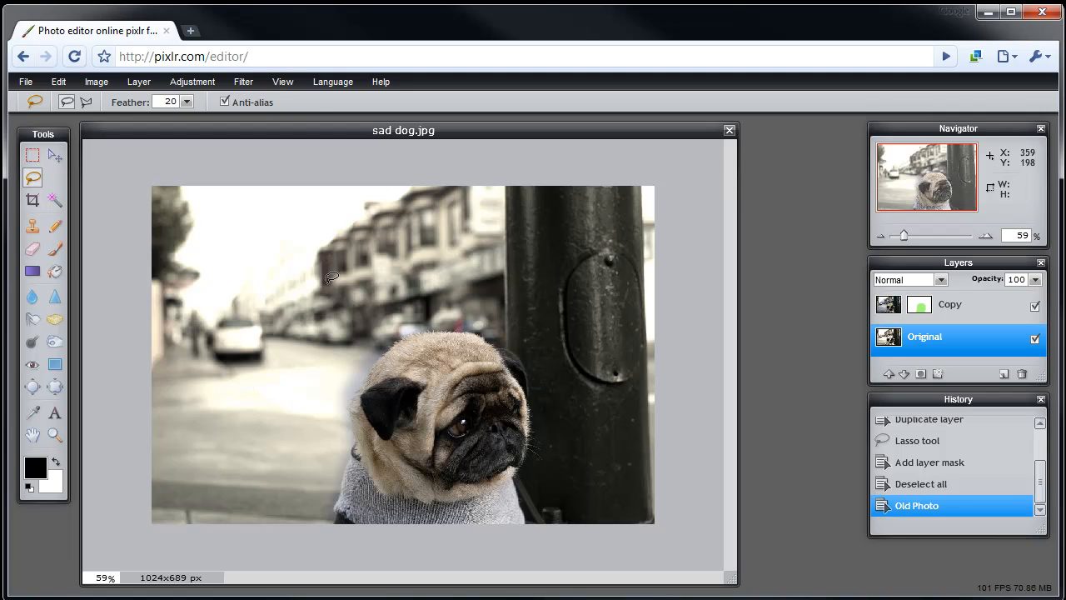
{"action": "left_click", "coordinate": [243, 81]}
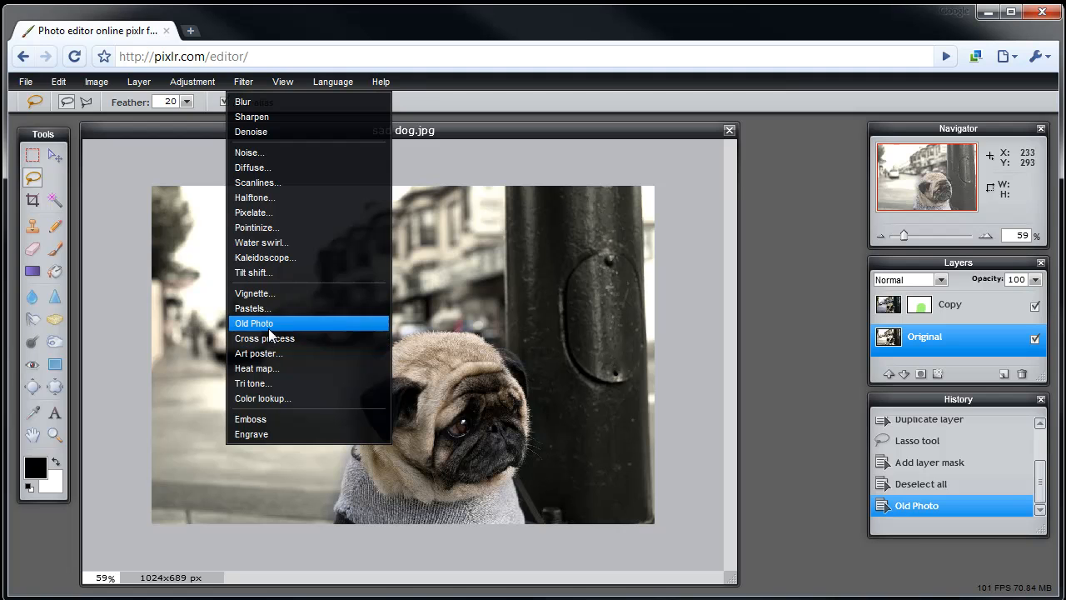
{"action": "left_click", "coordinate": [254, 323]}
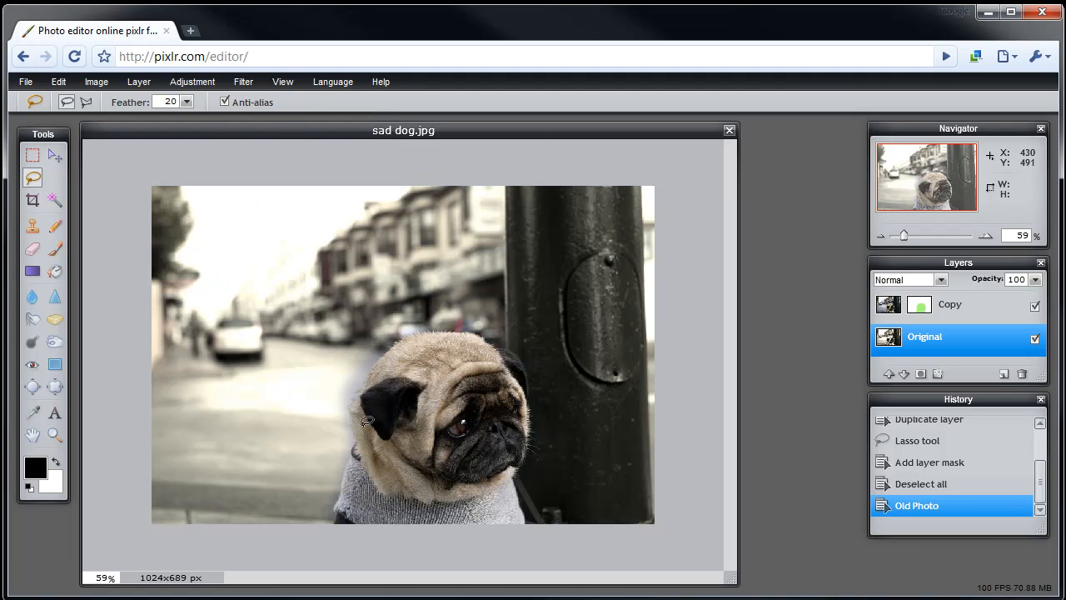
{"action": "mouse_move", "coordinate": [392, 430]}
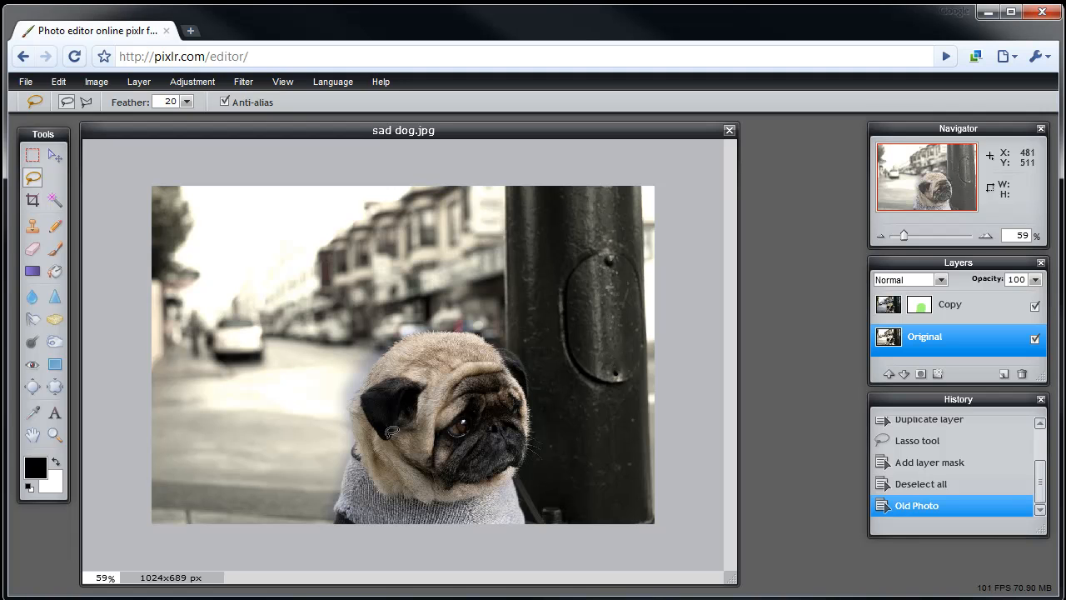
{"action": "mouse_move", "coordinate": [569, 373]}
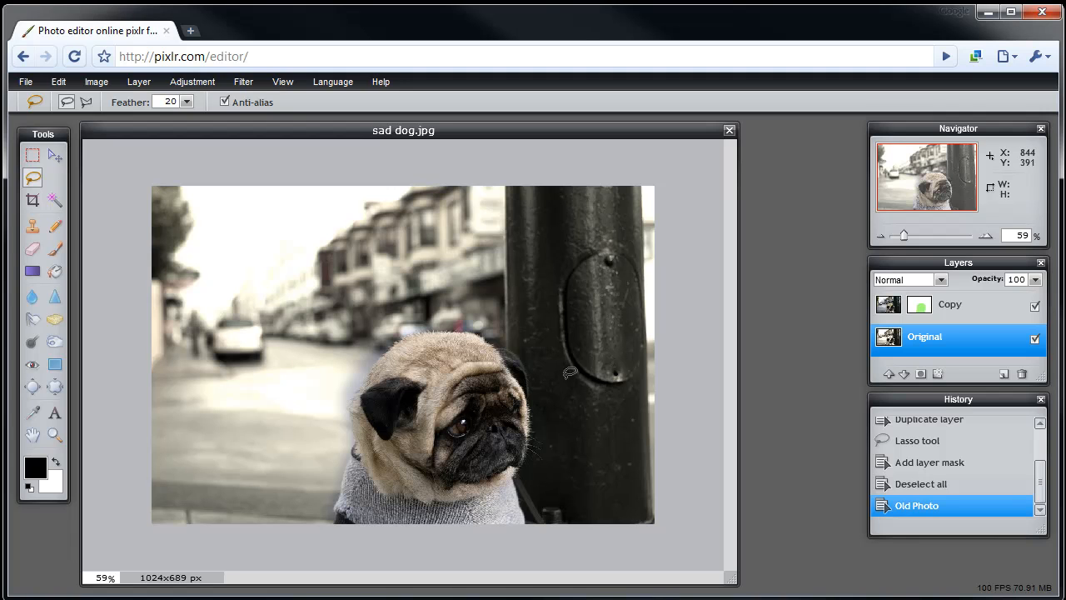
{"action": "mouse_move", "coordinate": [606, 331]}
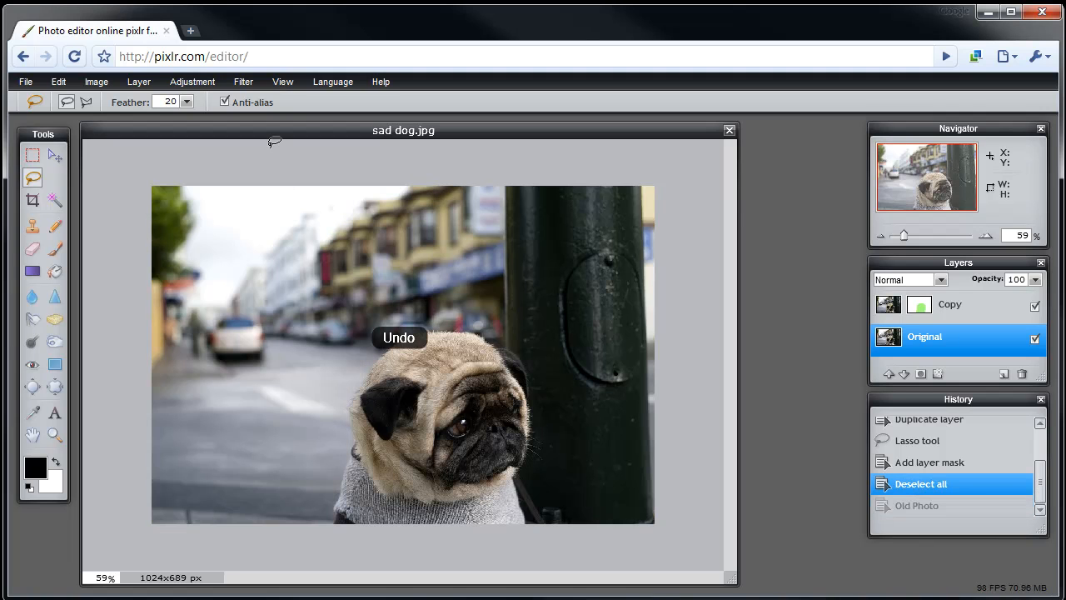
{"action": "left_click", "coordinate": [243, 81]}
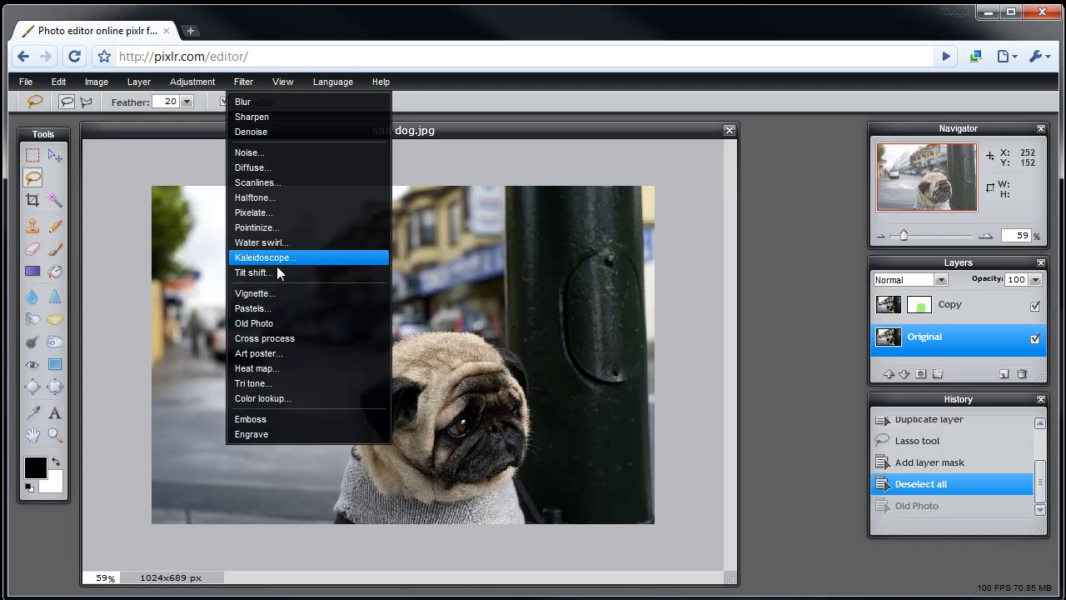
{"action": "left_click", "coordinate": [258, 353]}
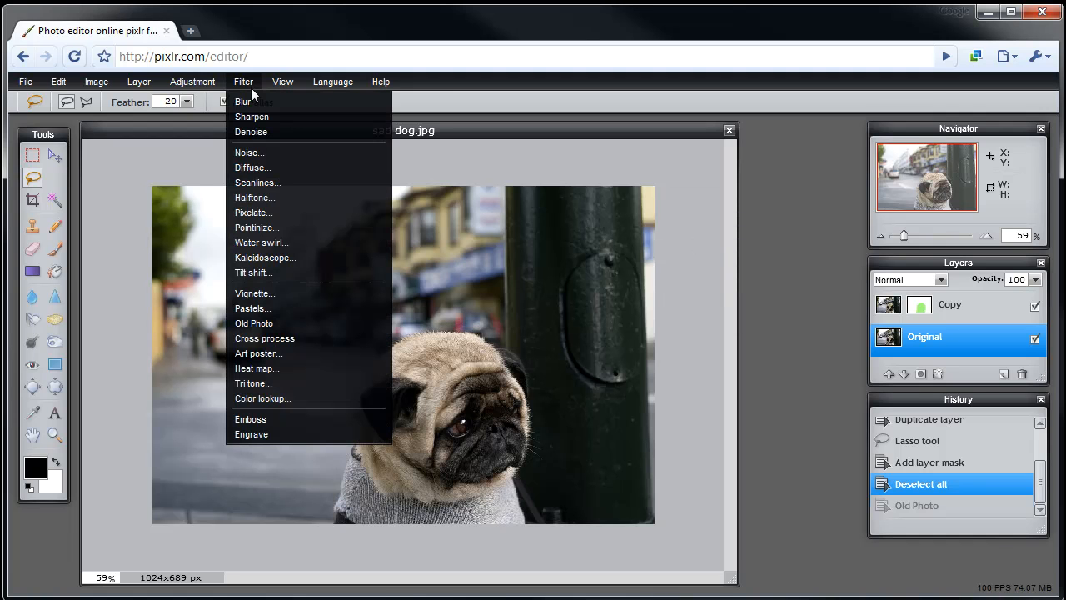
{"action": "mouse_move", "coordinate": [254, 131]}
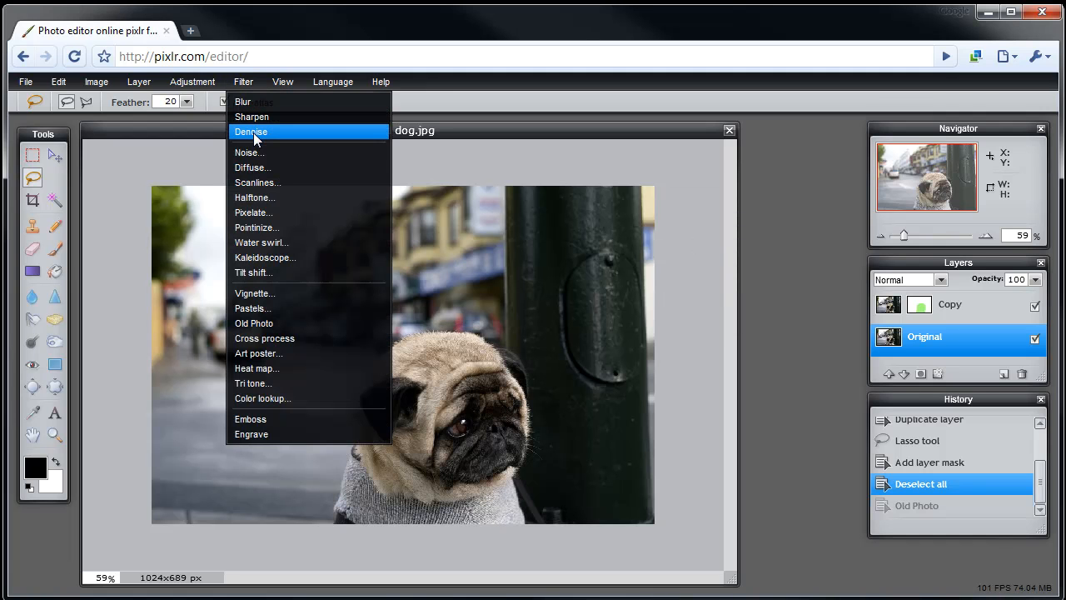
{"action": "mouse_move", "coordinate": [285, 418]}
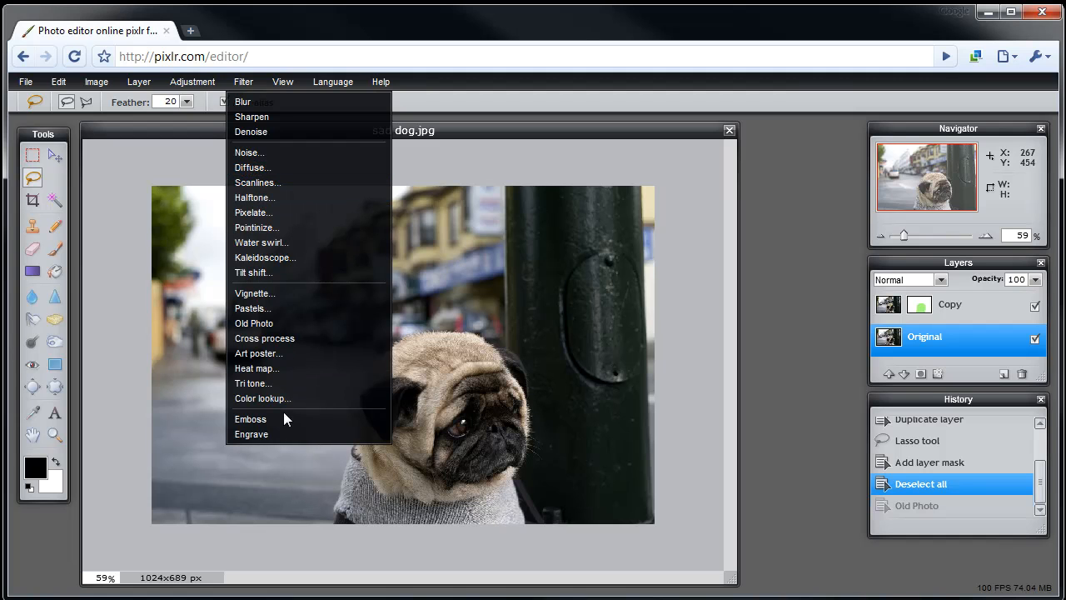
{"action": "mouse_move", "coordinate": [285, 267]}
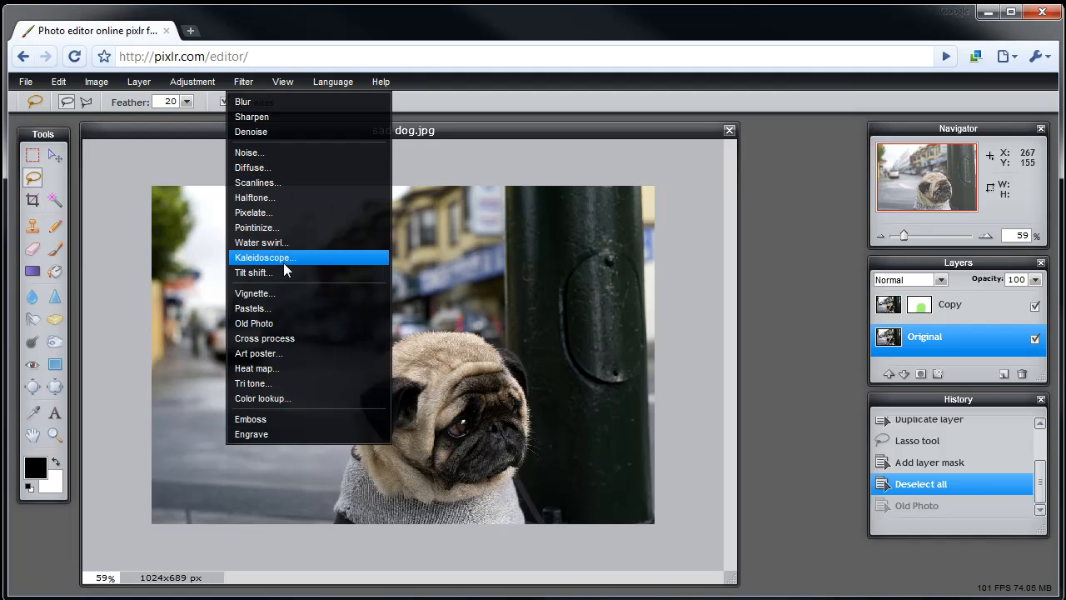
{"action": "left_click", "coordinate": [253, 212]}
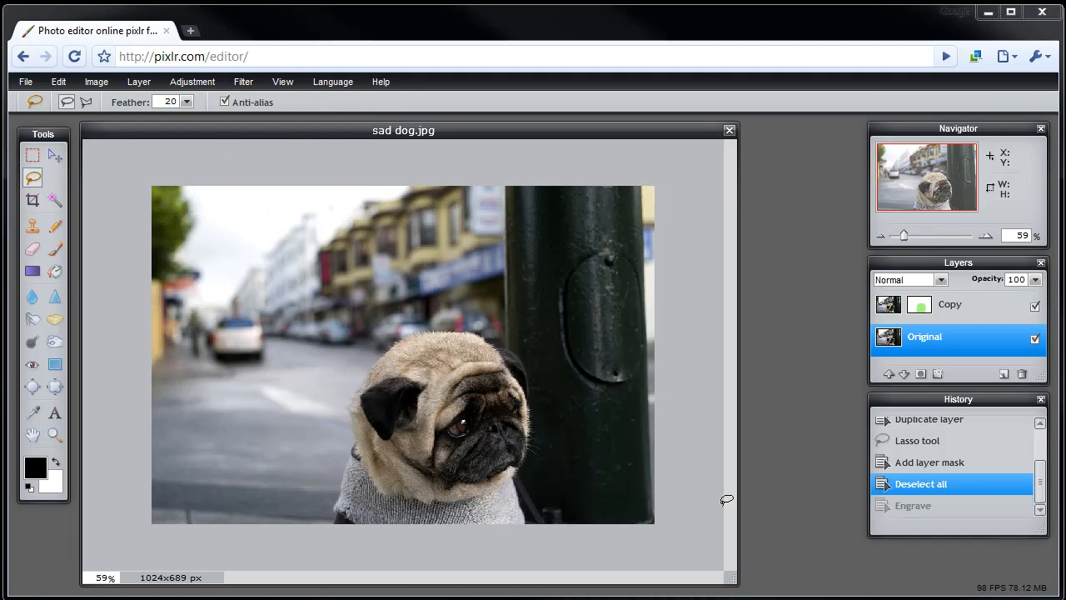
Step: Apply Hue & Saturation with Hue -180, Saturation -100, Lightness -3 to the Original layer
{"action": "left_click", "coordinate": [192, 81]}
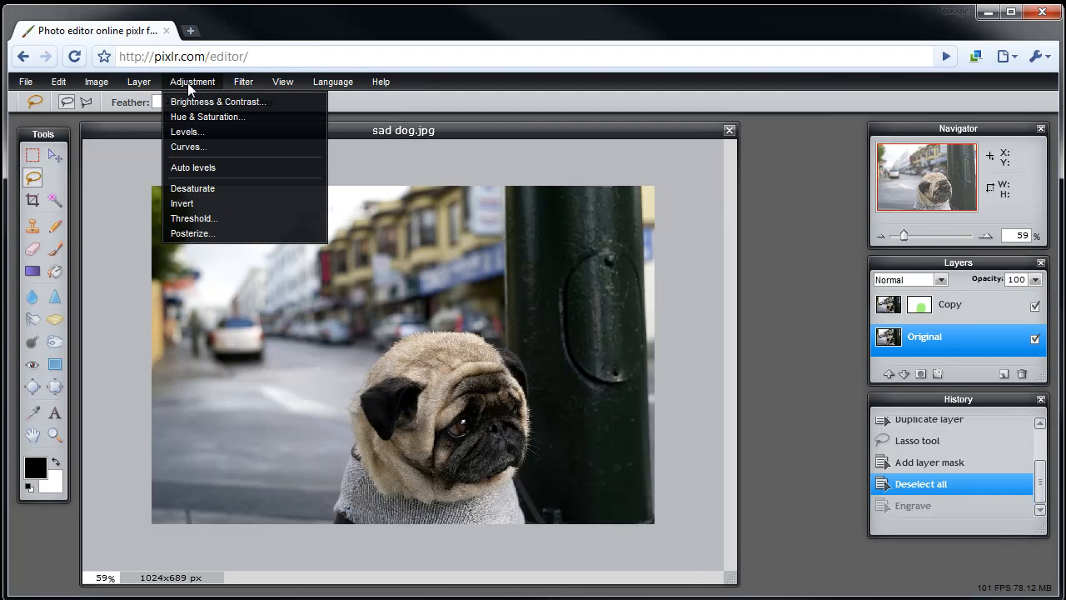
{"action": "mouse_move", "coordinate": [200, 116]}
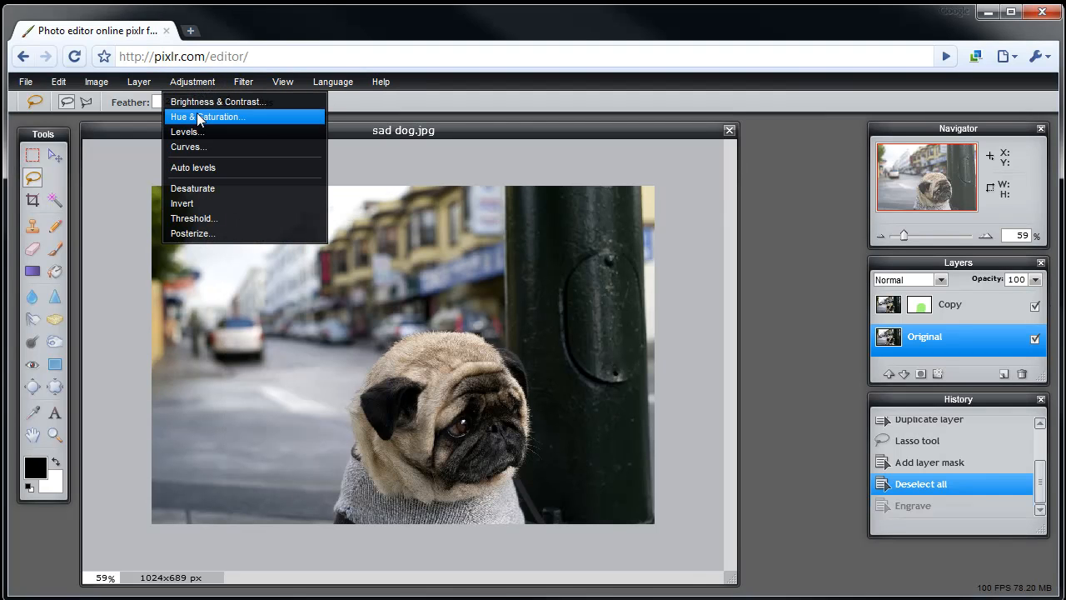
{"action": "mouse_move", "coordinate": [198, 204]}
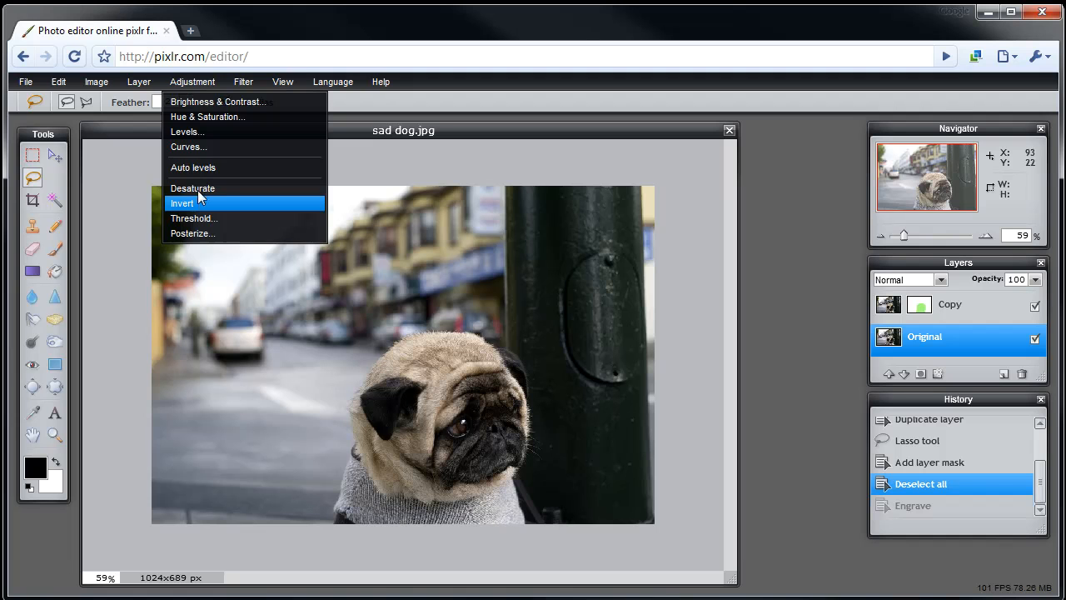
{"action": "left_click", "coordinate": [206, 116]}
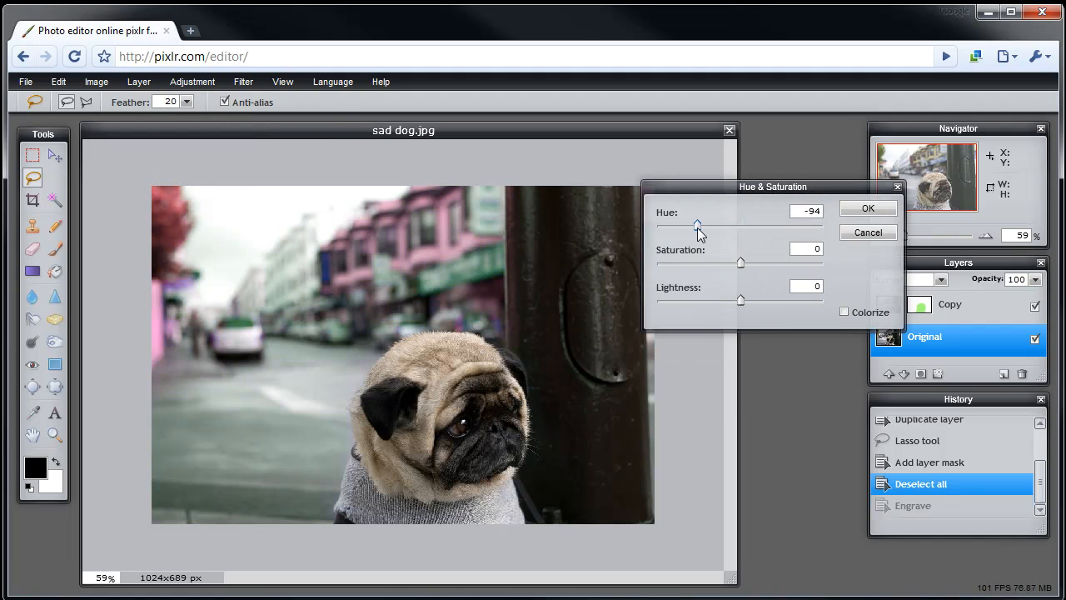
{"action": "left_click_drag", "start_coordinate": [697, 224], "coordinate": [657, 225]}
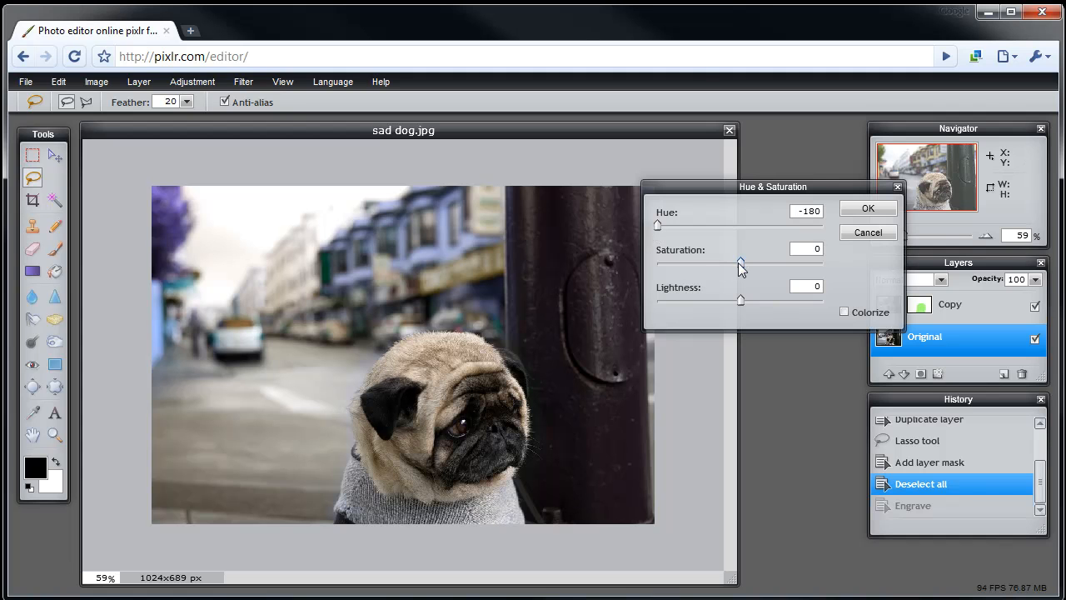
{"action": "left_click_drag", "start_coordinate": [740, 261], "coordinate": [657, 261]}
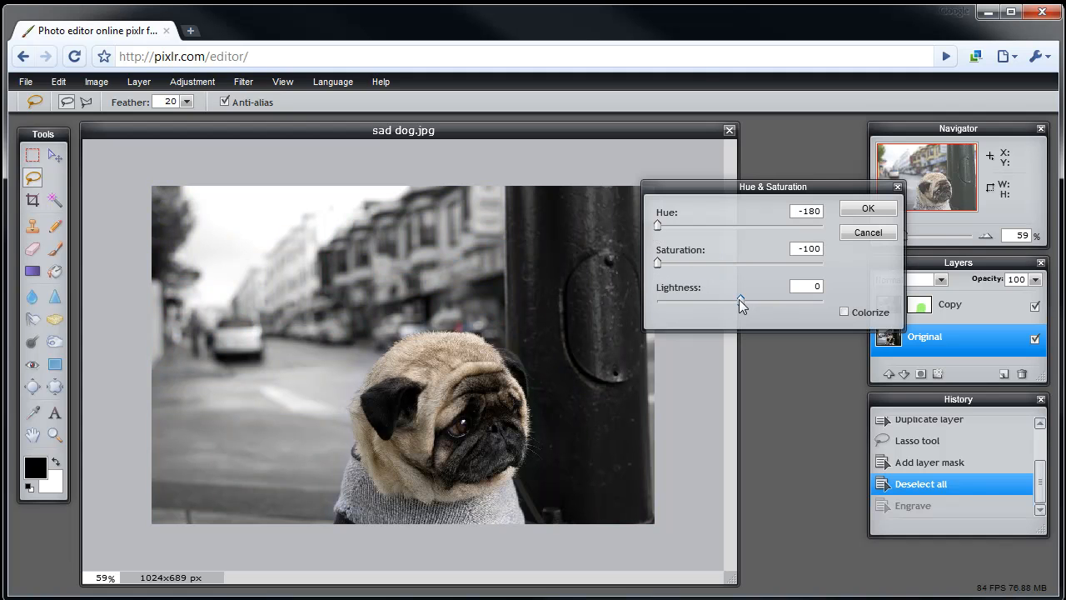
{"action": "left_click_drag", "start_coordinate": [741, 302], "coordinate": [750, 302]}
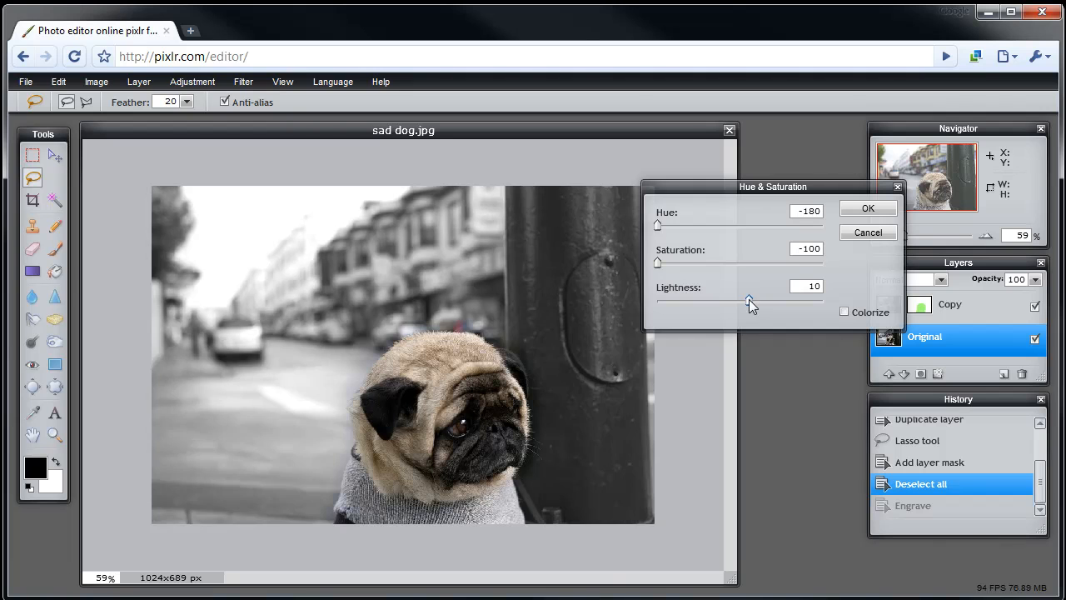
{"action": "left_click_drag", "start_coordinate": [750, 302], "coordinate": [737, 301]}
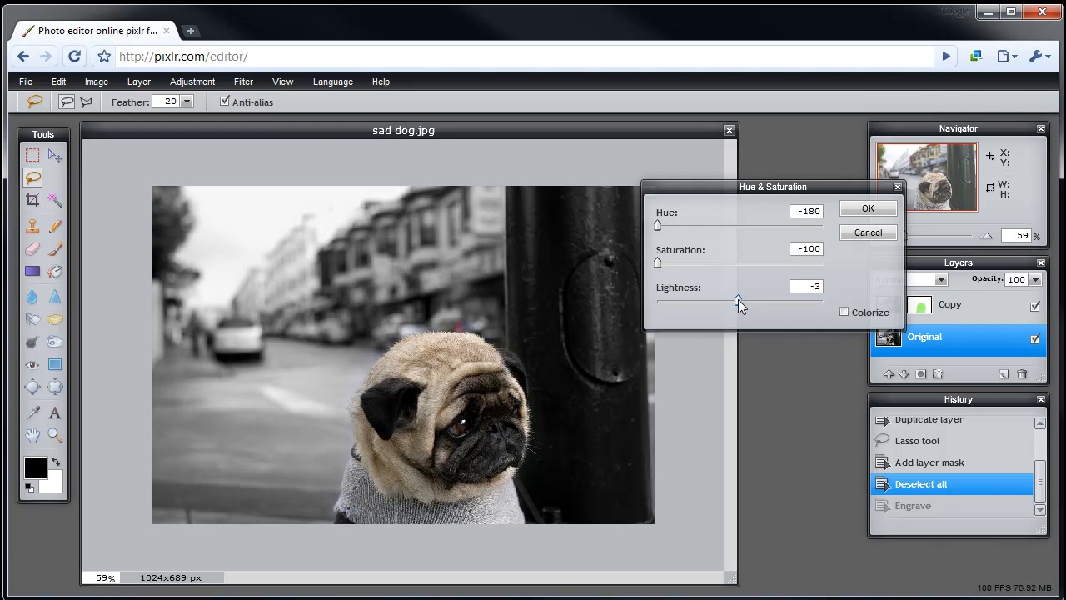
{"action": "left_click", "coordinate": [867, 207]}
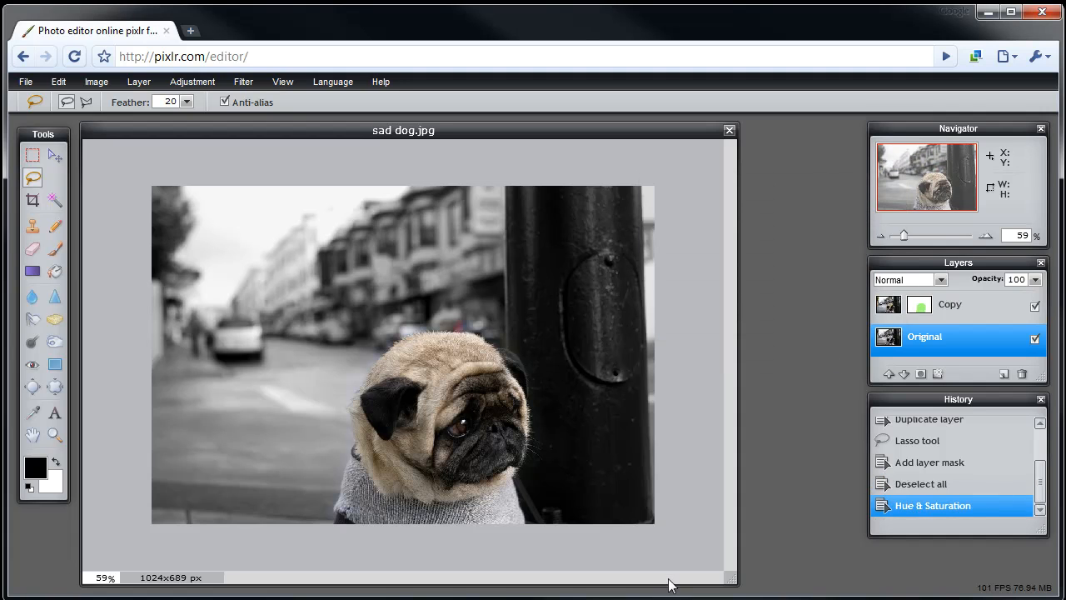